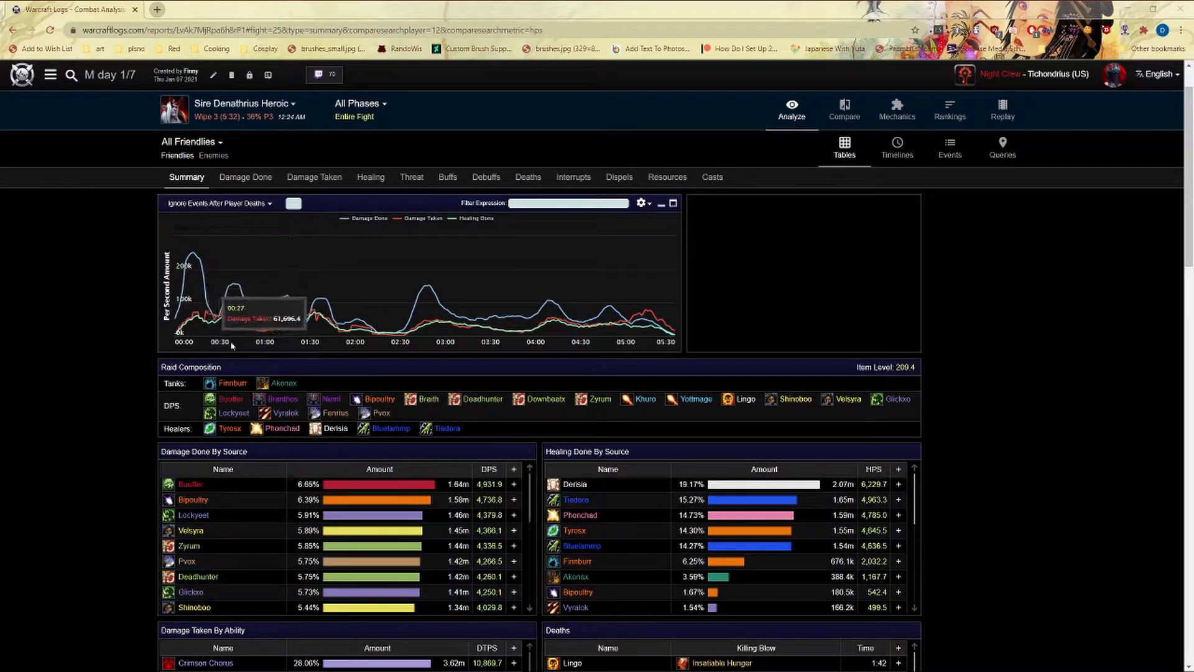
mouse_move(143, 515)
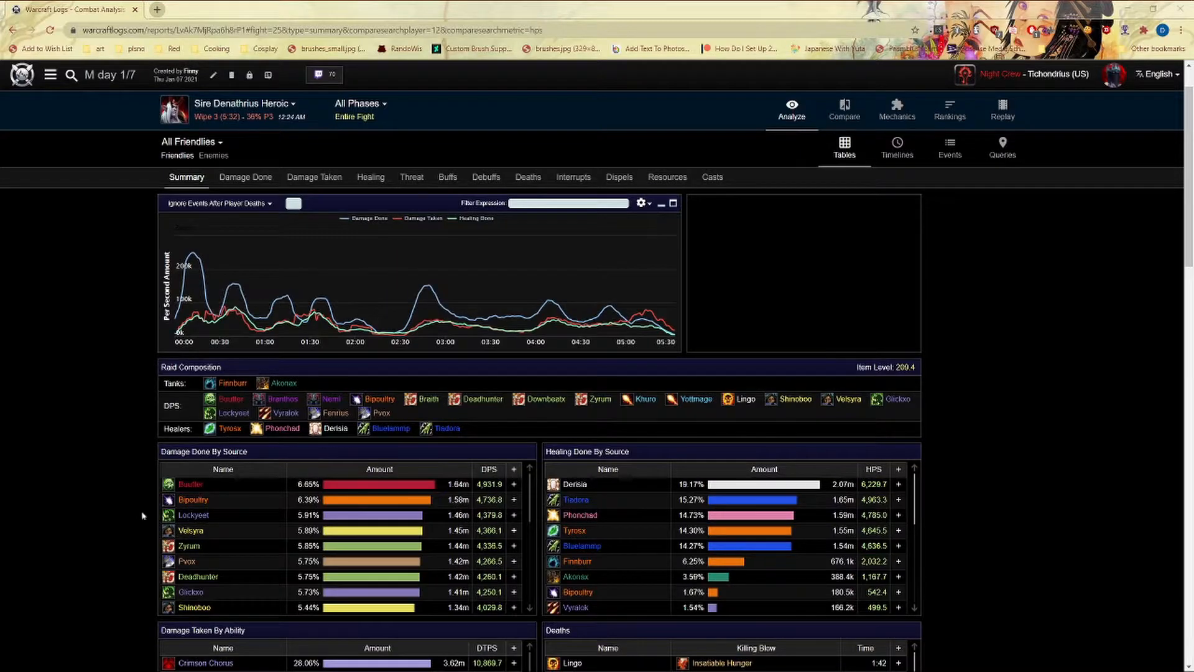
mouse_move(58, 576)
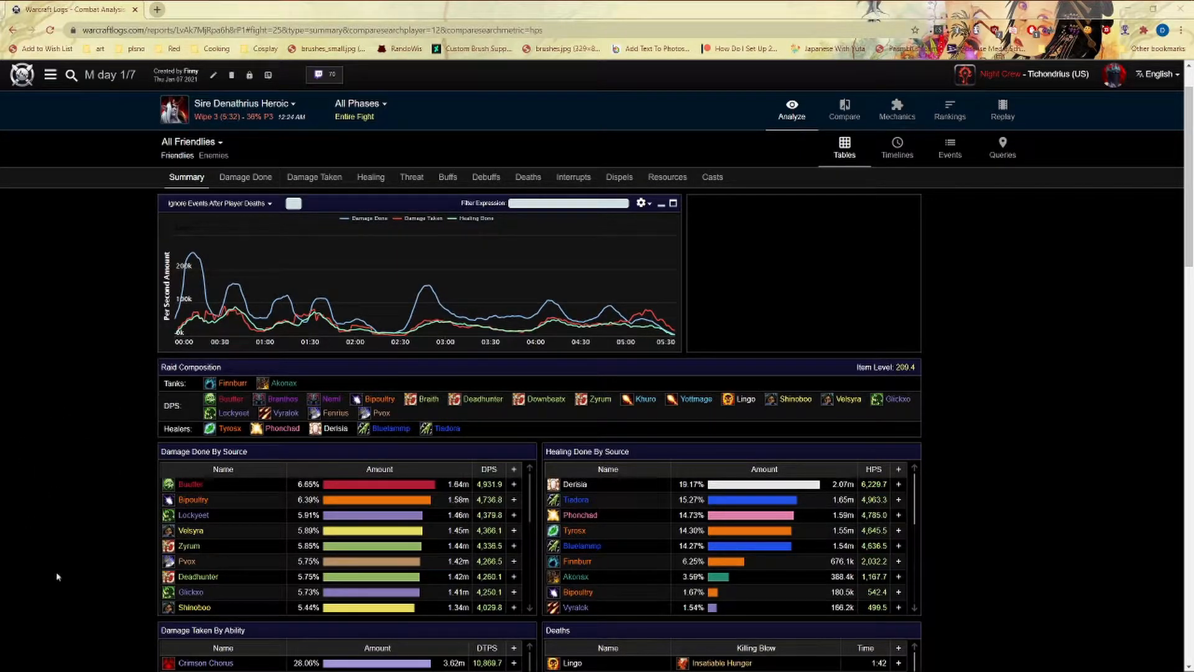
mouse_move(194, 515)
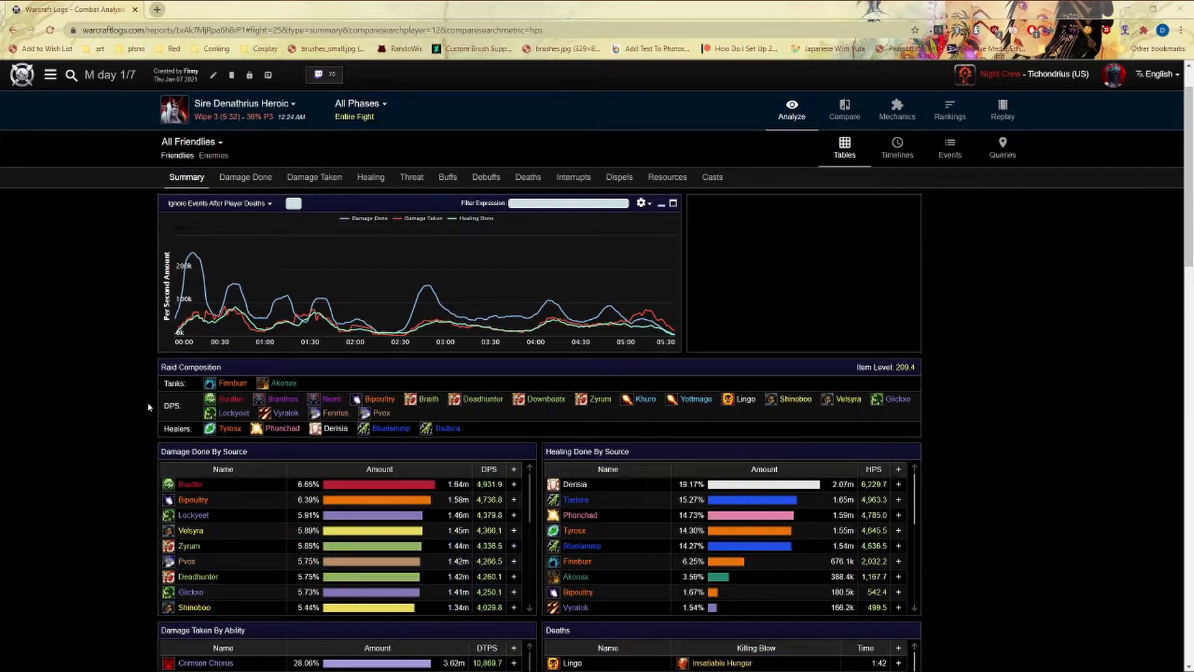
mouse_move(1094, 445)
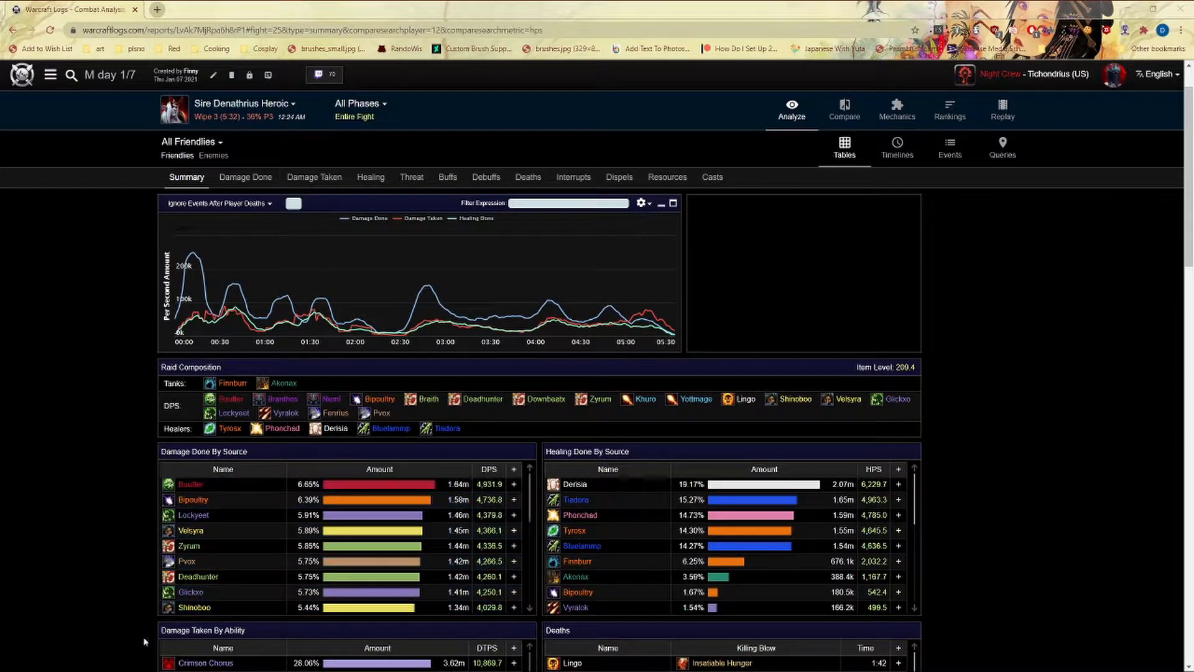
mouse_move(191, 503)
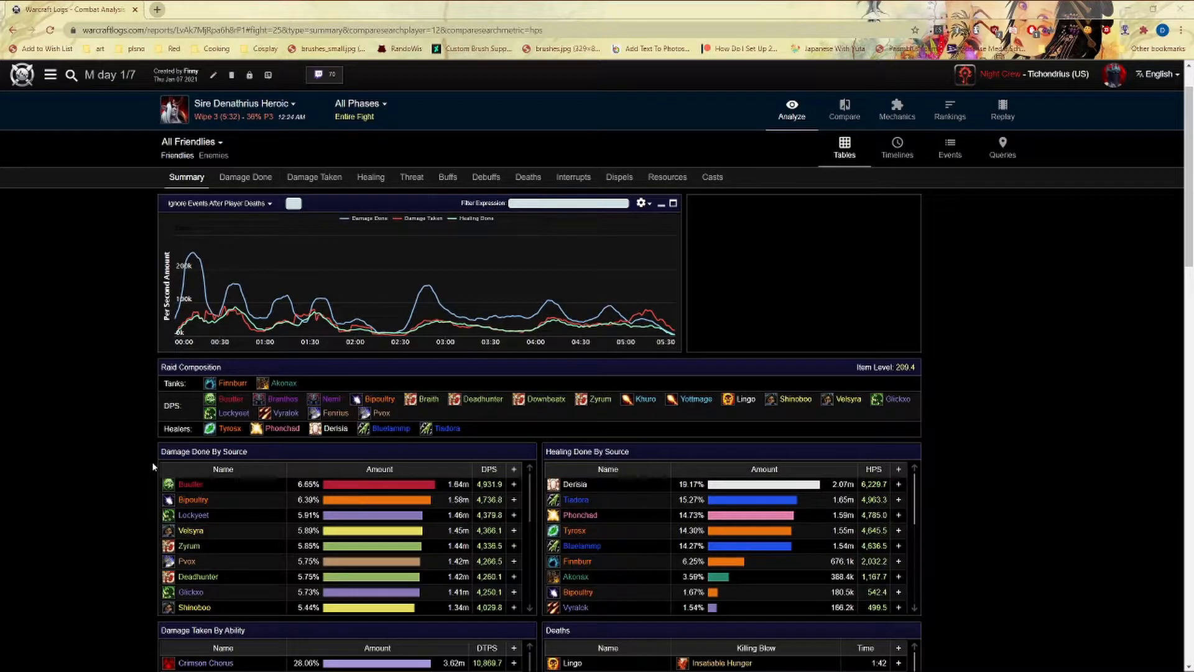
mouse_move(899, 399)
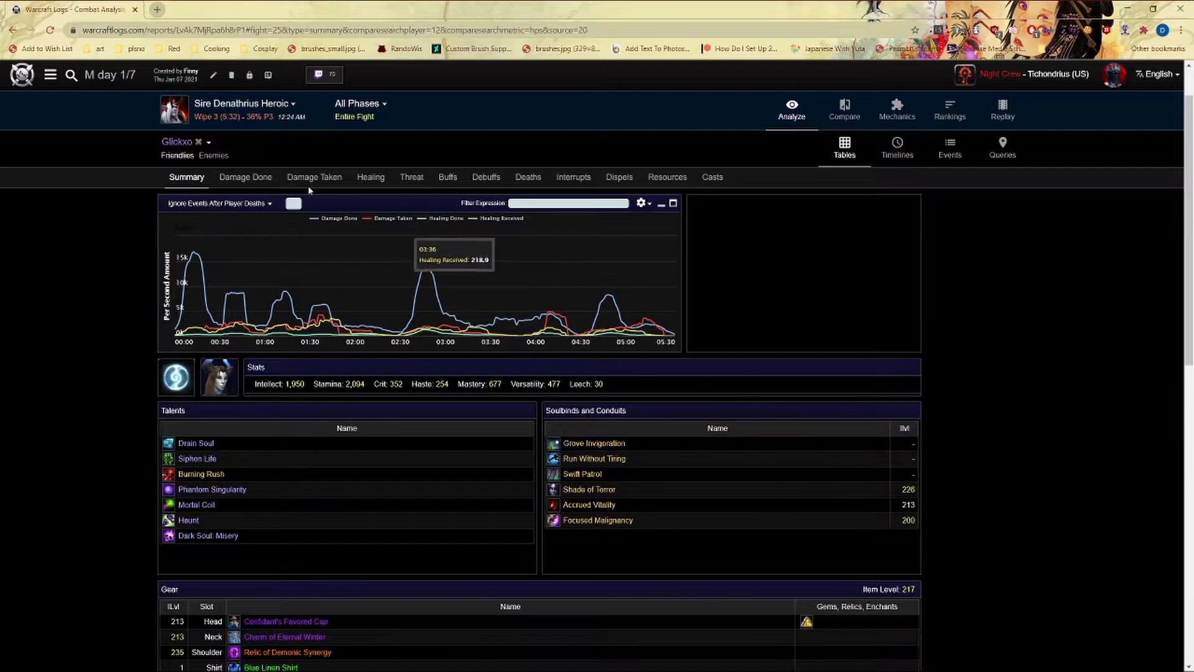
Search Compare for parses similar to Glickxo's fight, matched on Damage.
left_click(845, 111)
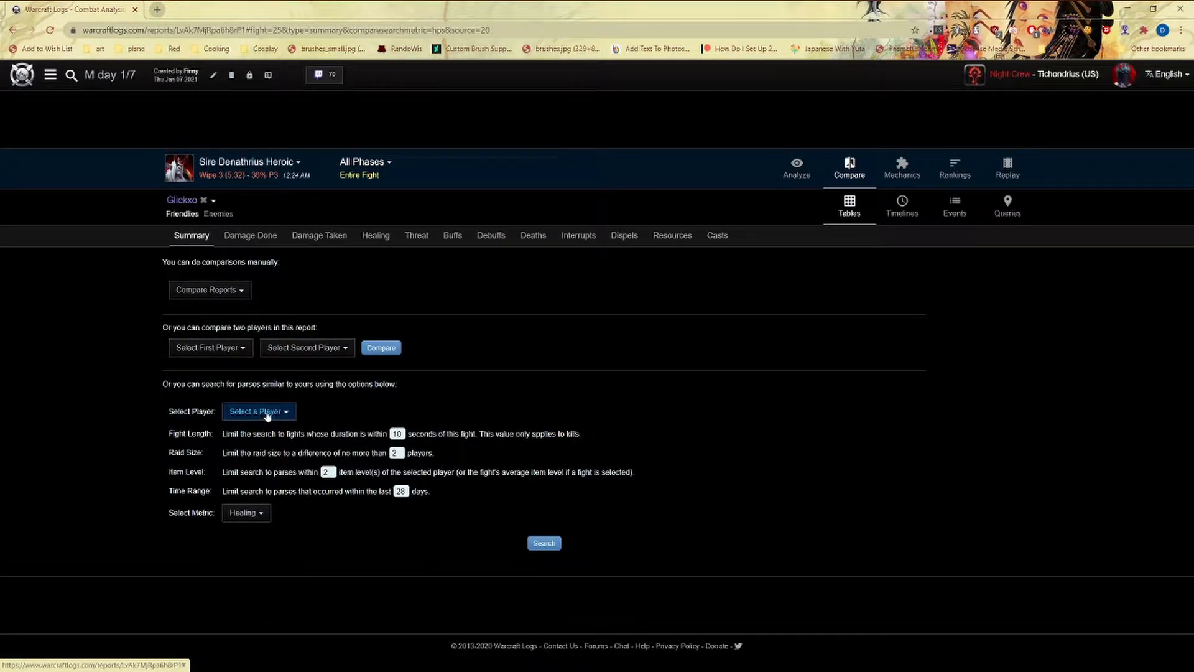
left_click(259, 411)
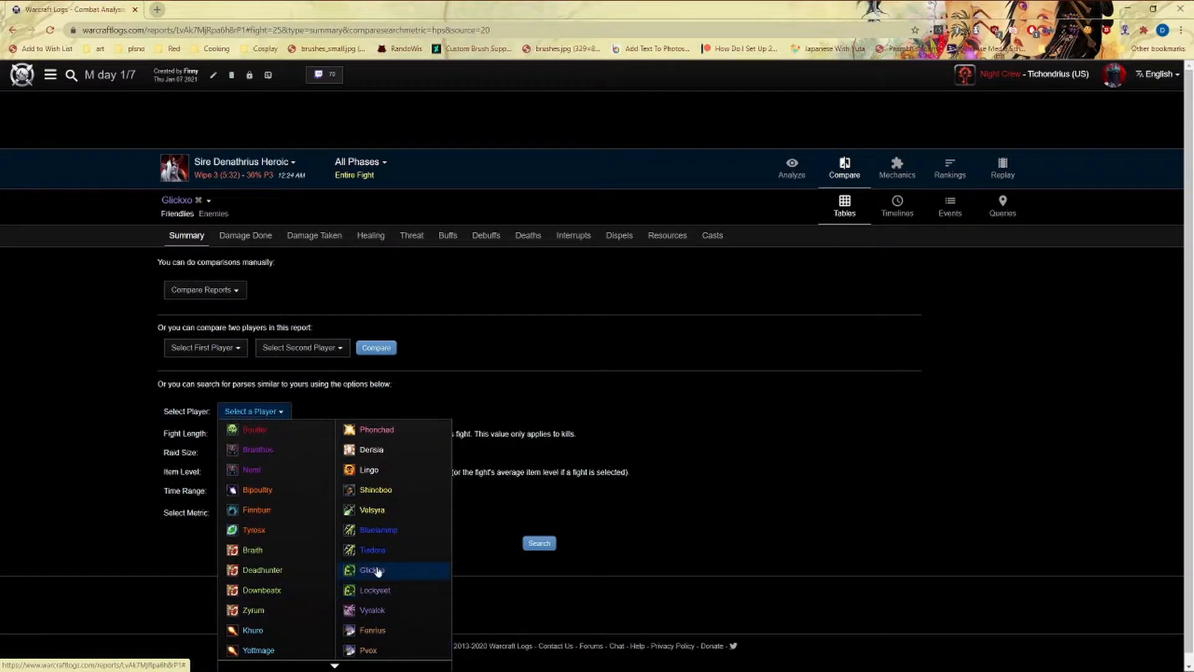
left_click(371, 570)
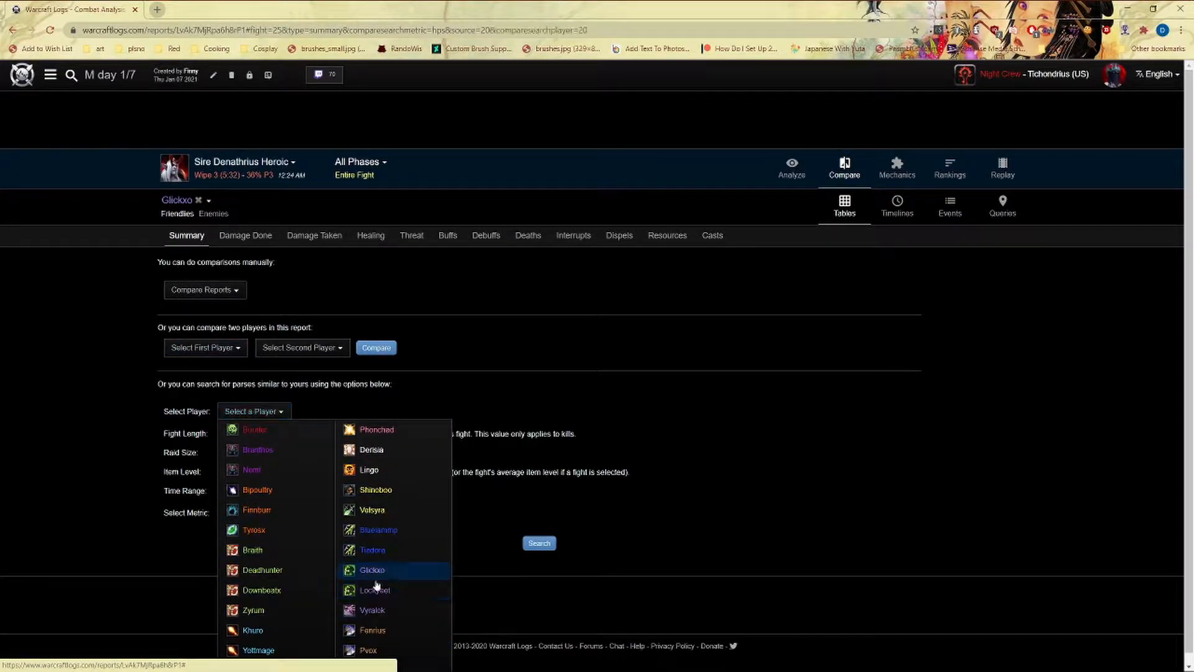
left_click(372, 570)
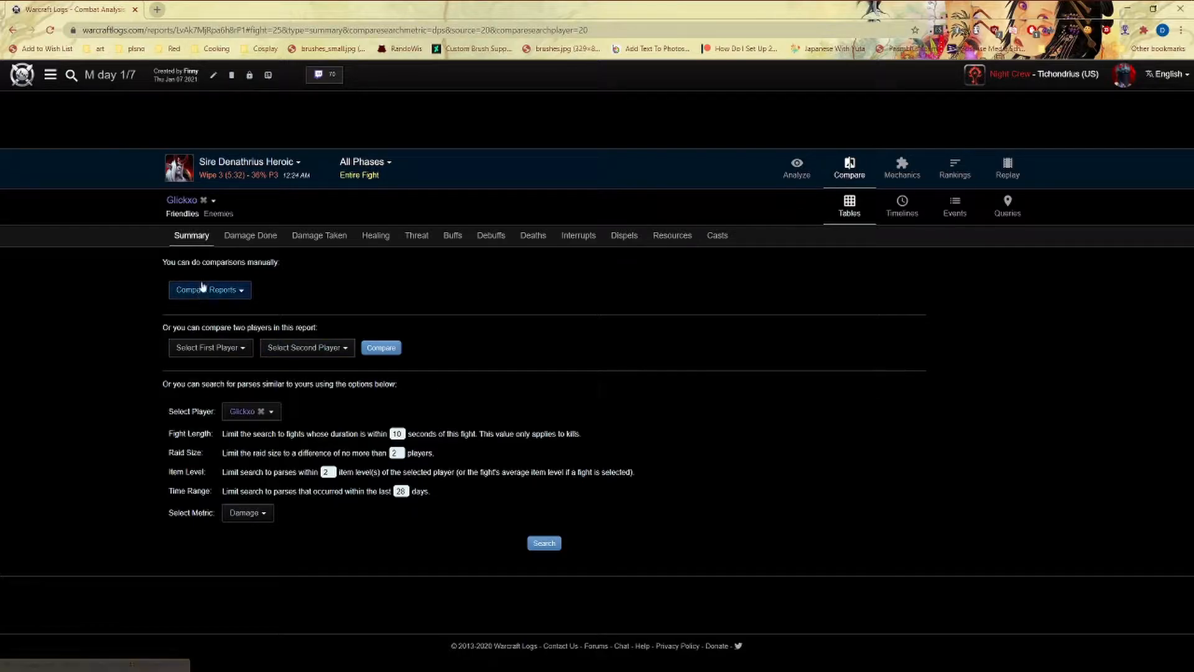
mouse_move(407, 519)
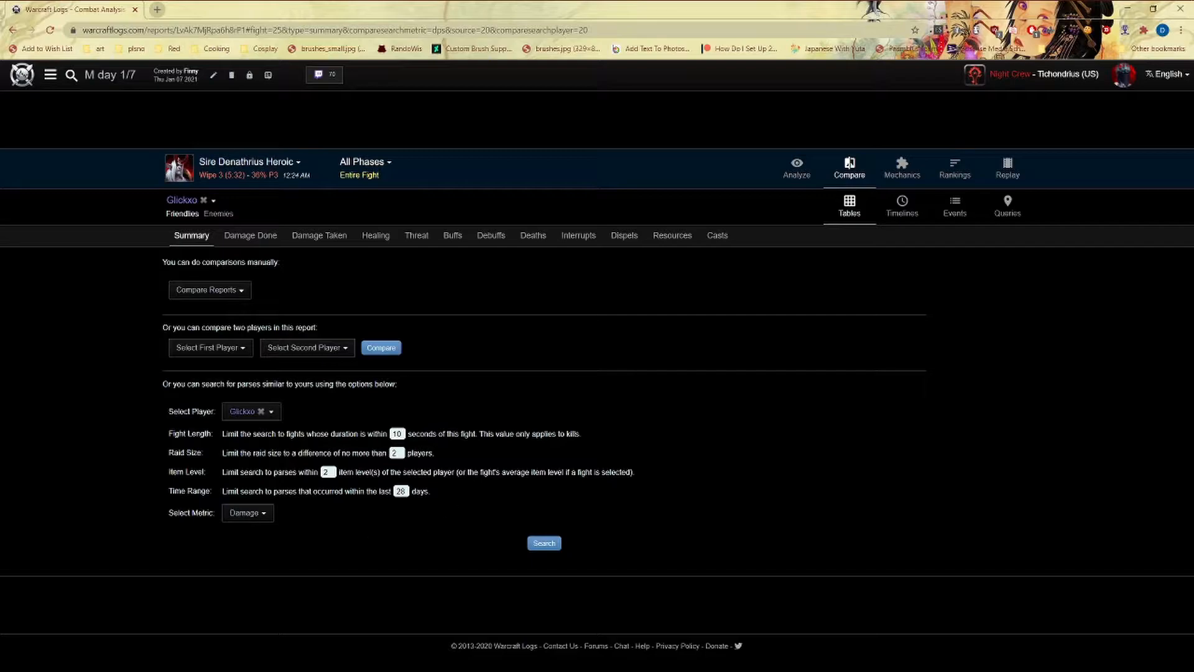
left_click(543, 543)
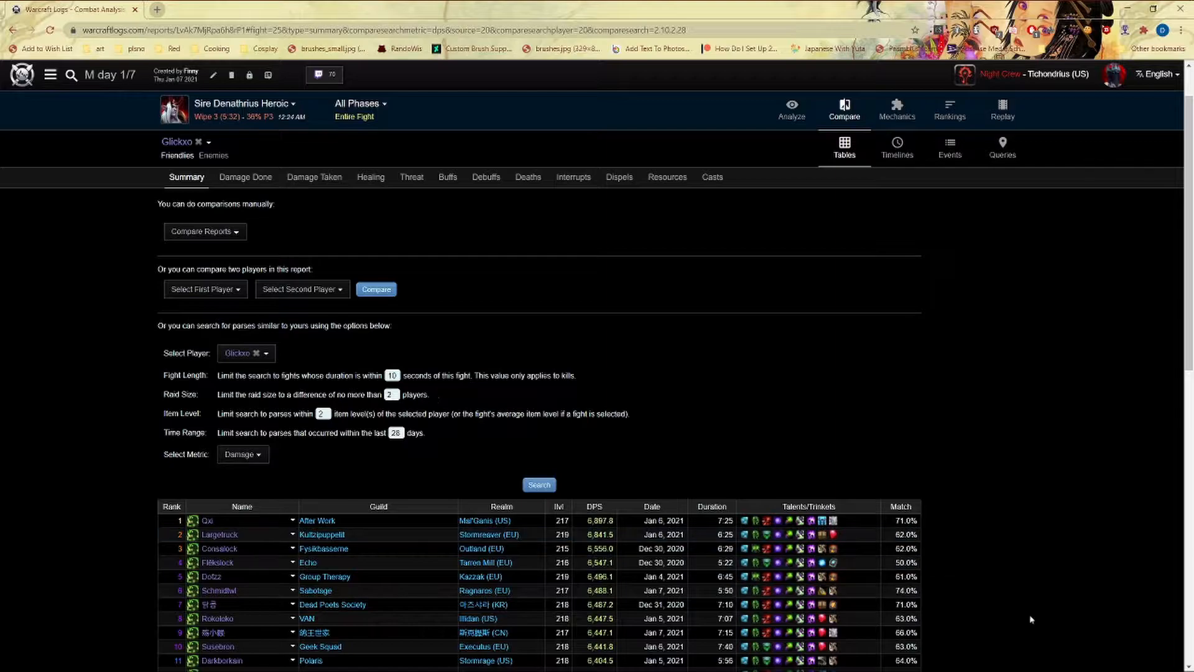
Scroll down to the similar-parse results table to review matches by percentage.
scroll("down", 3)
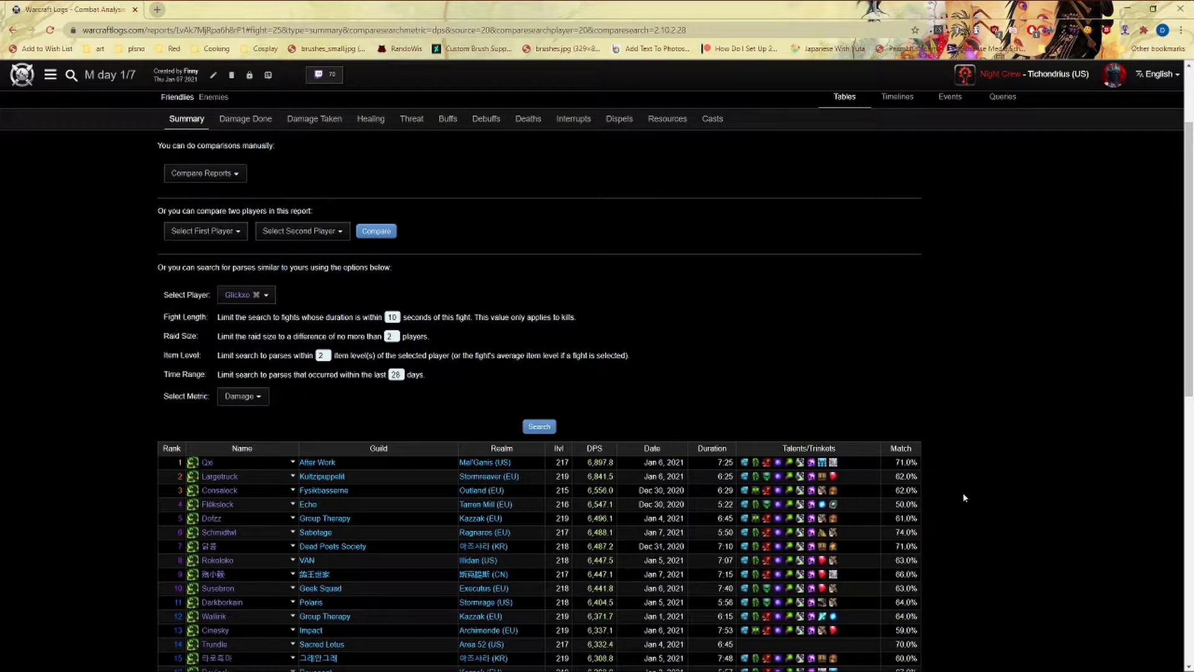
mouse_move(819, 476)
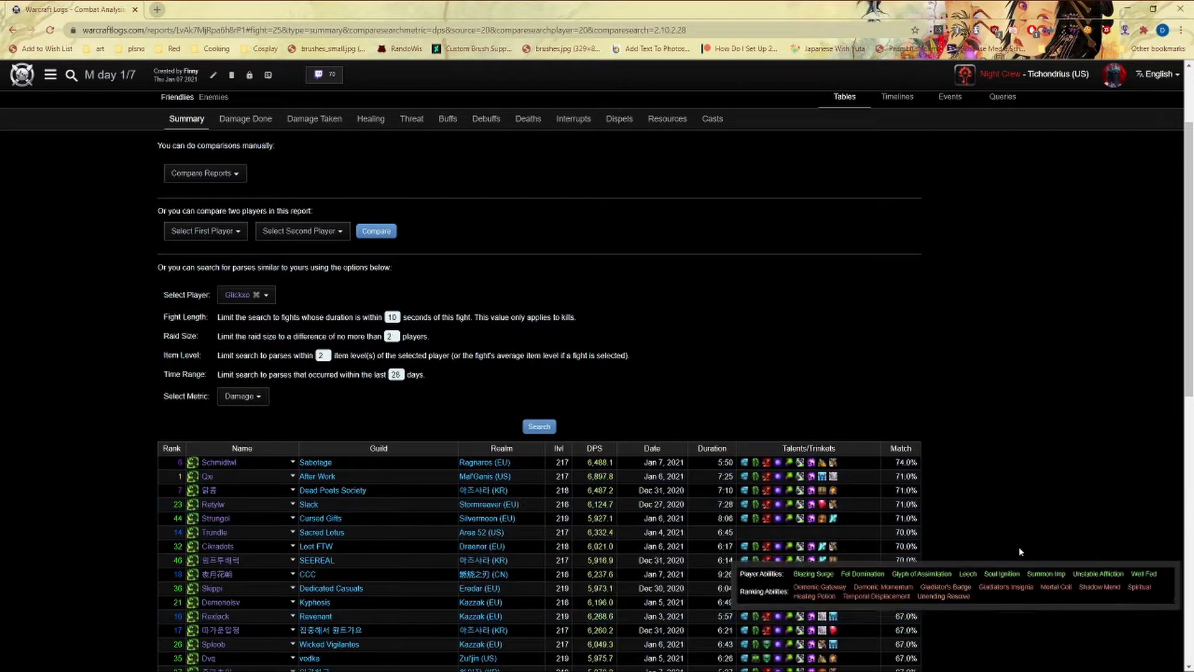
scroll("down", 3)
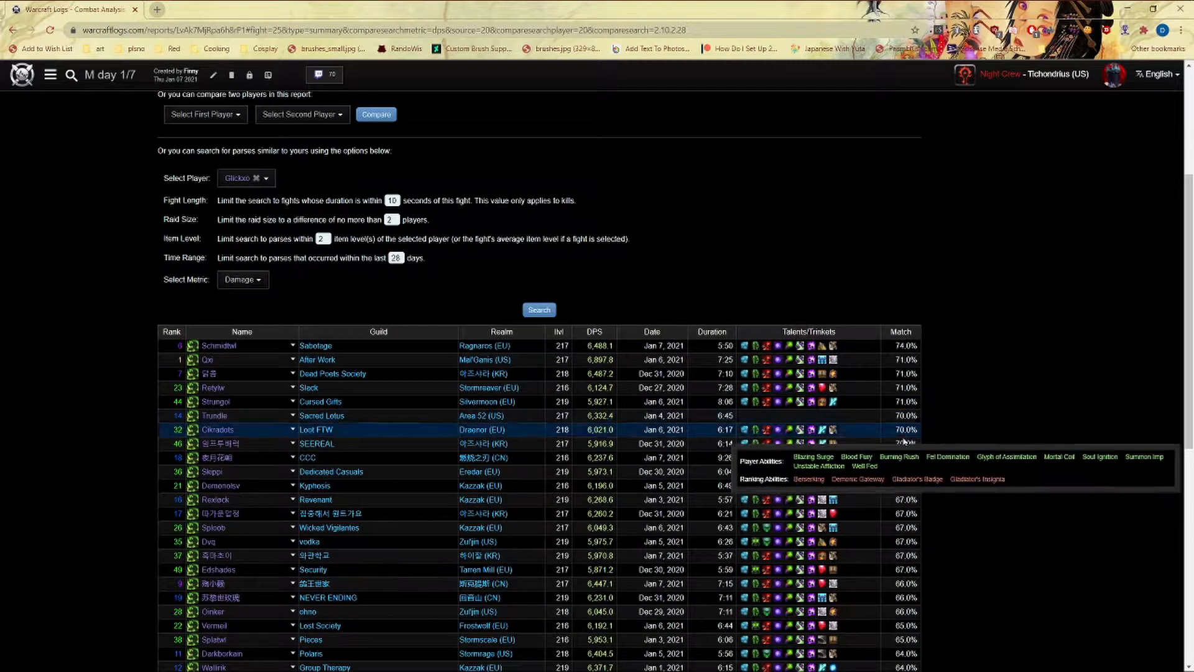
mouse_move(214, 457)
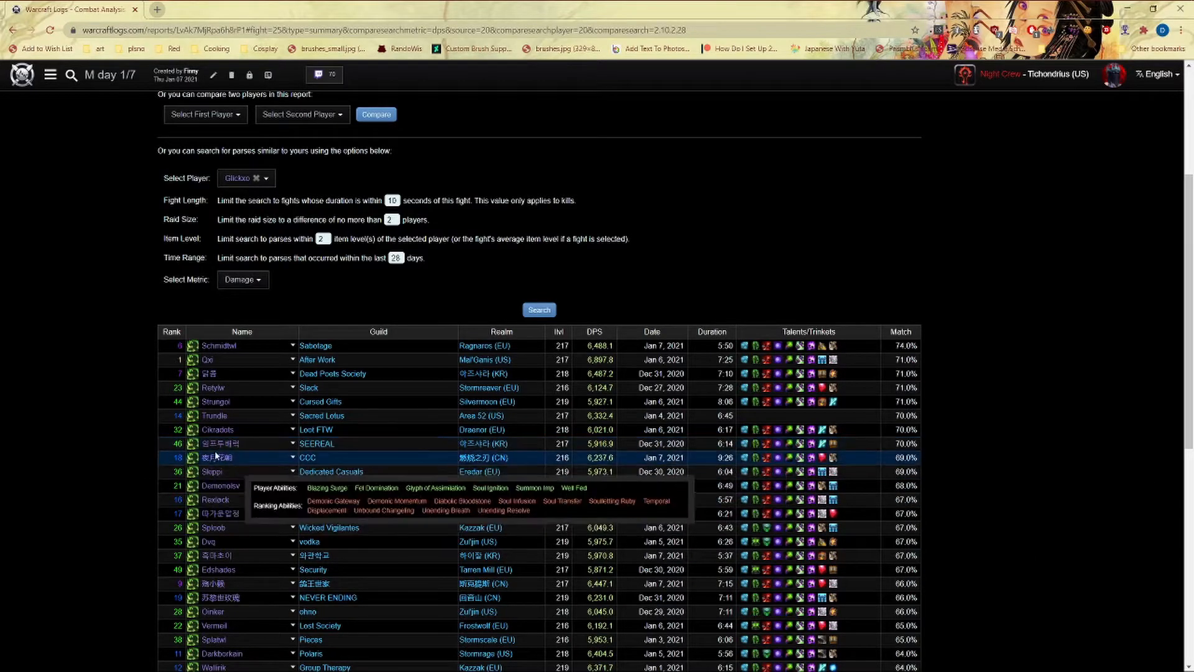
mouse_move(1045, 385)
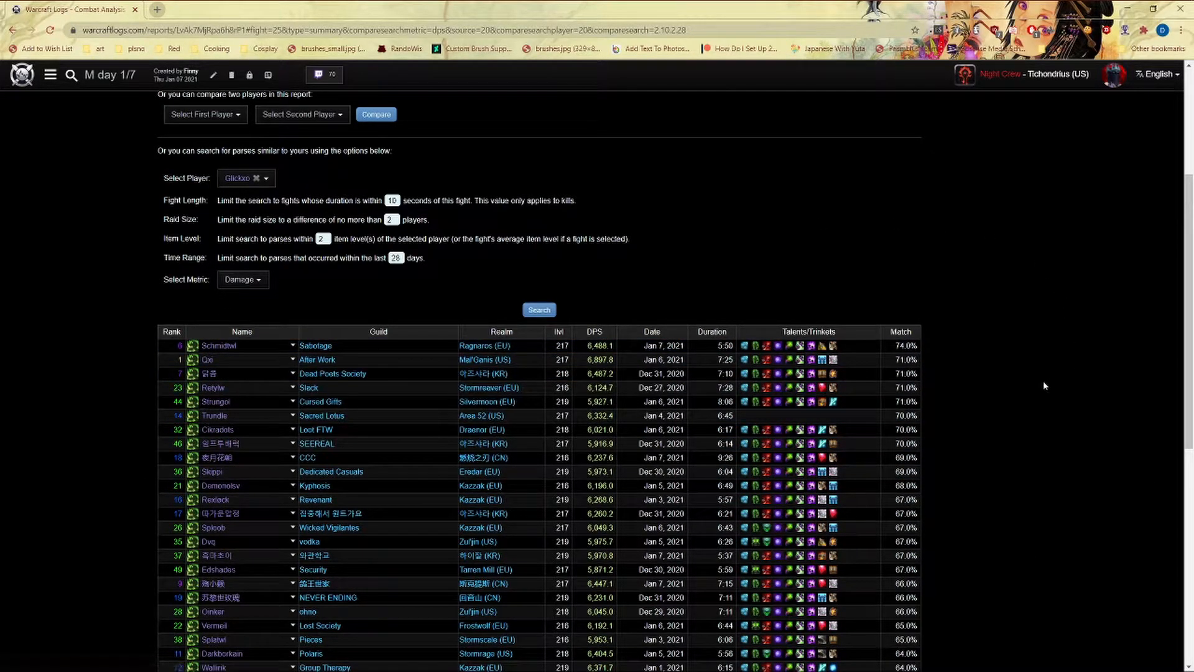
mouse_move(215, 429)
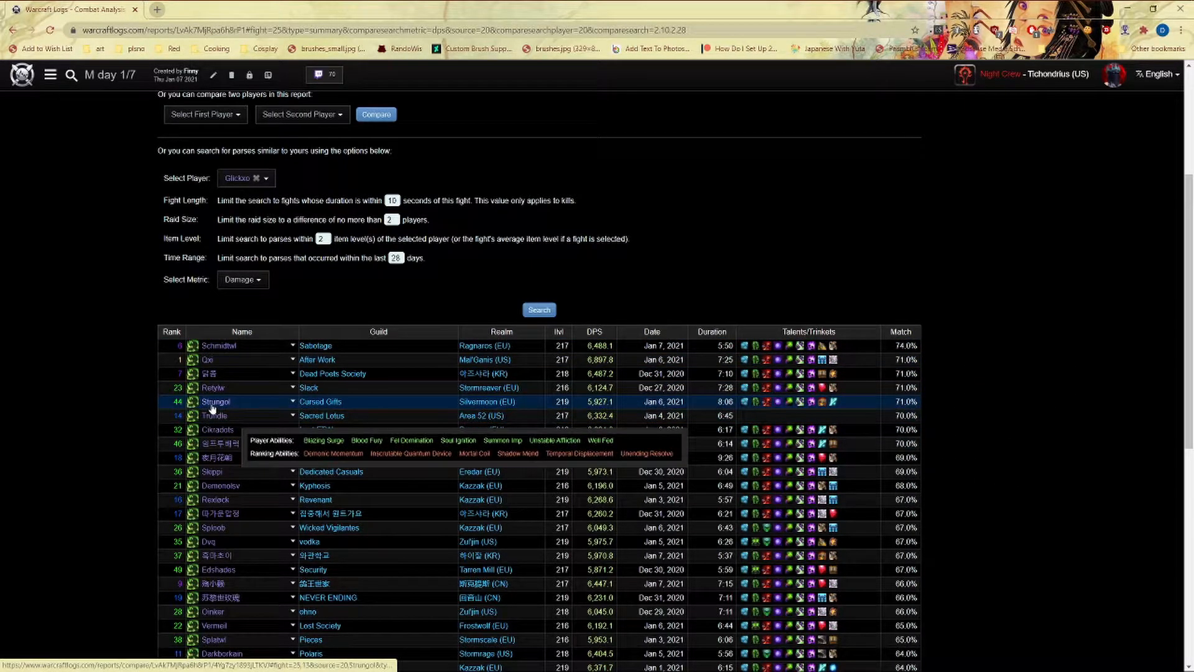
Open Strungol's parse from the results to compare against Glickxo.
left_click(216, 402)
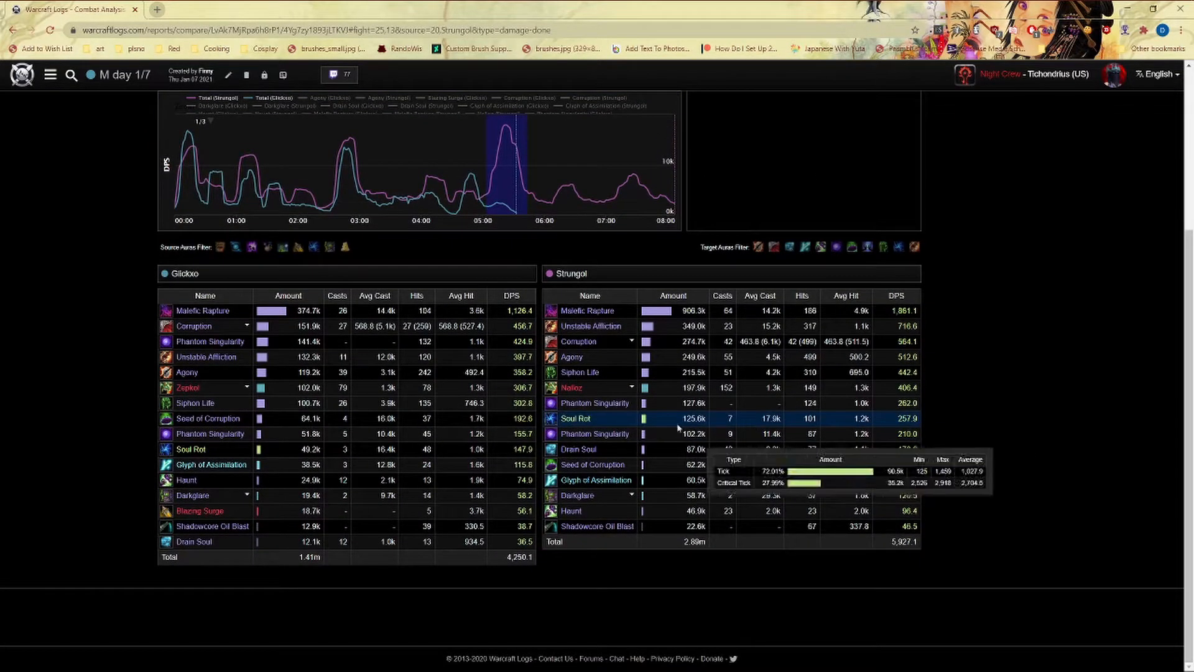
mouse_move(692, 406)
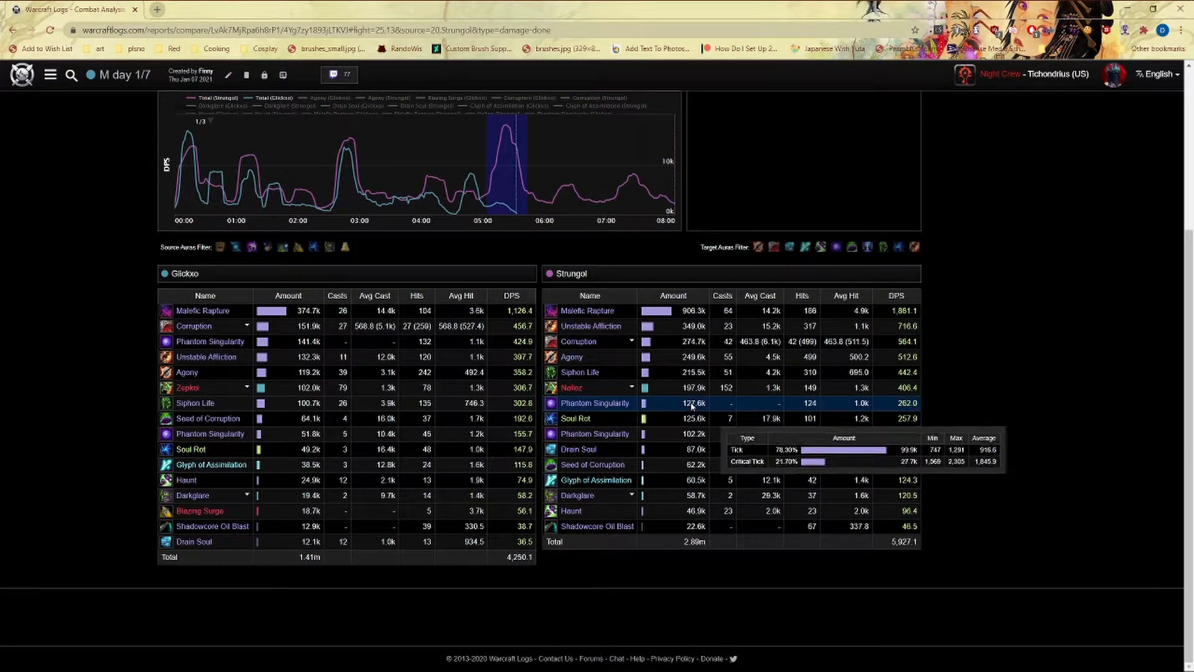
mouse_move(1143, 376)
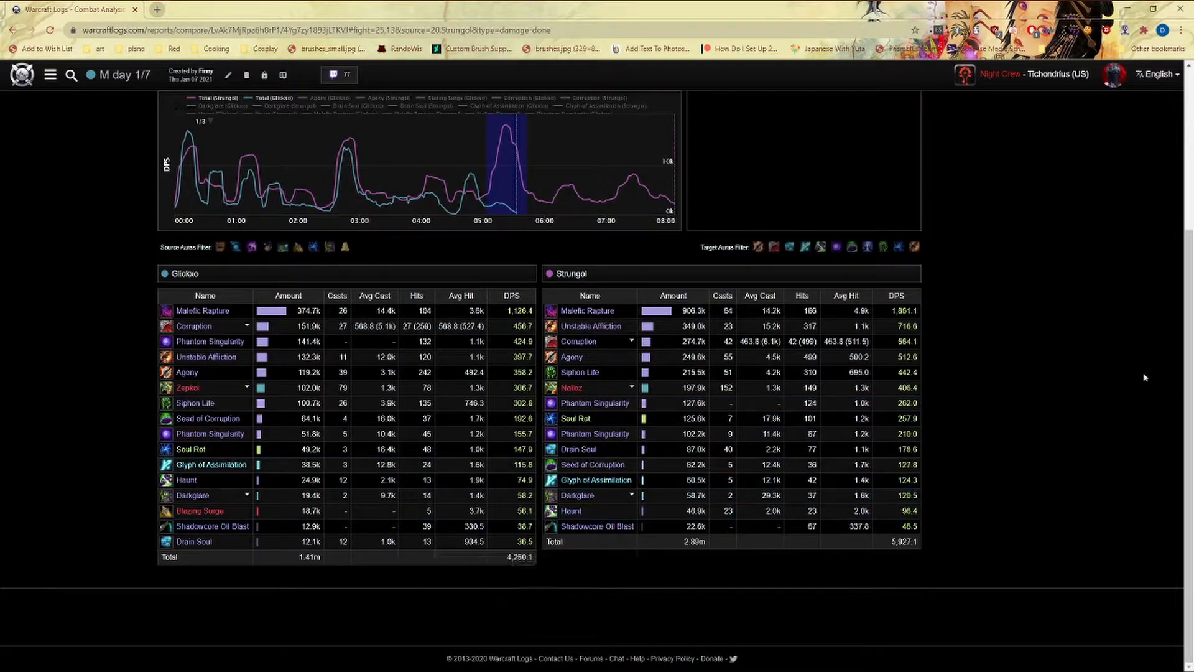
mouse_move(107, 444)
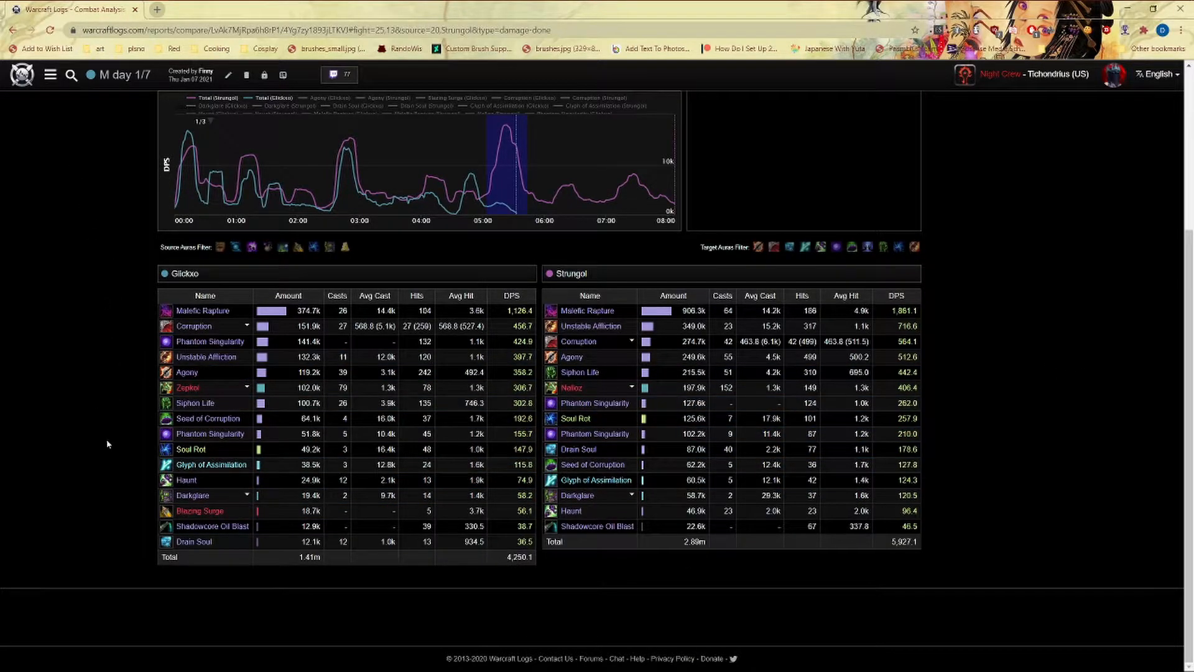
mouse_move(427, 177)
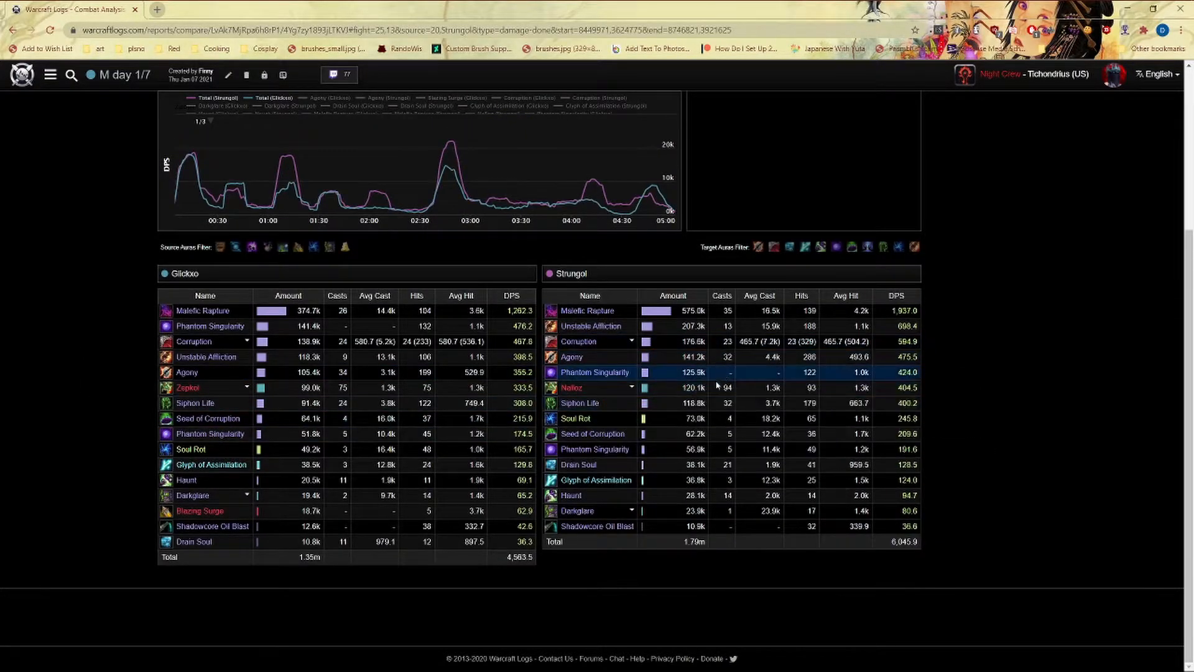
mouse_move(216, 209)
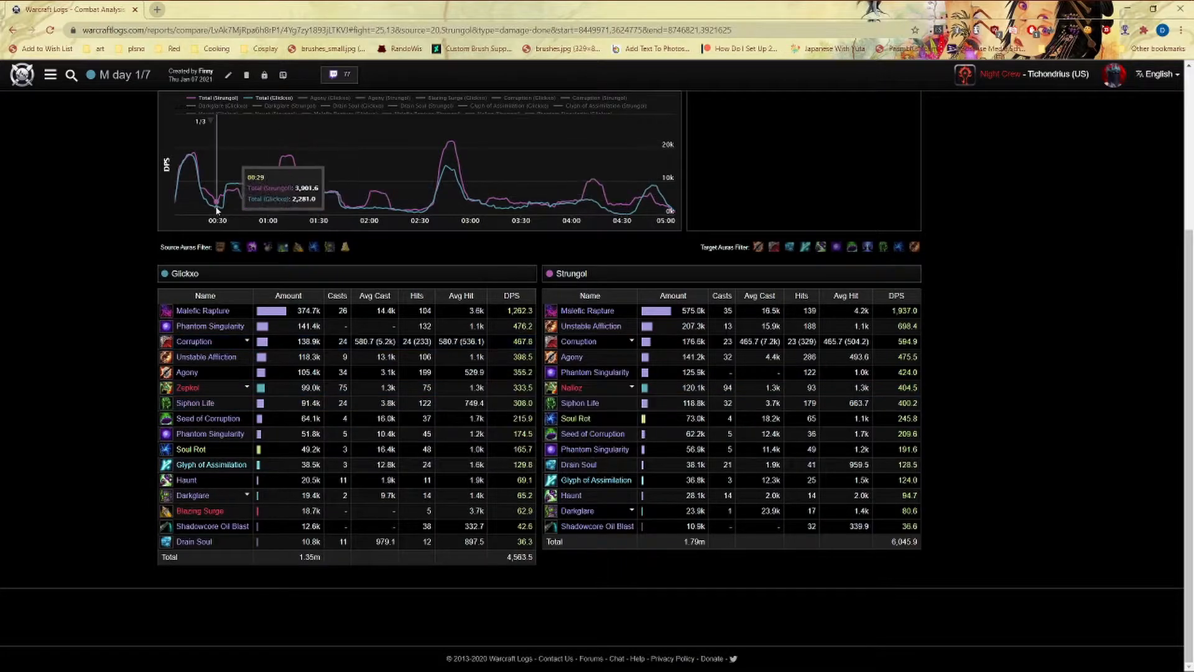
mouse_move(310, 387)
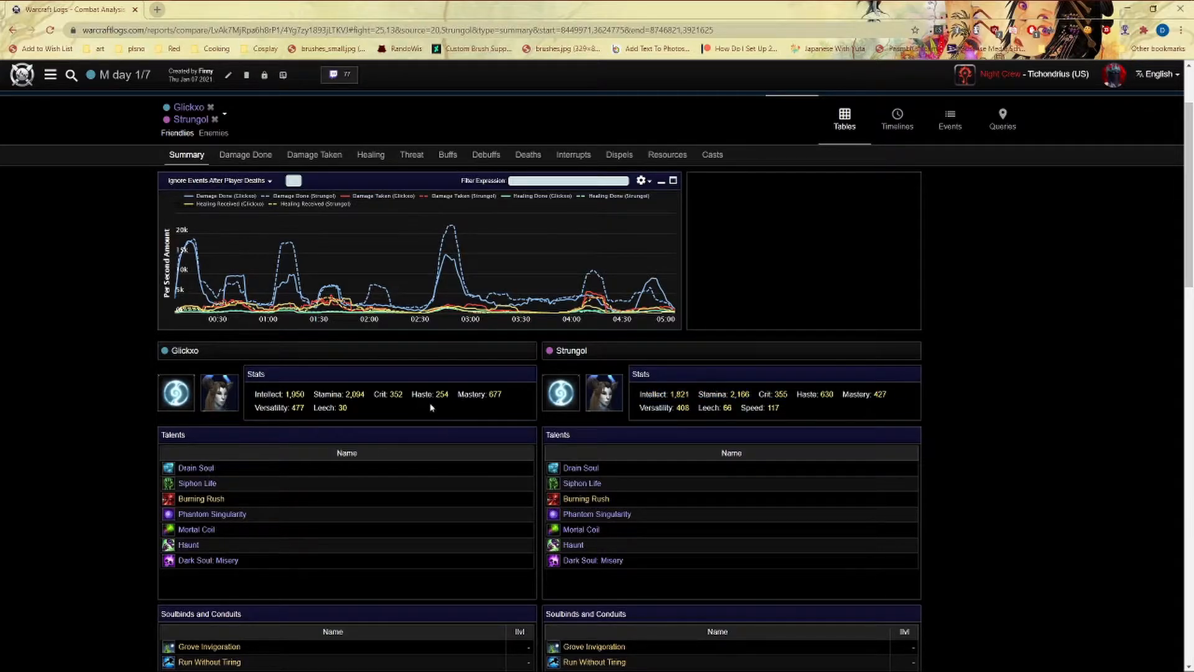
mouse_move(438, 367)
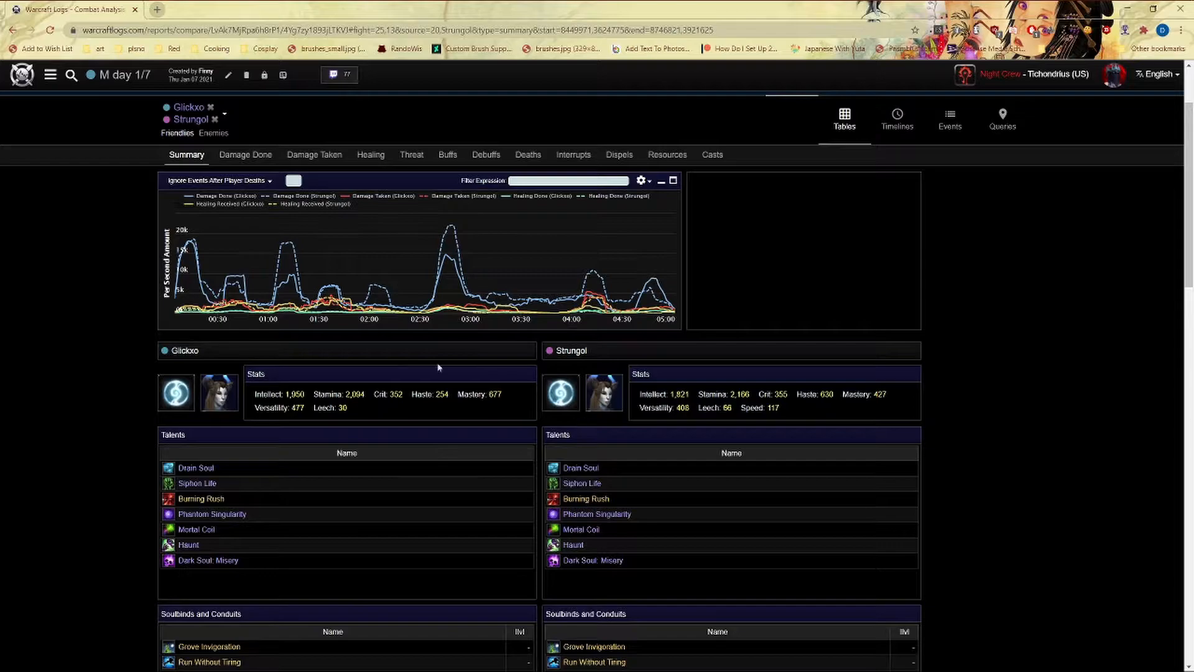
mouse_move(449, 286)
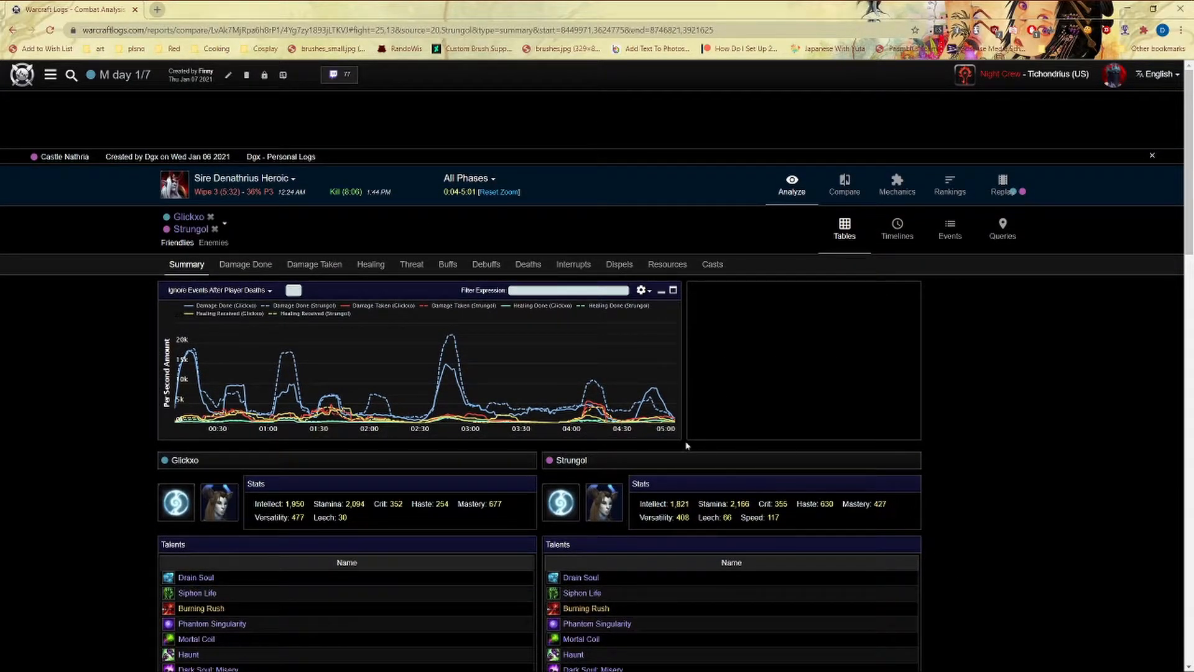
mouse_move(626, 398)
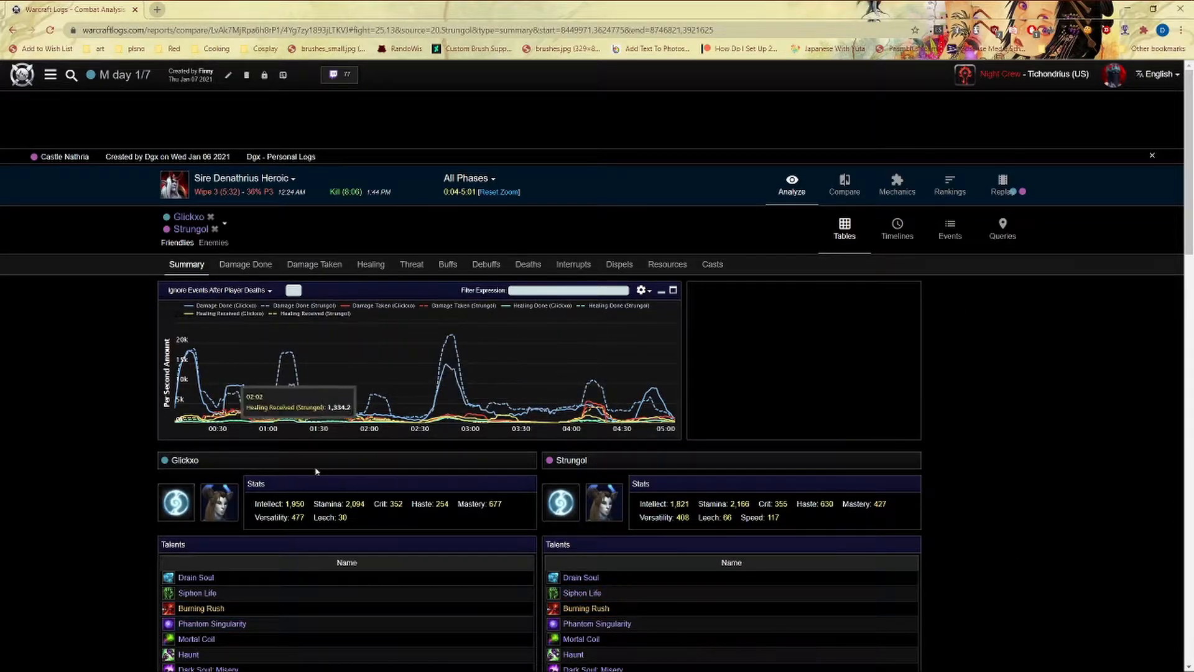
mouse_move(421, 514)
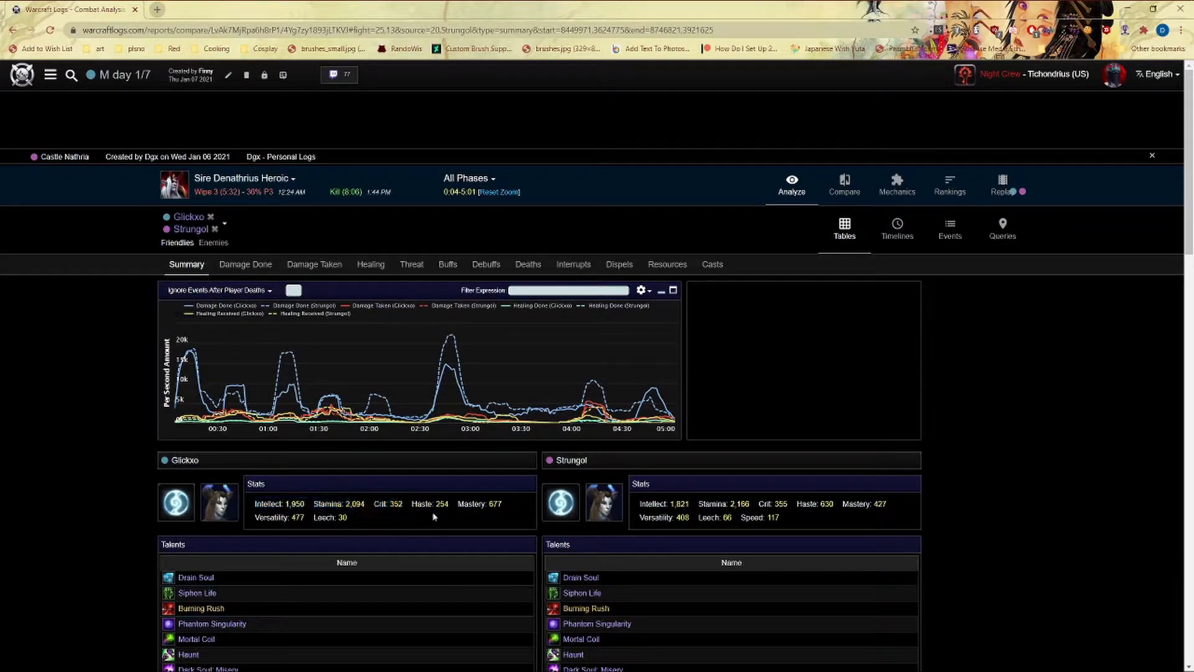
Scroll the Glickxo versus Strungol summary to review stats, talents and soulbinds.
scroll("down", 3)
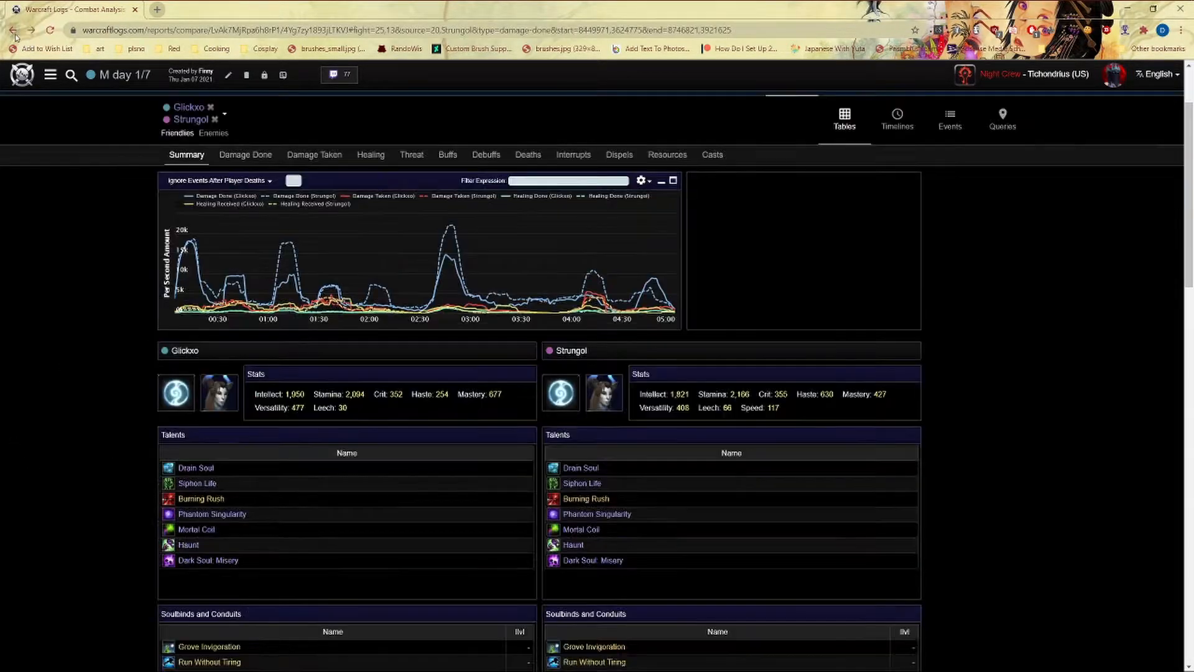
Go back to Glickxo's own Sire Denathrius Heroic fight summary.
left_click(245, 155)
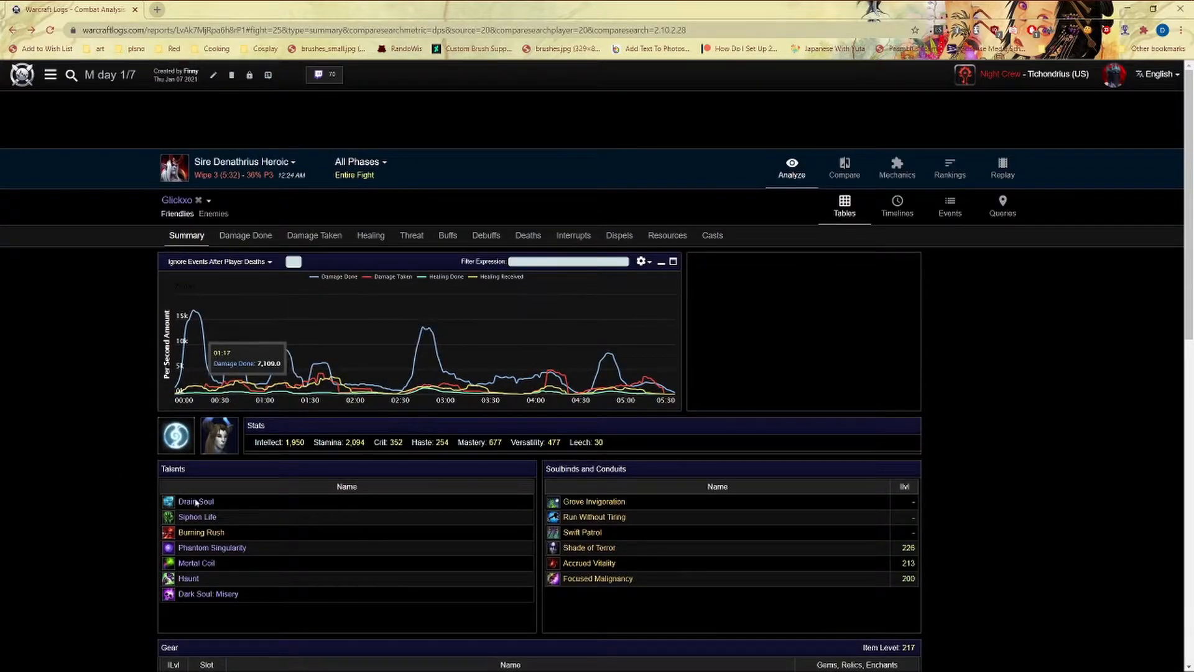
left_click(196, 502)
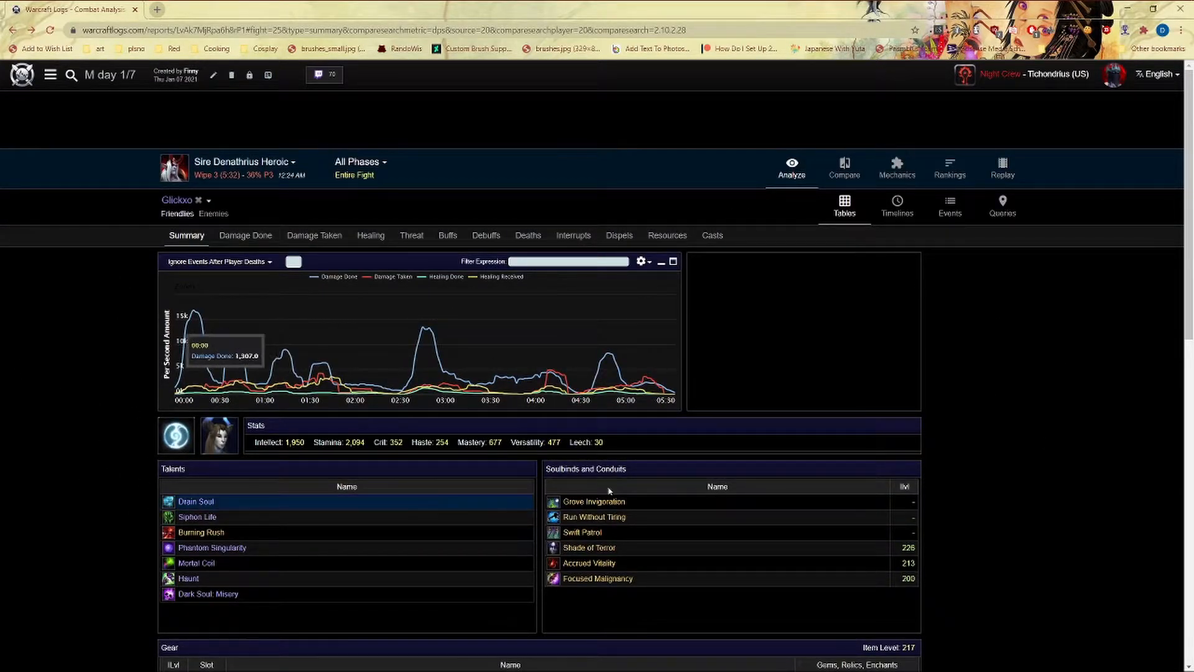
mouse_move(612, 355)
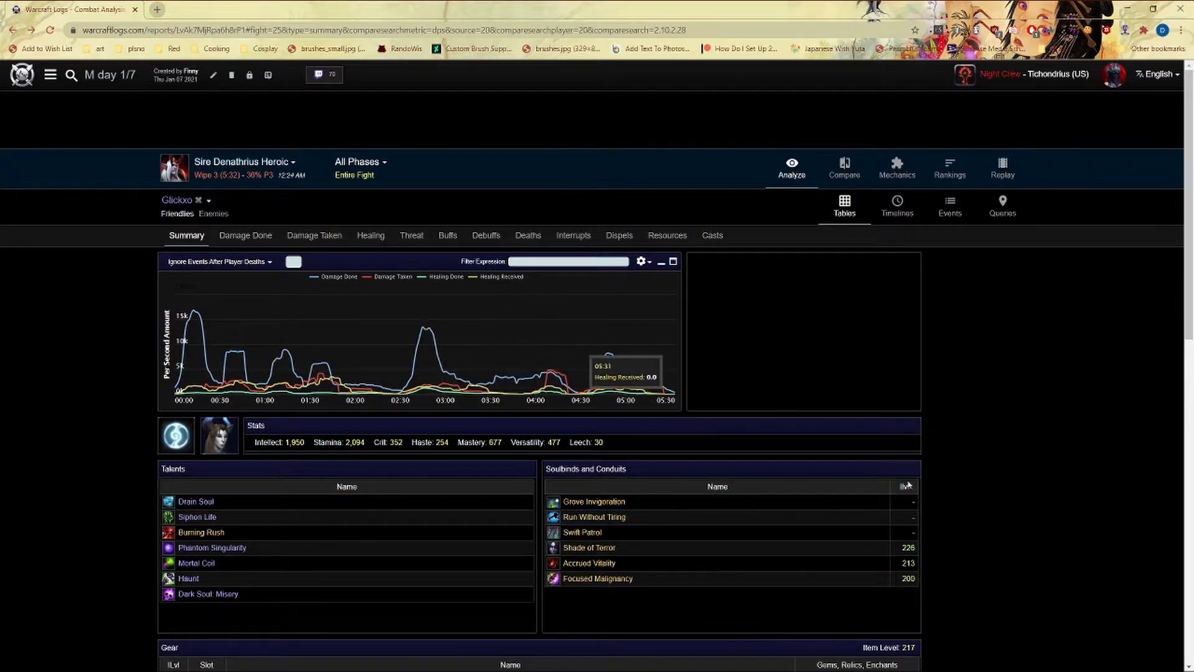
mouse_move(284, 353)
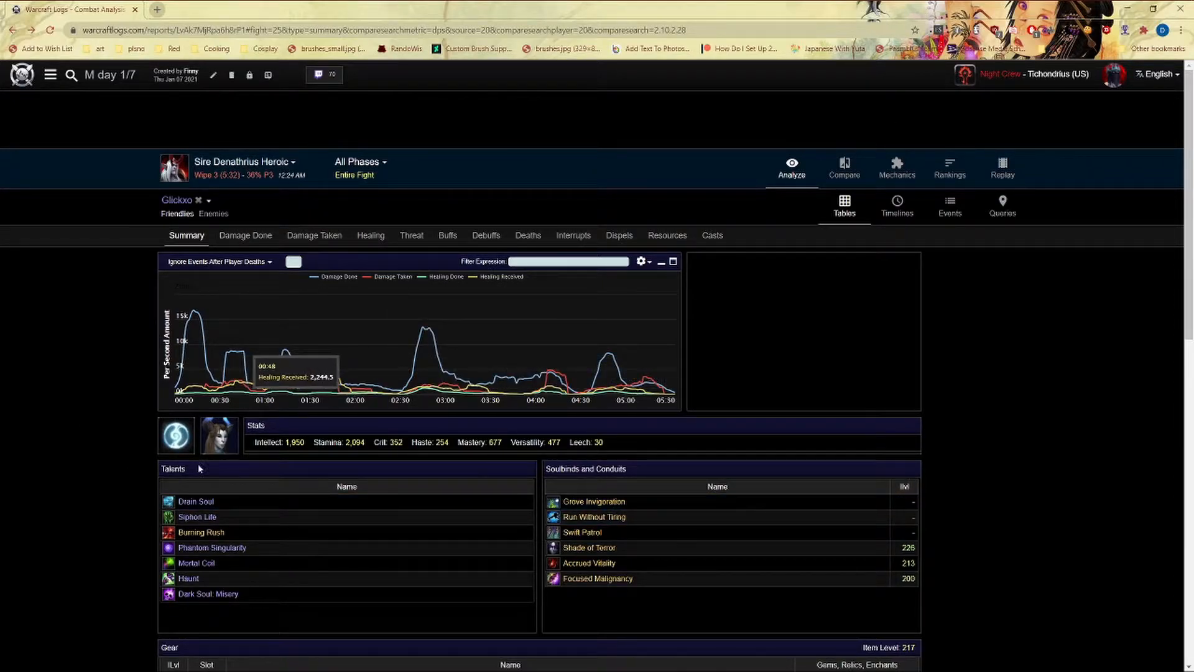
mouse_move(355, 560)
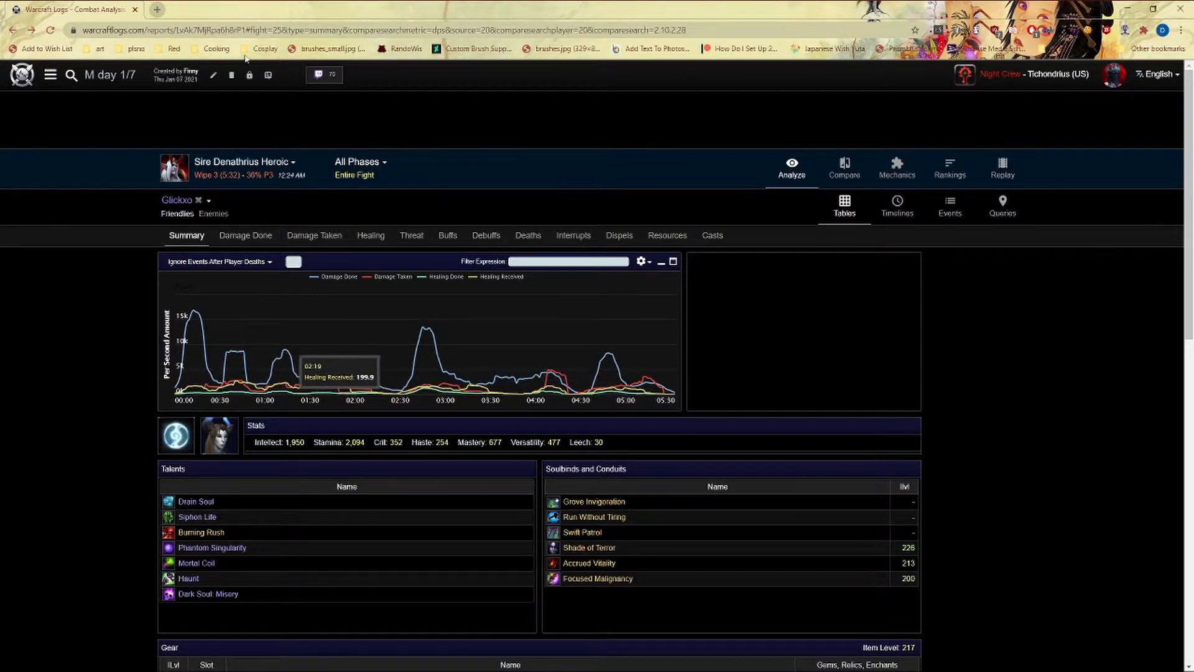
mouse_move(1093, 326)
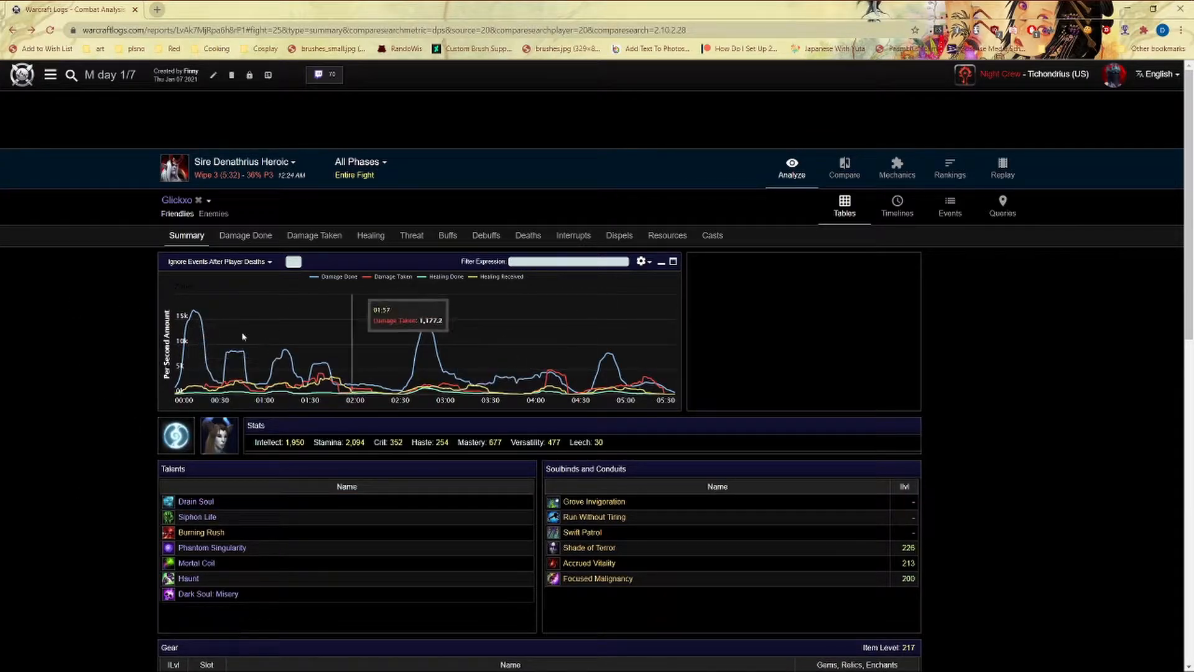
Run a Compare search for parses similar to Derisia's using the Default metric.
left_click(844, 168)
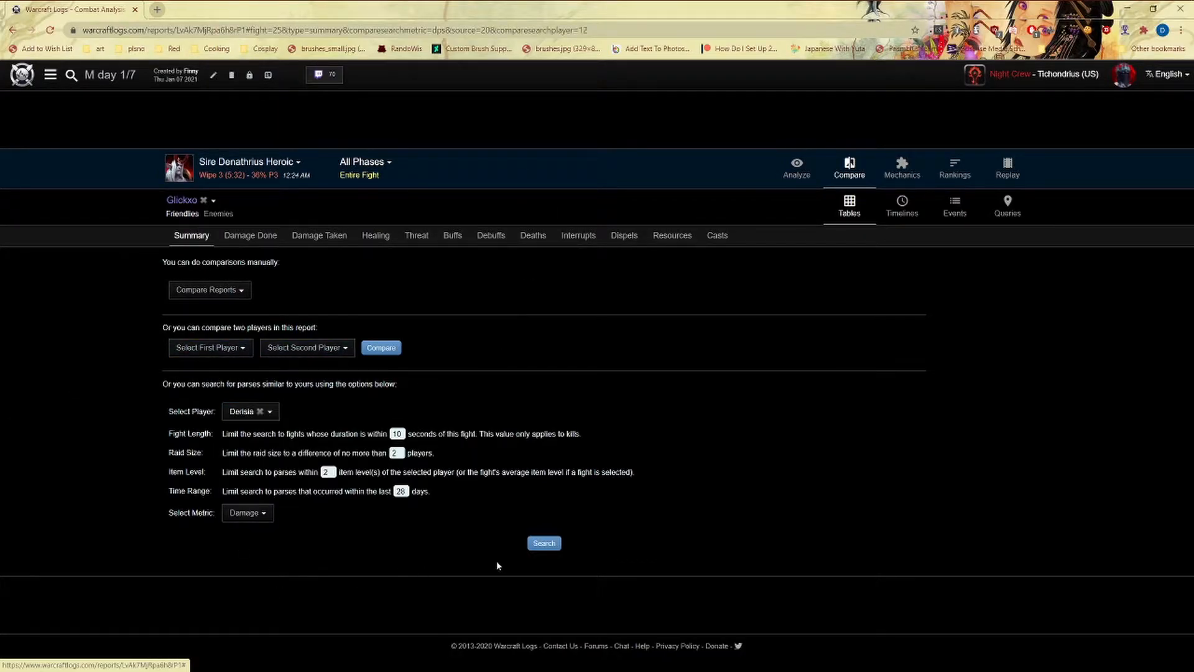
left_click(543, 543)
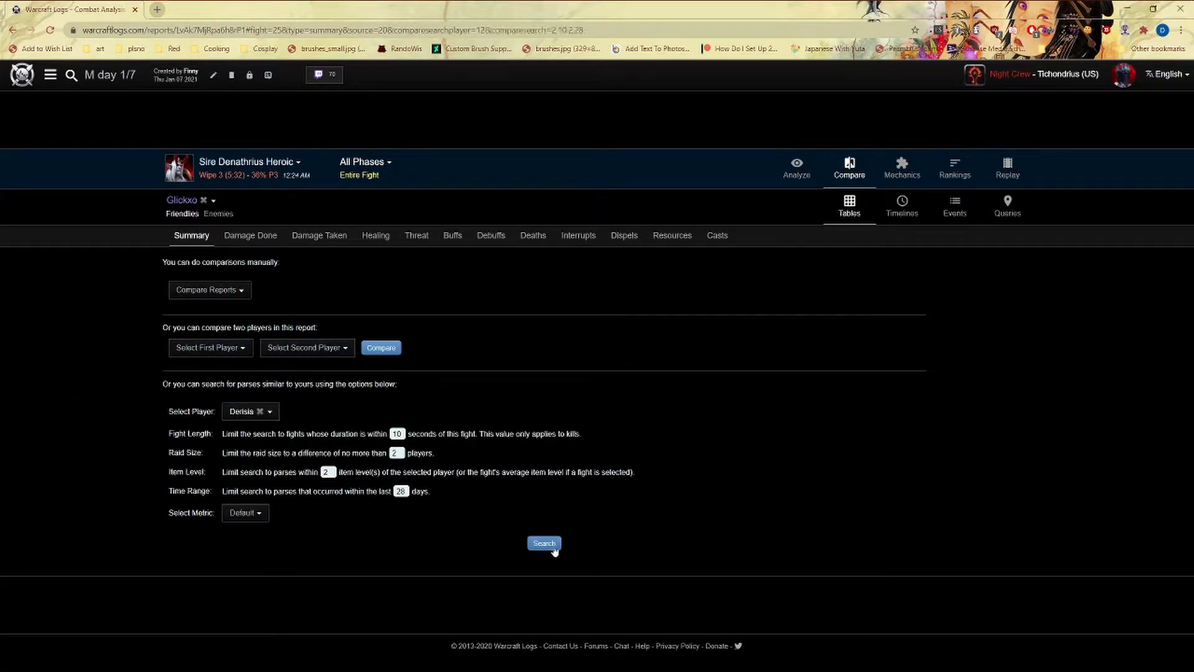
left_click(543, 543)
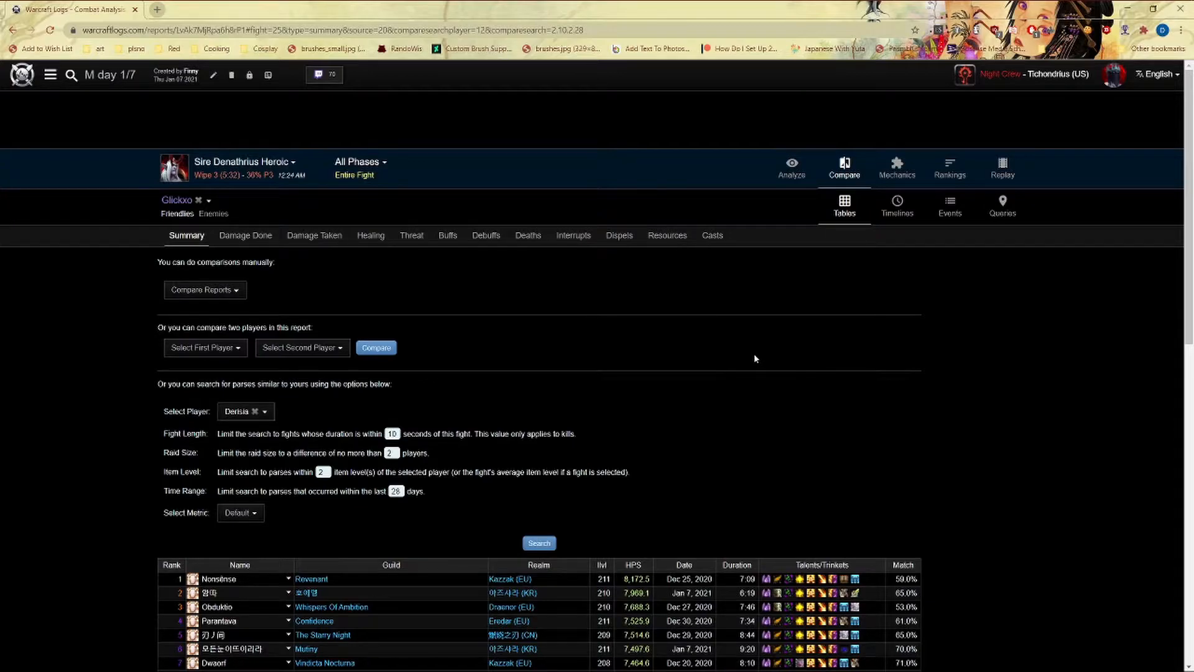
mouse_move(639, 481)
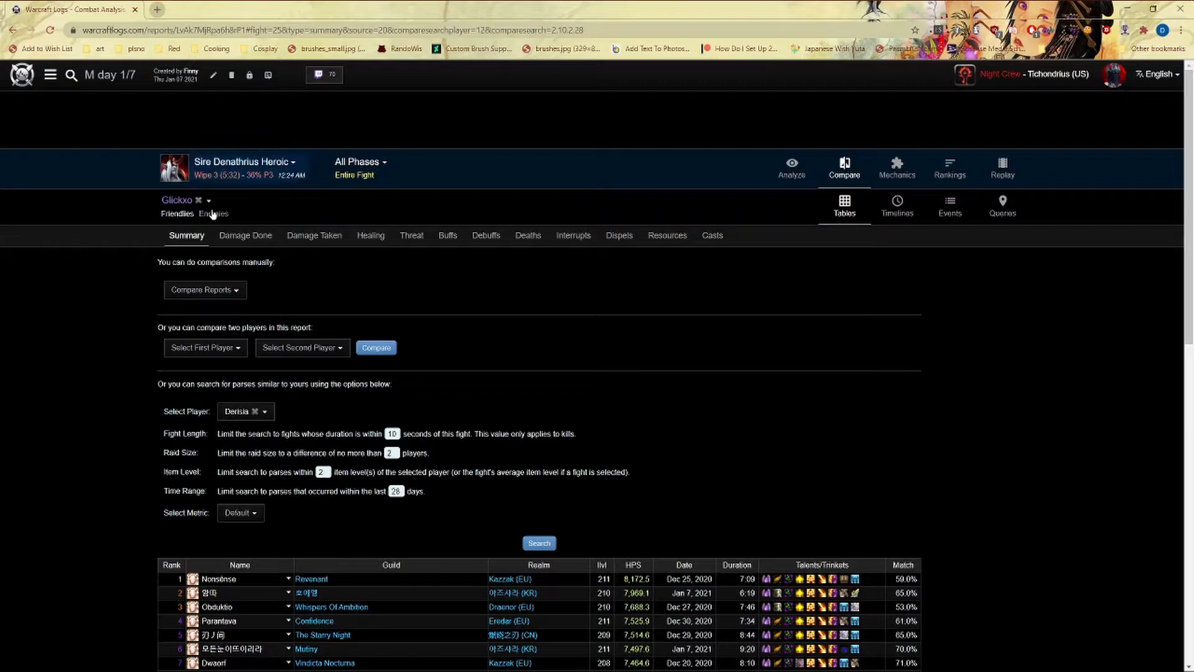
Scroll the matched healing parses and bring up link options for Timpriest.
scroll("down", 3)
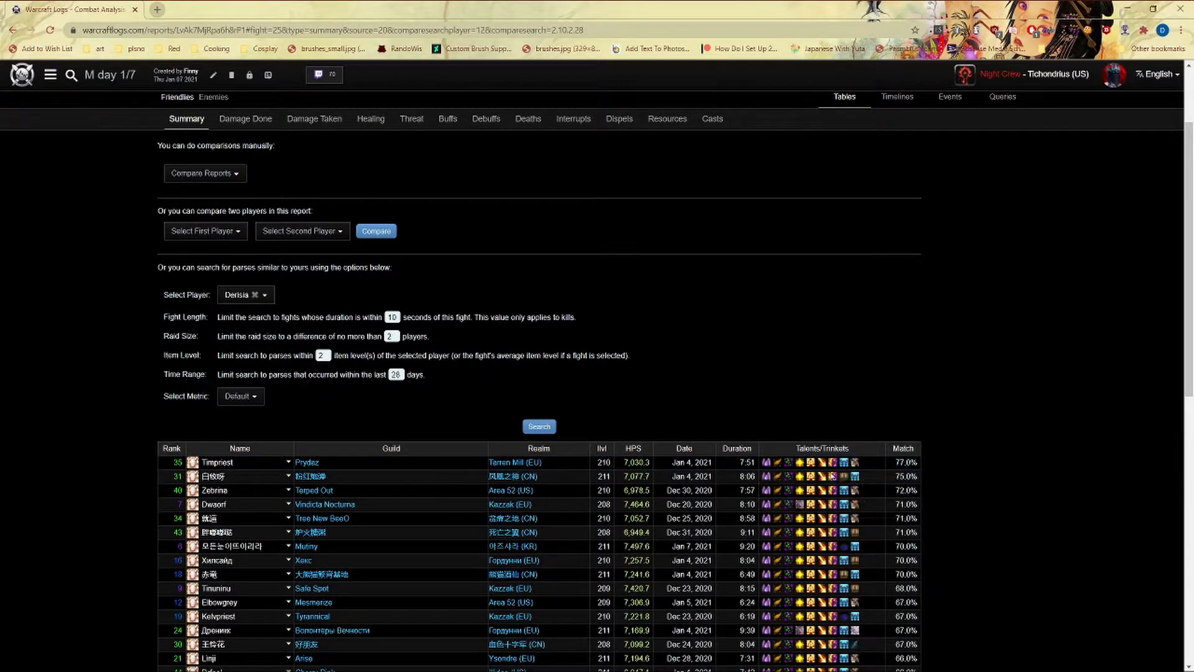
scroll("down", 3)
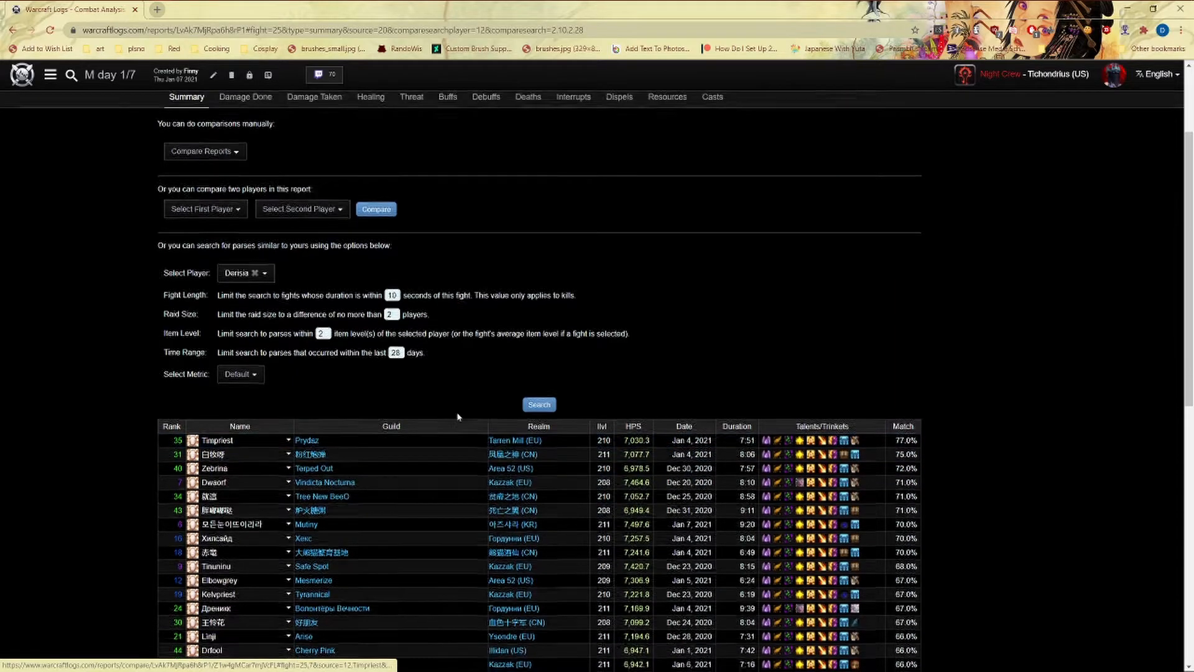
right_click(217, 345)
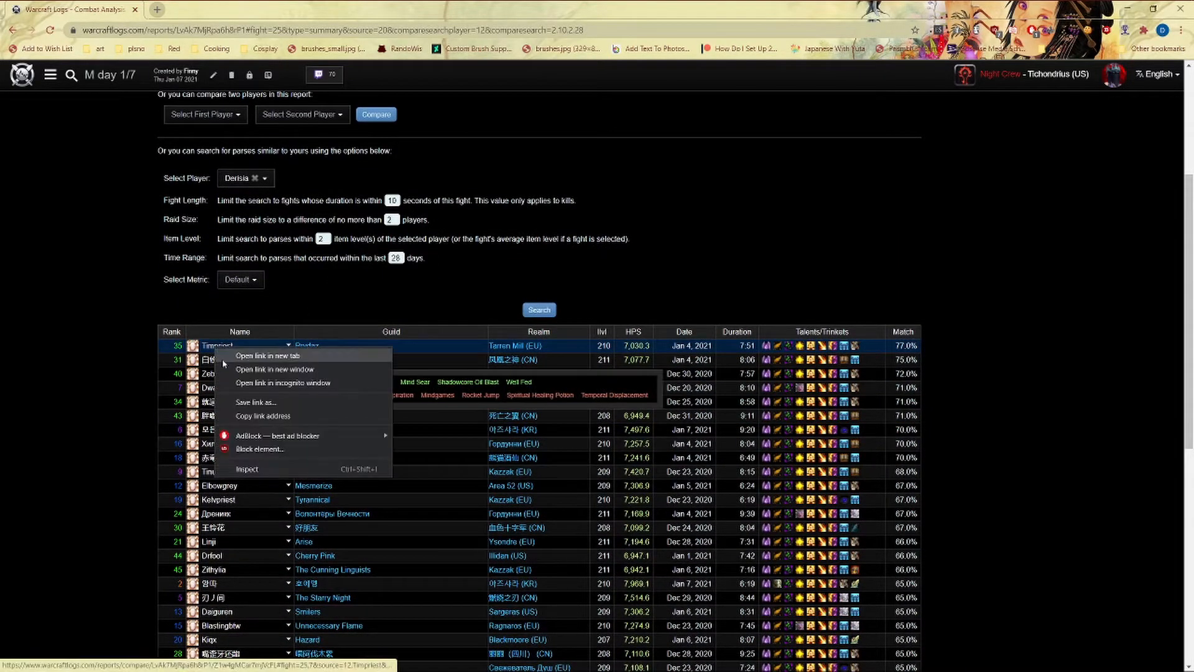
Open the Timpriest comparison in a new tab to review Derisia's healing against it.
left_click(266, 355)
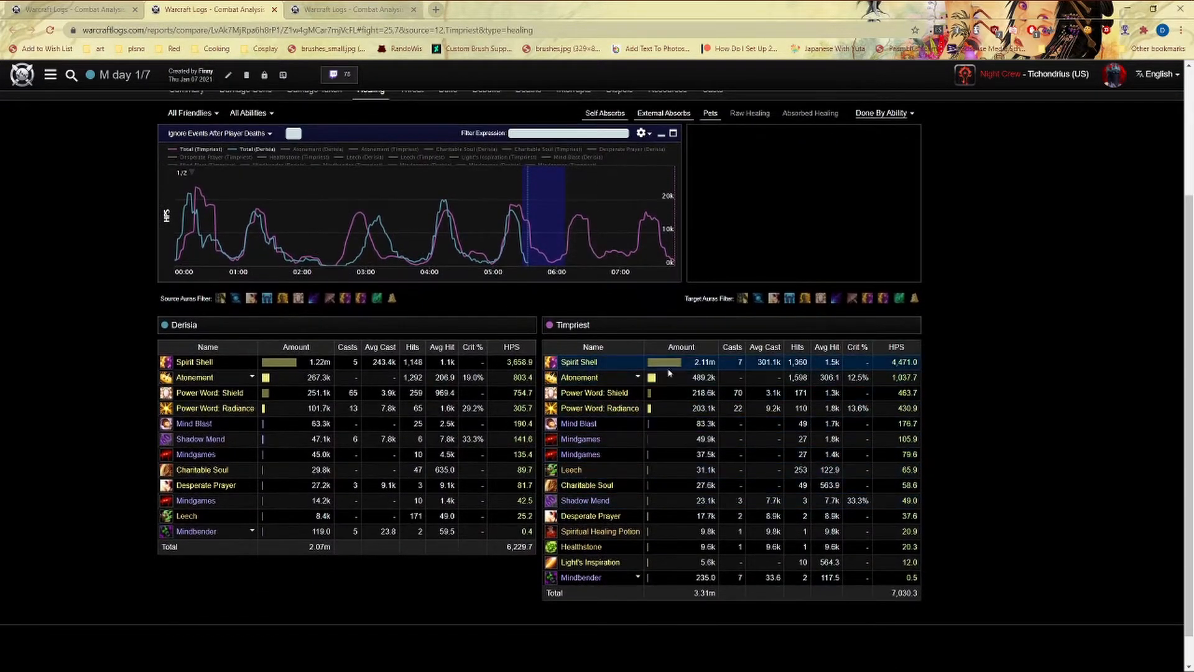
mouse_move(528, 237)
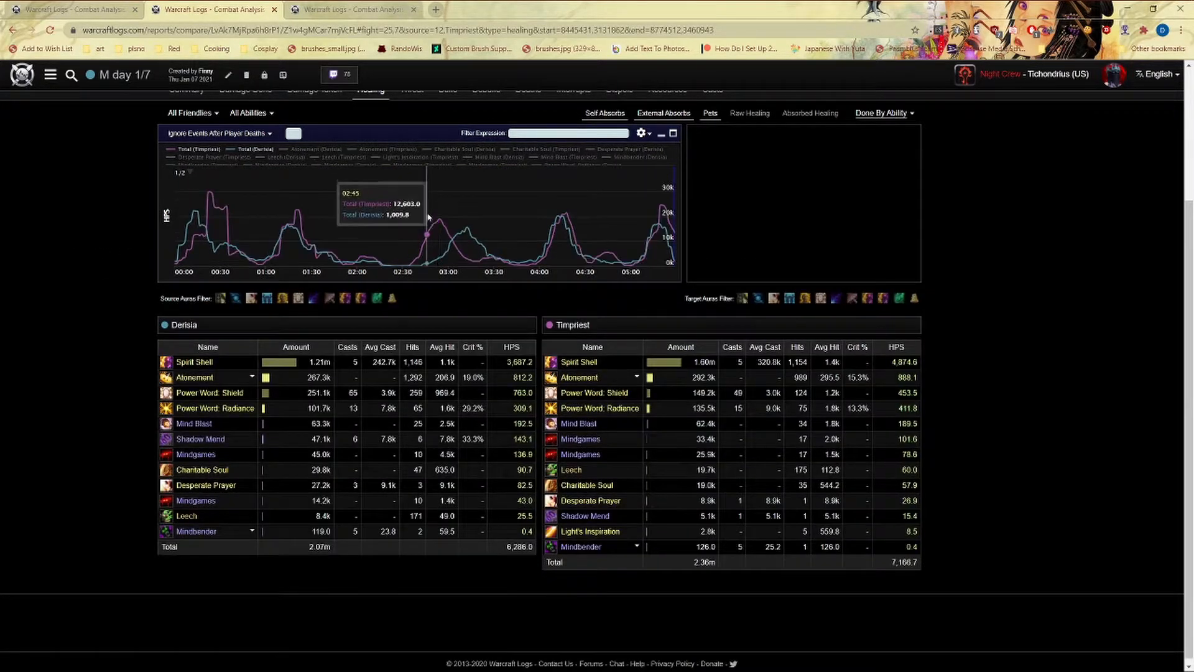
mouse_move(383, 262)
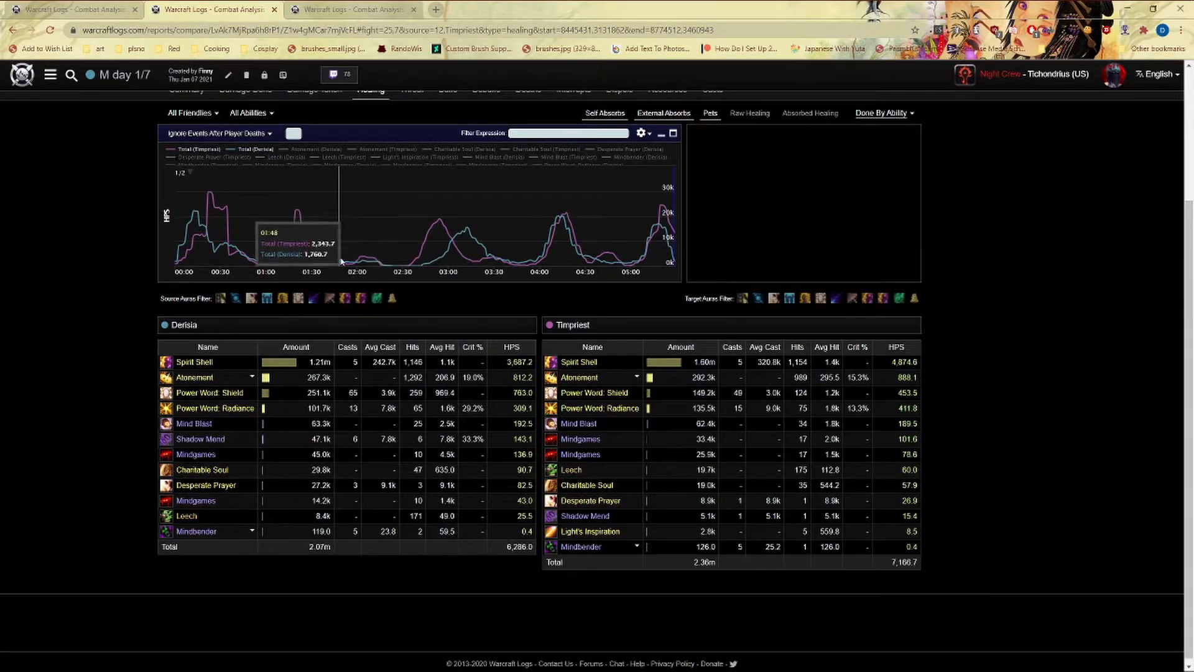
mouse_move(371, 267)
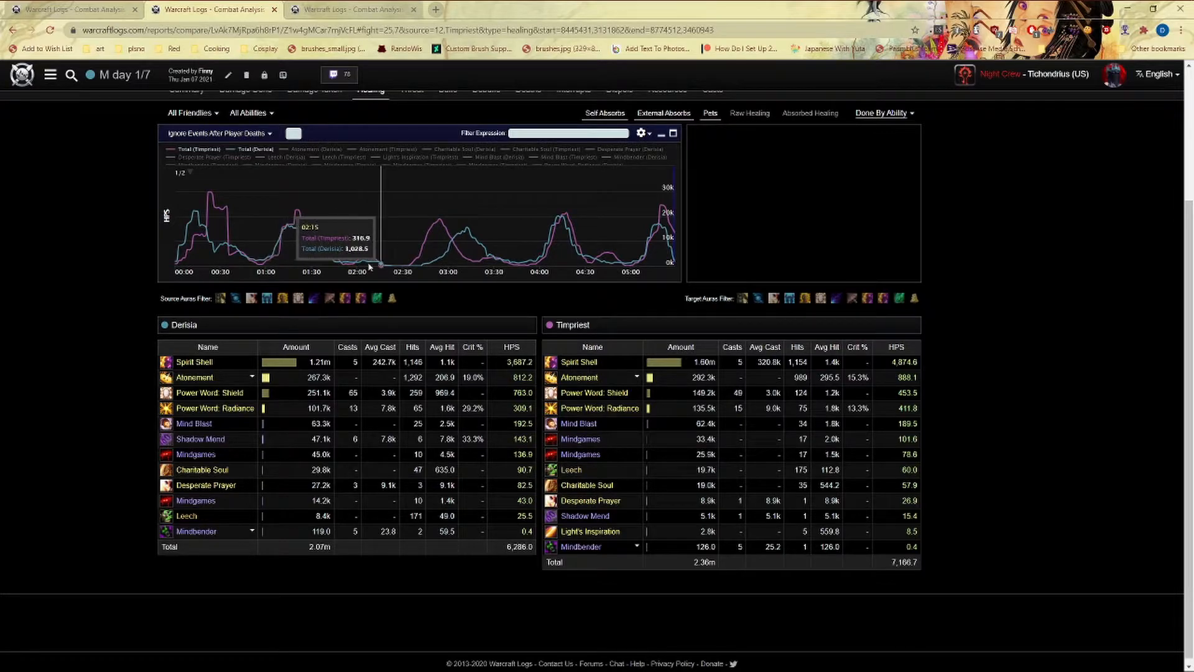
mouse_move(342, 194)
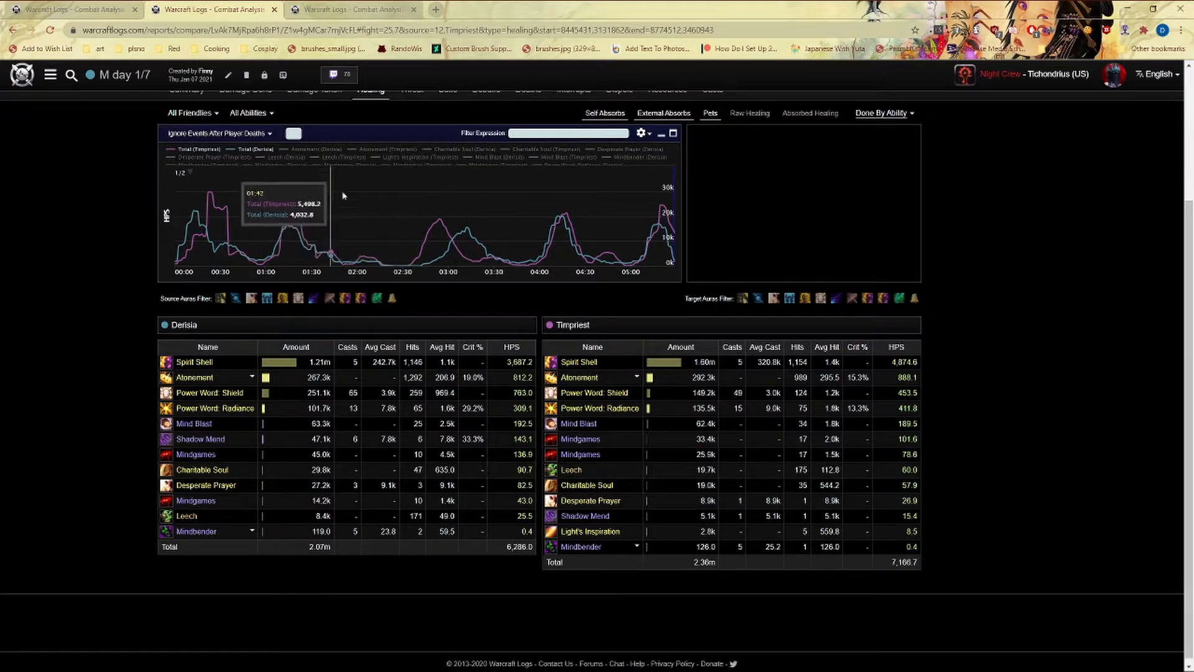
mouse_move(511, 194)
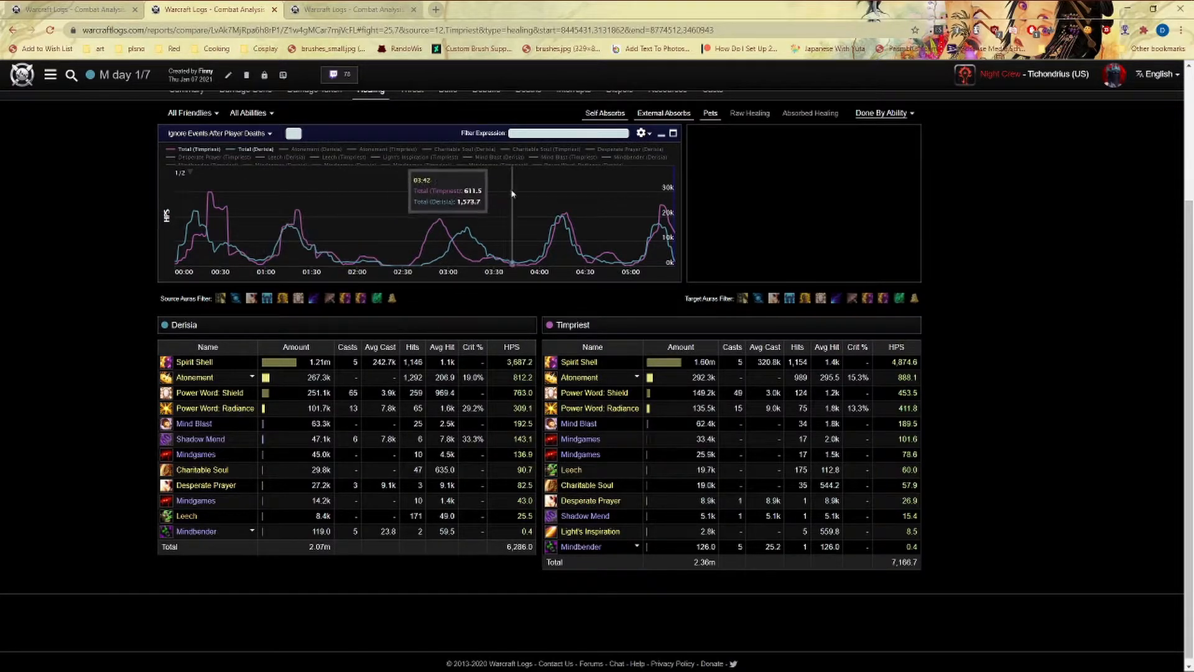
mouse_move(364, 262)
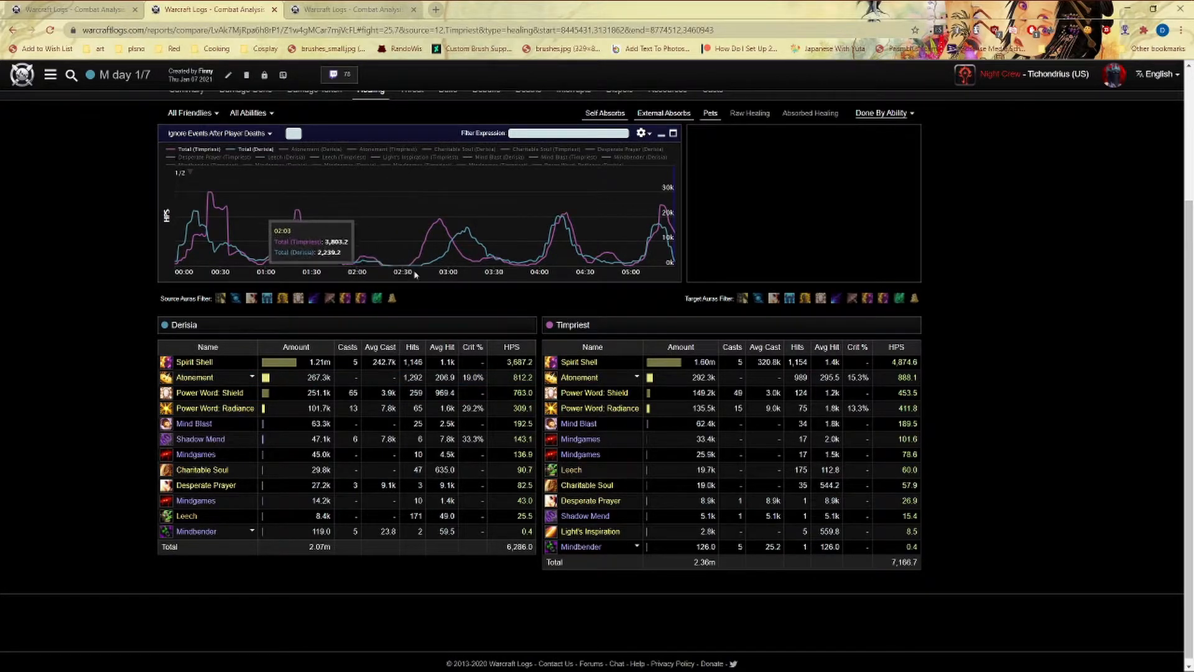
mouse_move(285, 362)
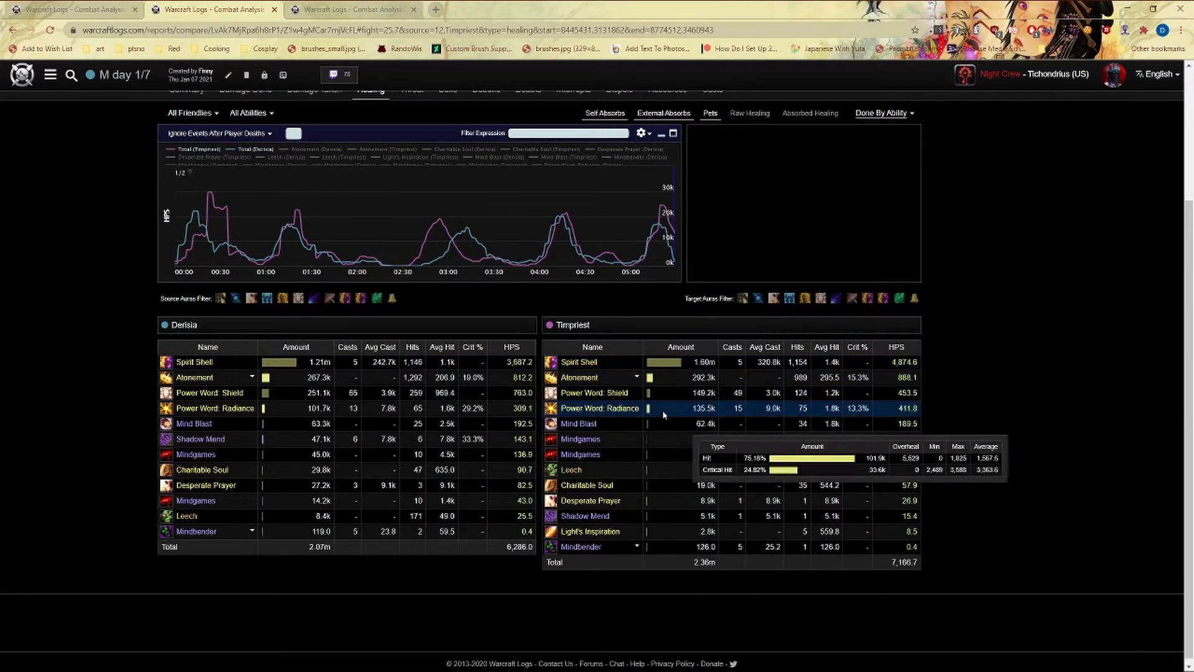
mouse_move(665, 423)
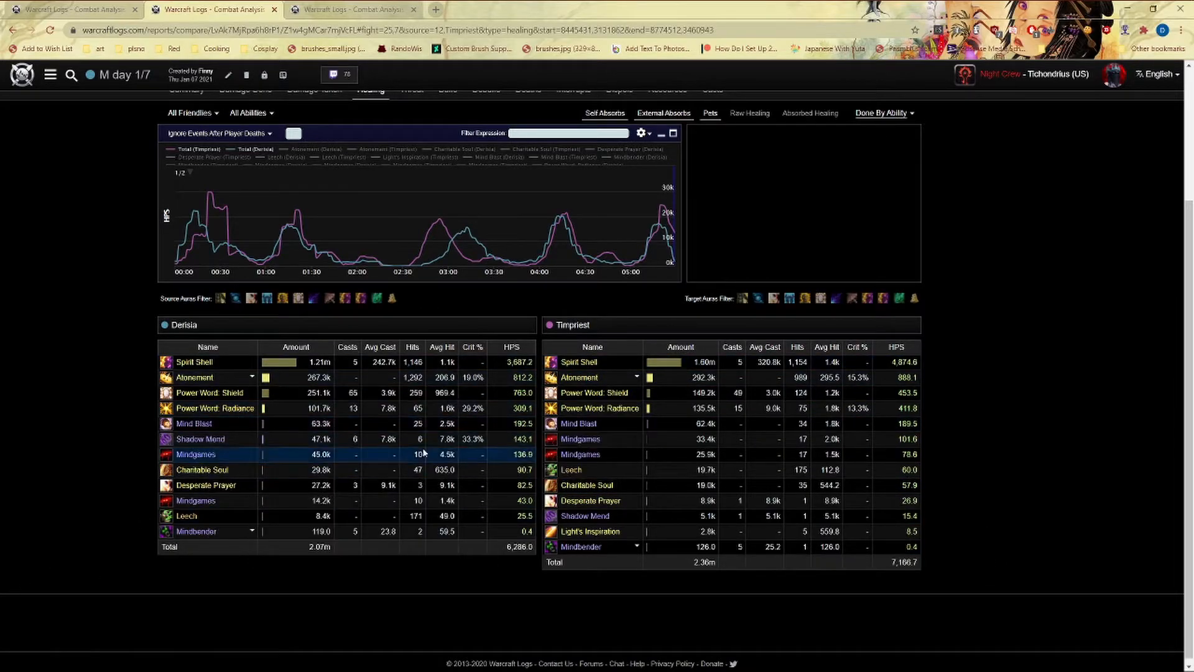
mouse_move(186, 253)
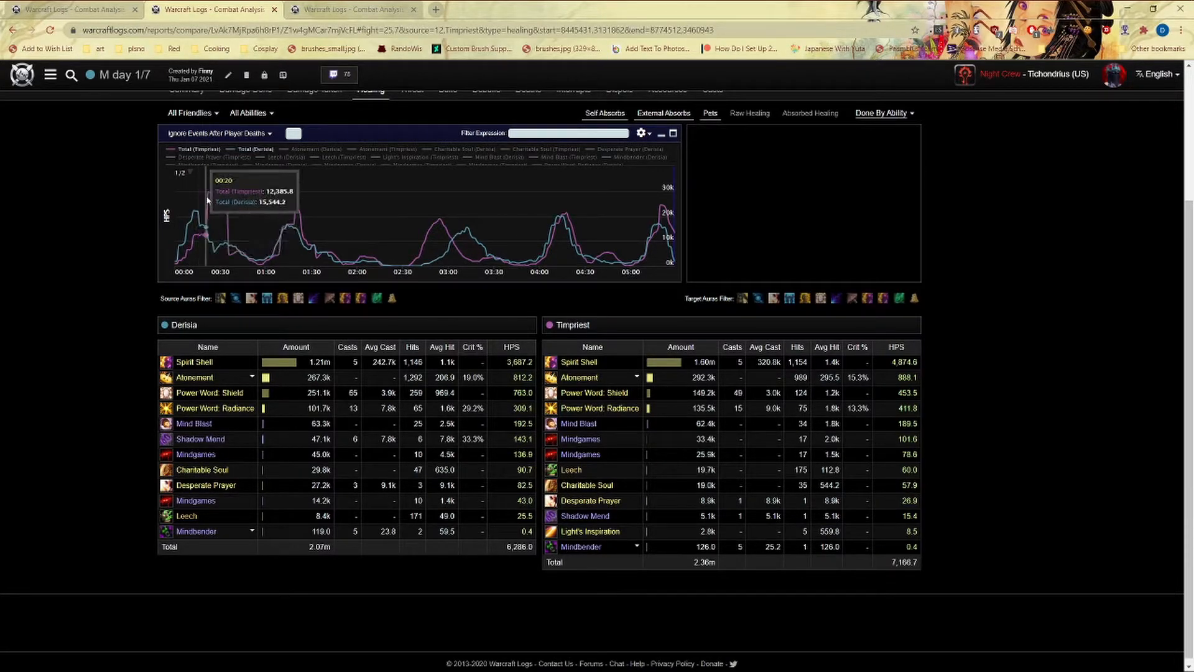
mouse_move(297, 212)
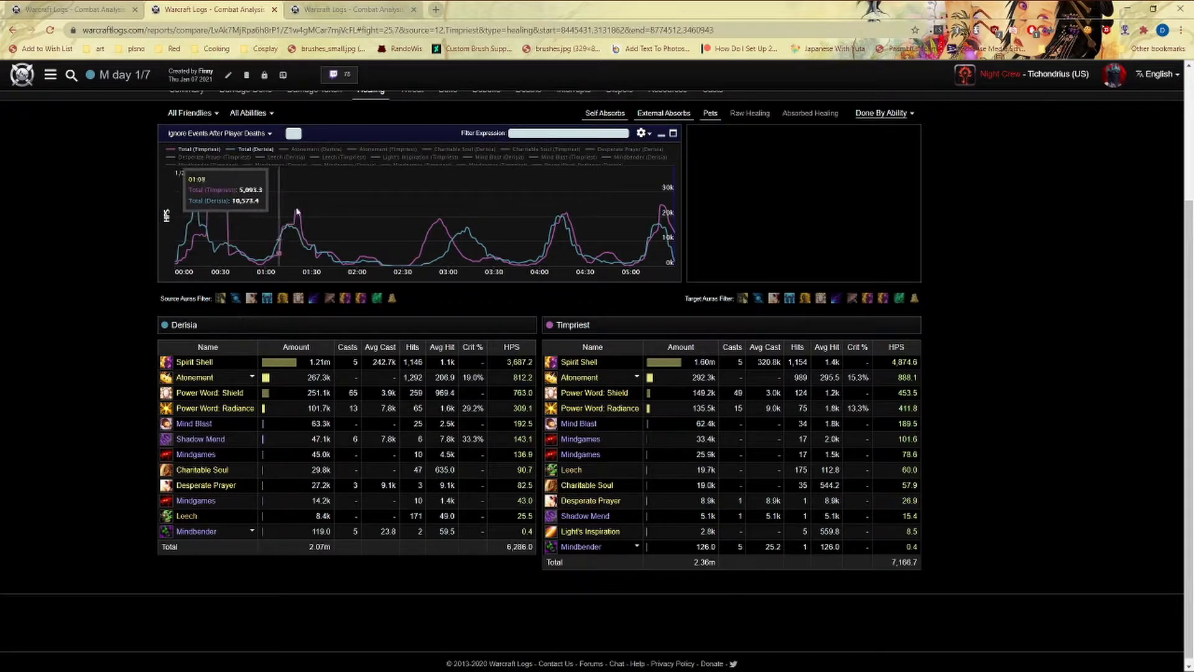
mouse_move(300, 219)
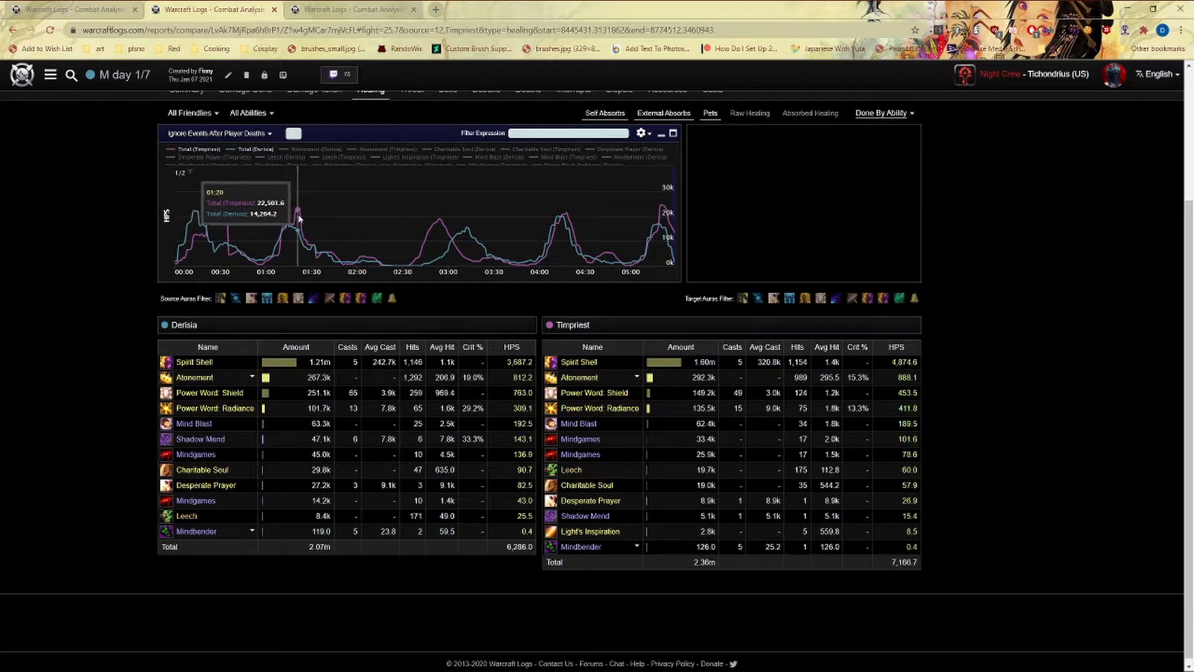
mouse_move(542, 239)
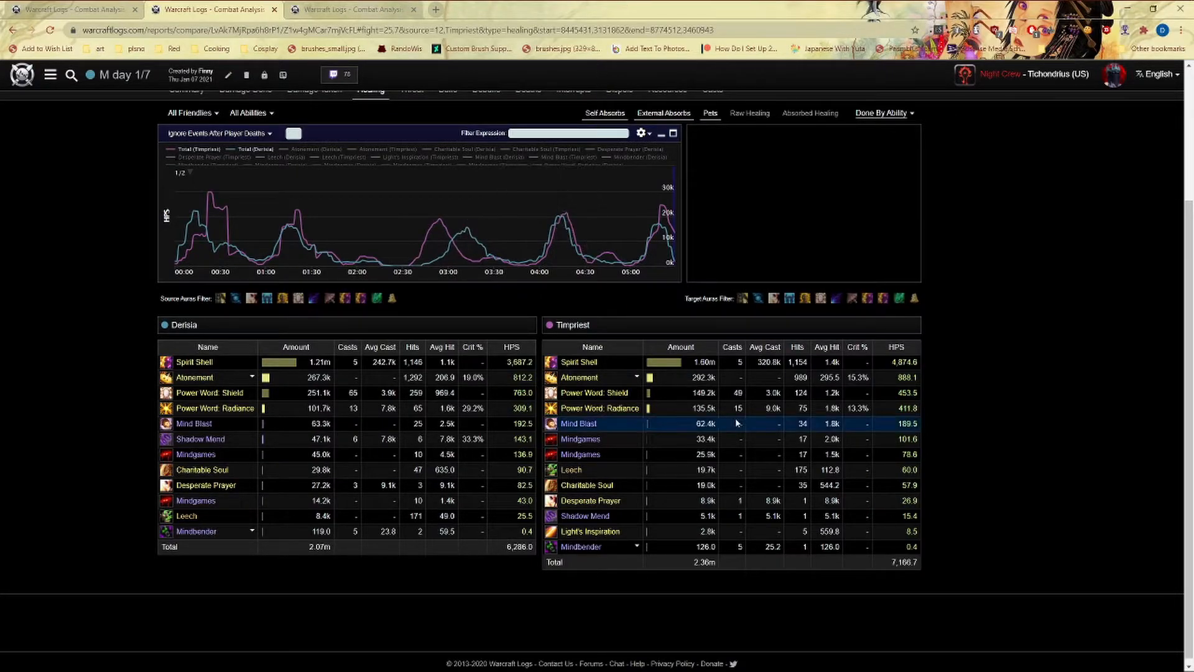
mouse_move(752, 408)
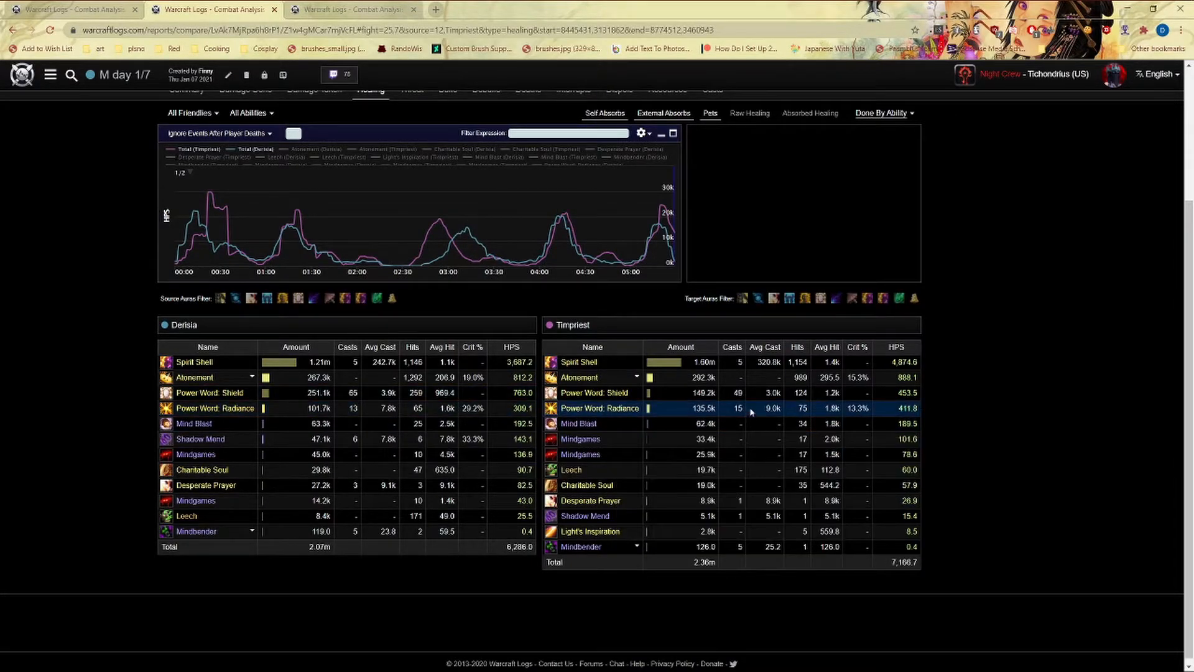
mouse_move(663, 224)
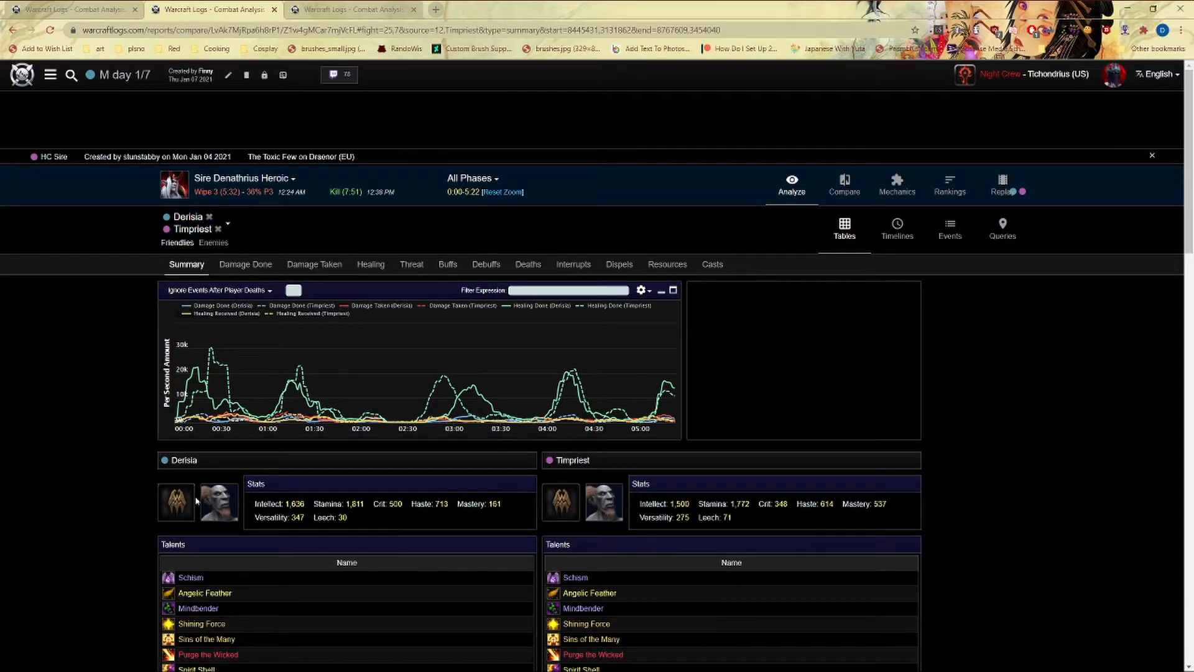
mouse_move(152, 533)
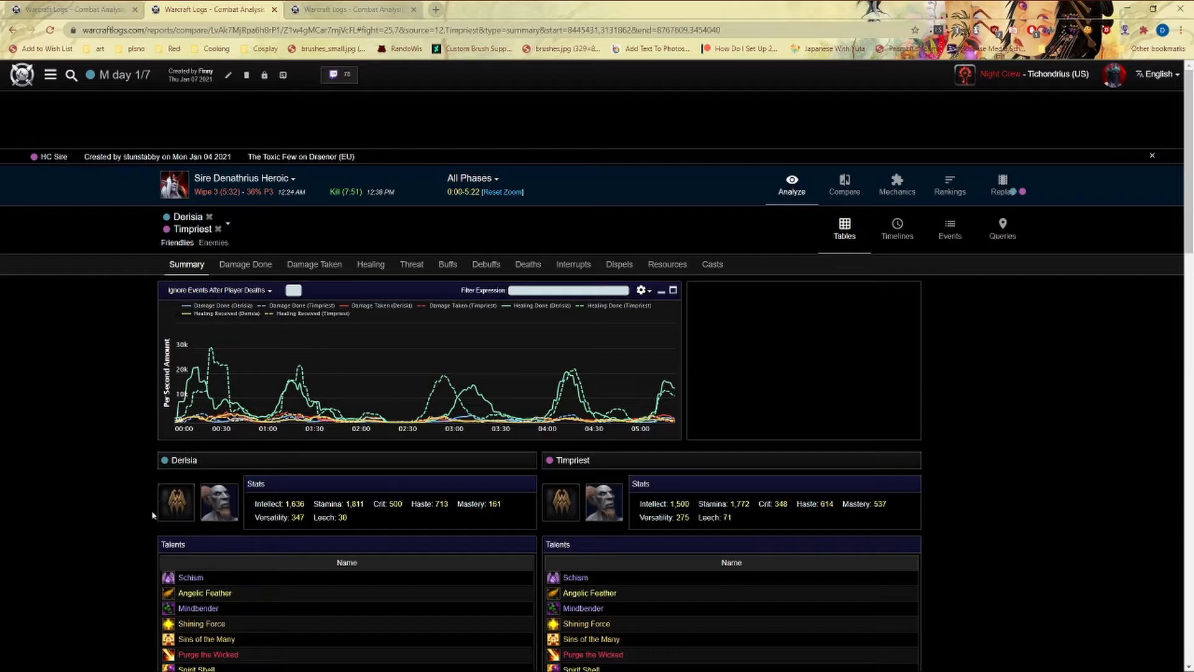
mouse_move(166, 496)
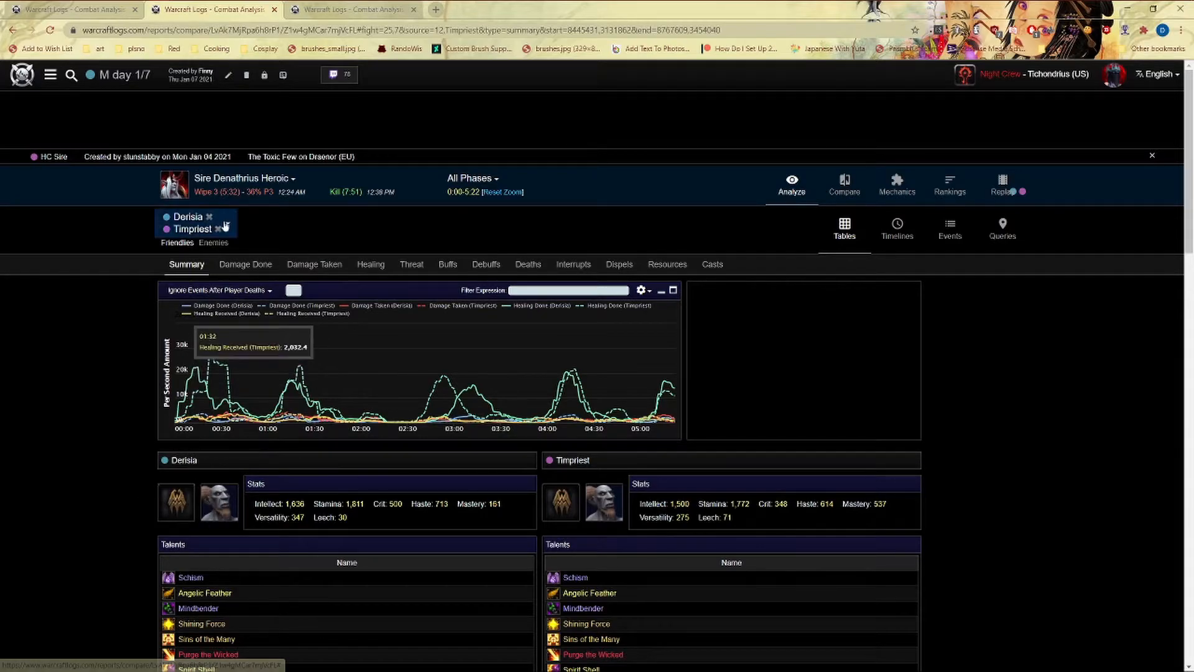
Remove Derisia from the player selector, leaving only Timpriest.
left_click(209, 217)
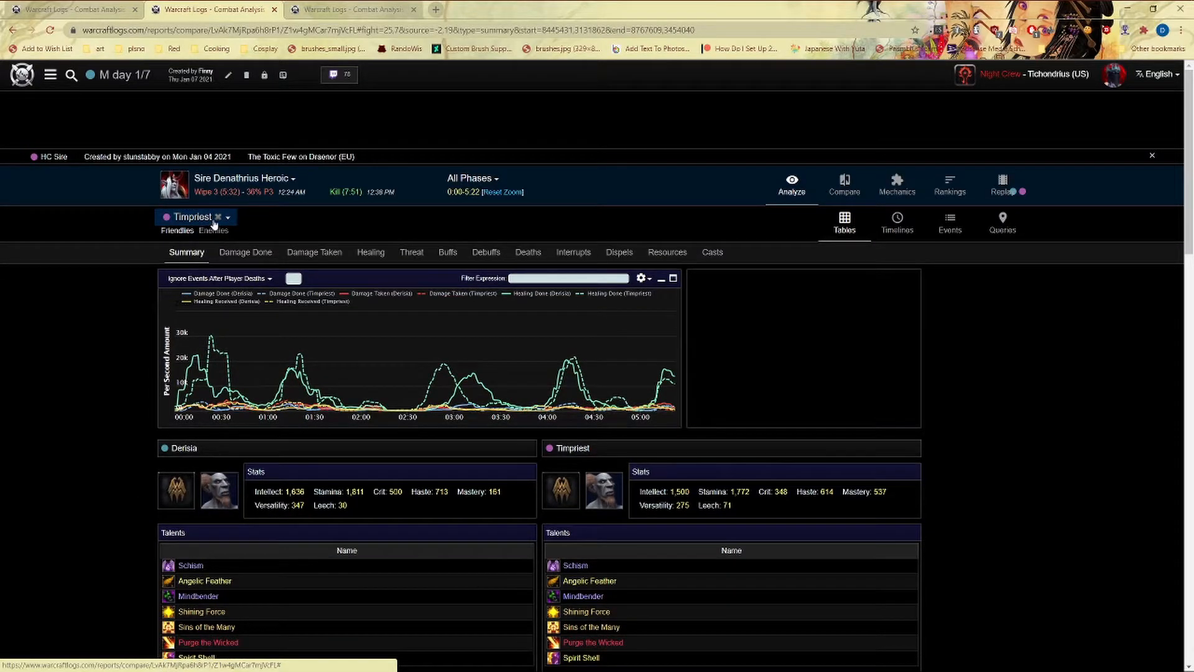
Remove Timpriest to compare All Friendlies and review both raids' compositions.
left_click(218, 217)
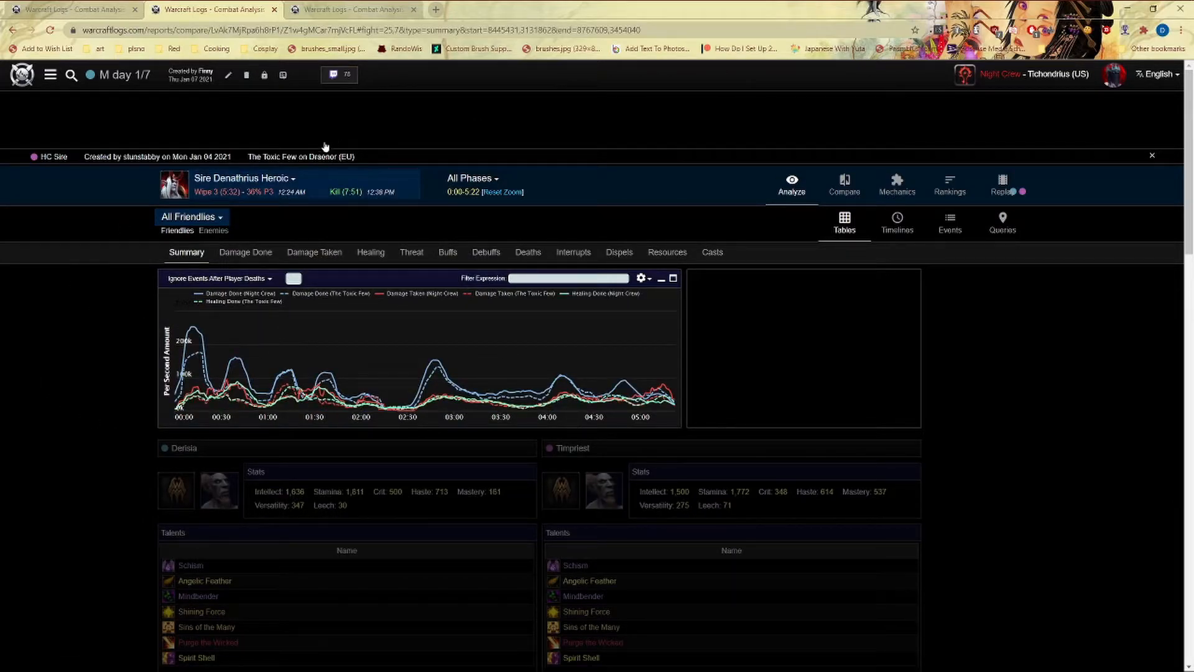
mouse_move(316, 313)
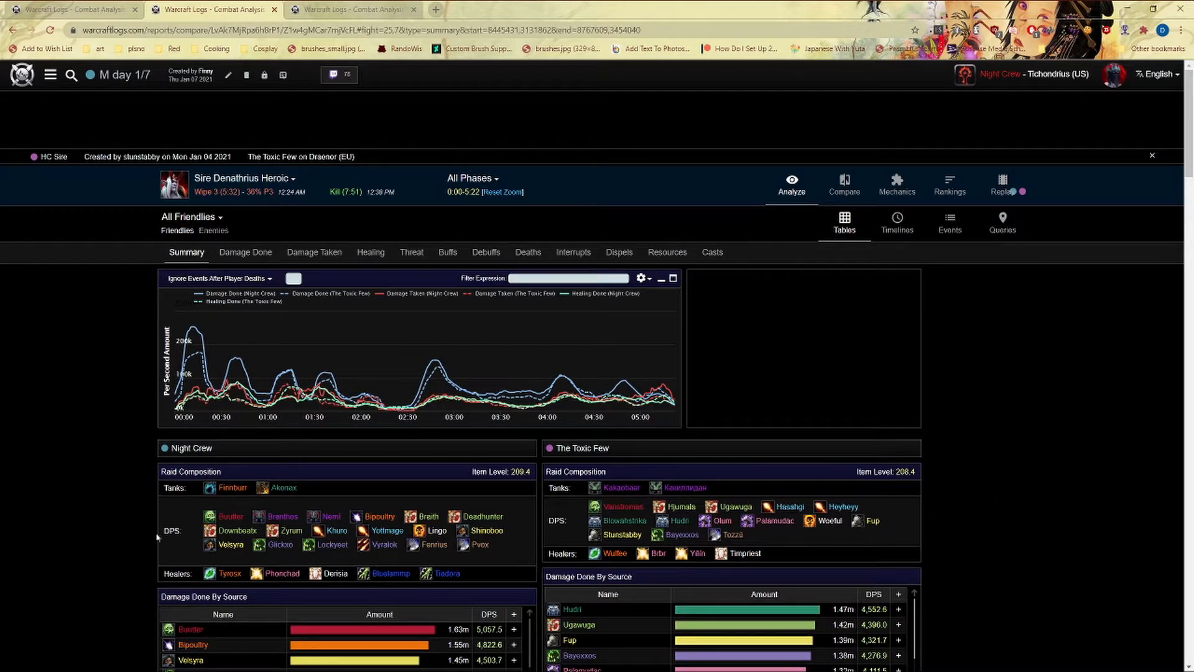
scroll("down", 3)
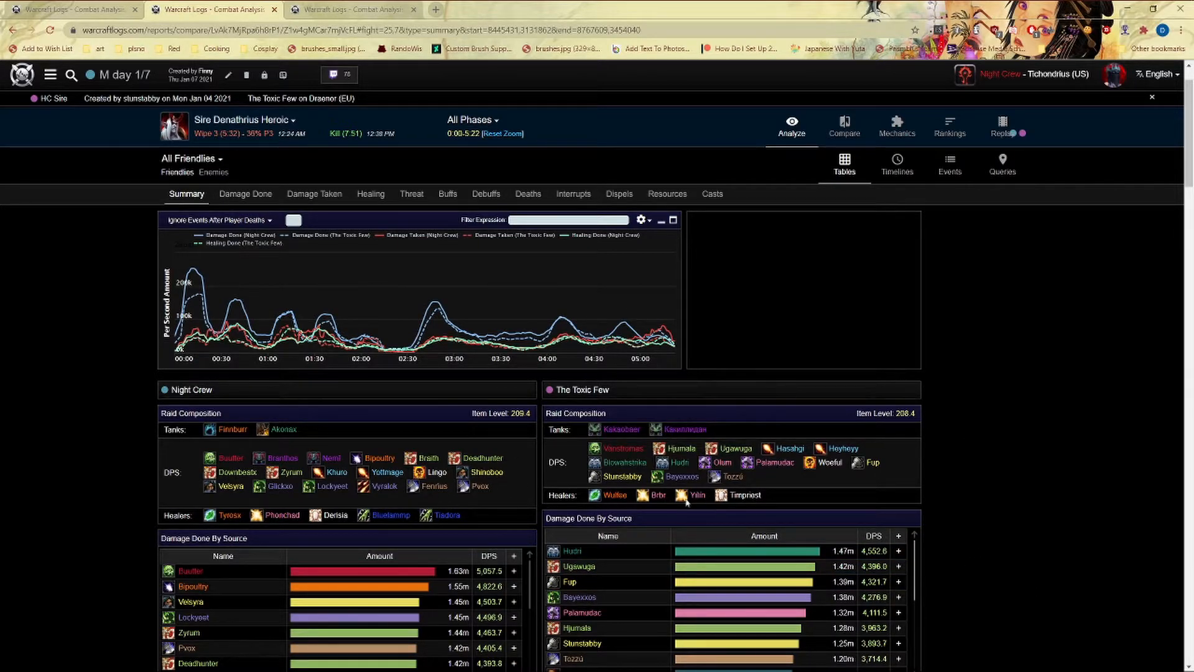
mouse_move(471, 448)
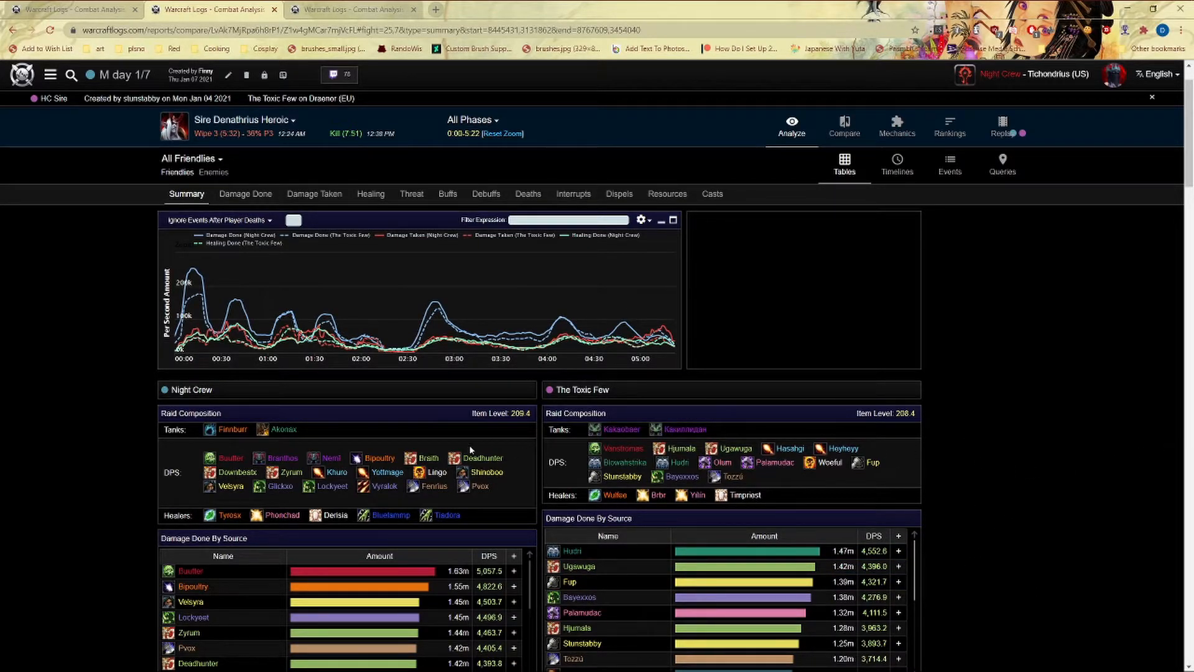
mouse_move(213, 284)
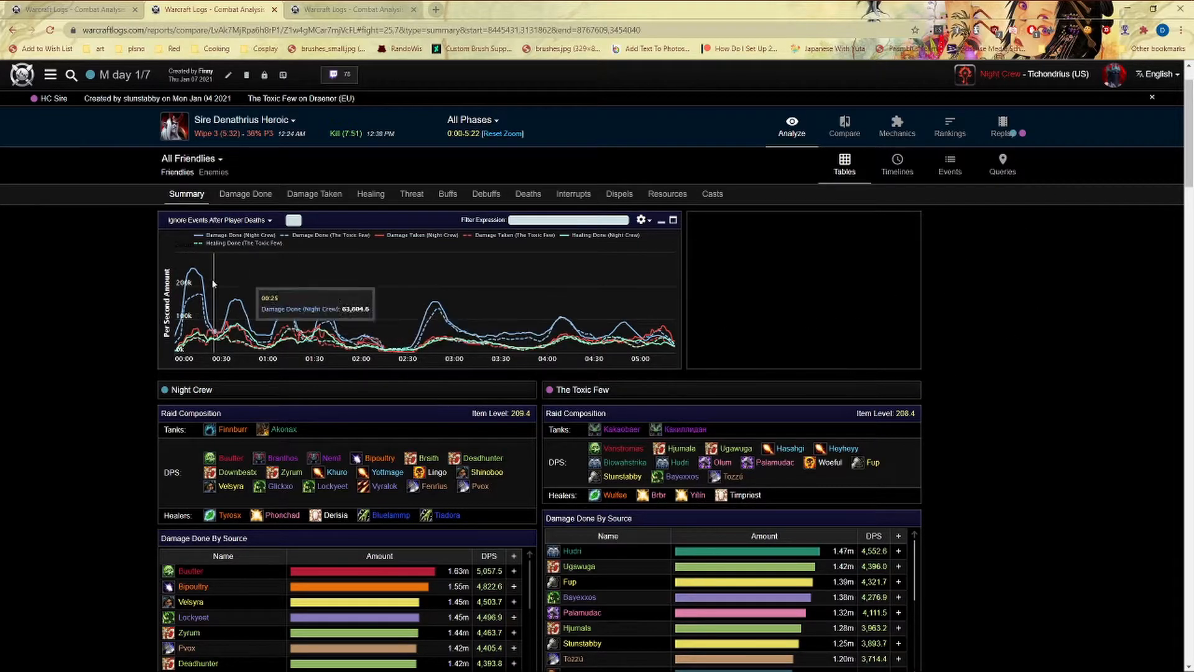
left_click(350, 9)
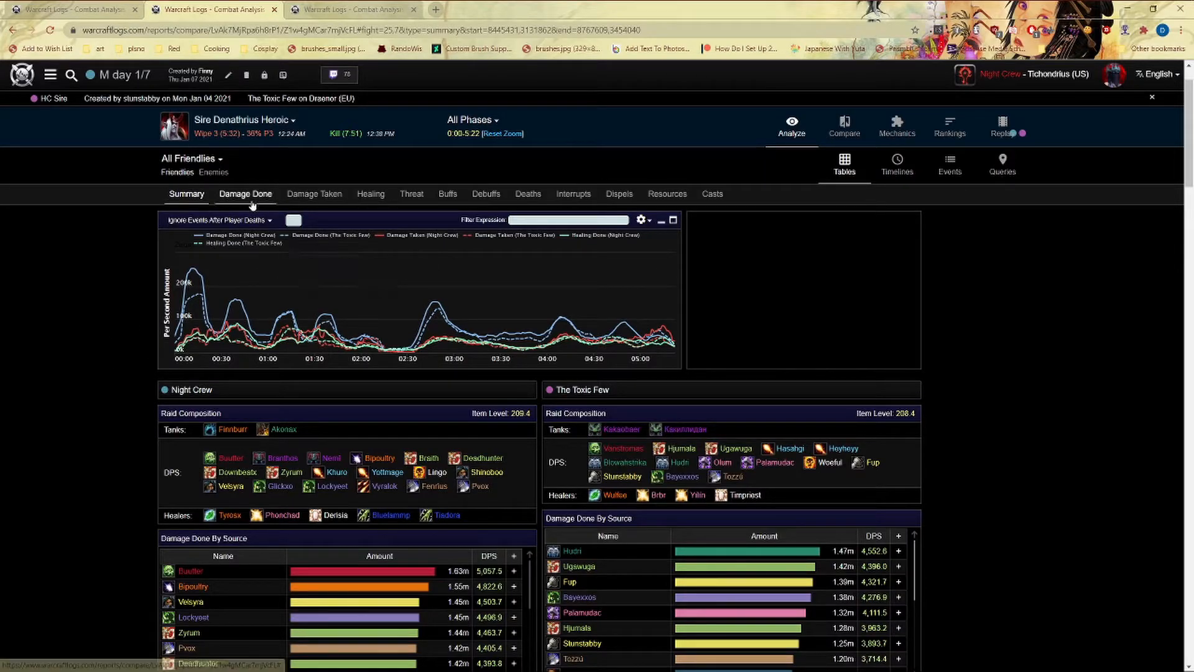
Show both raids' per-player Damage Done tables and DPS timeline side by side.
left_click(245, 194)
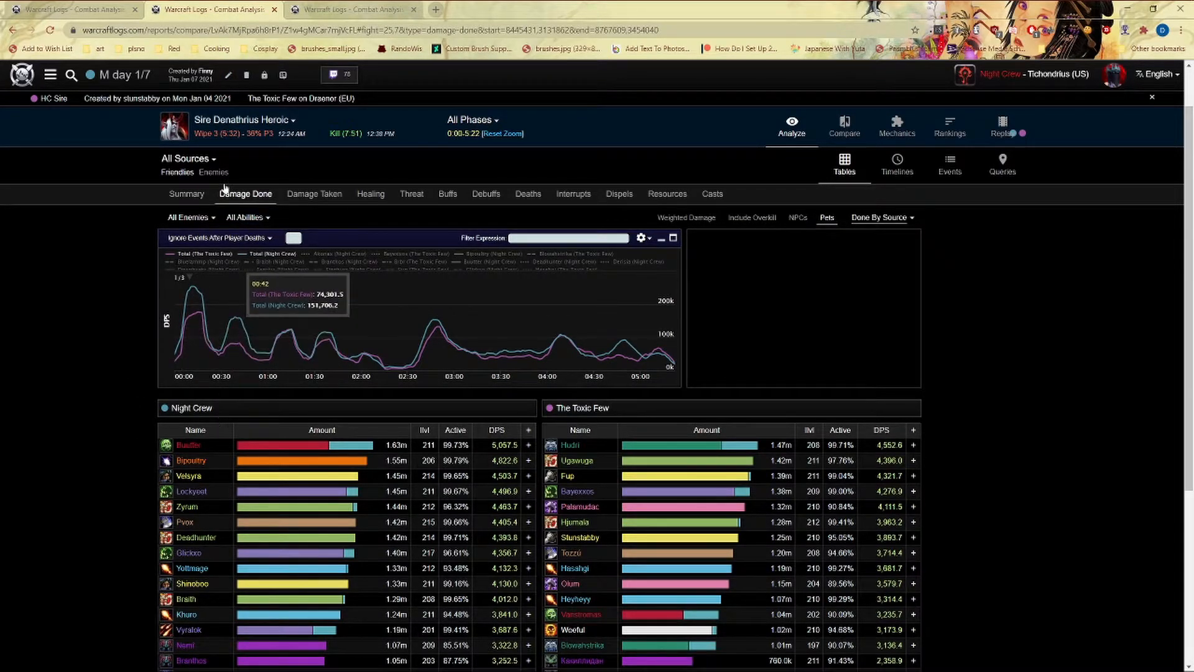
mouse_move(133, 431)
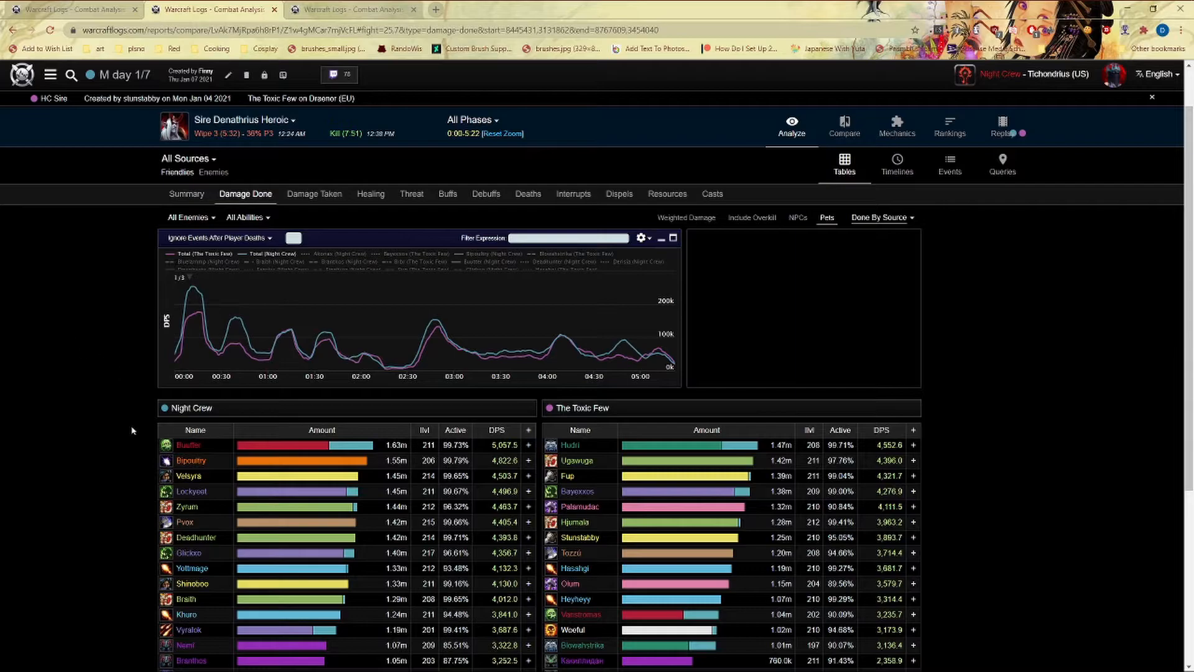
mouse_move(31, 556)
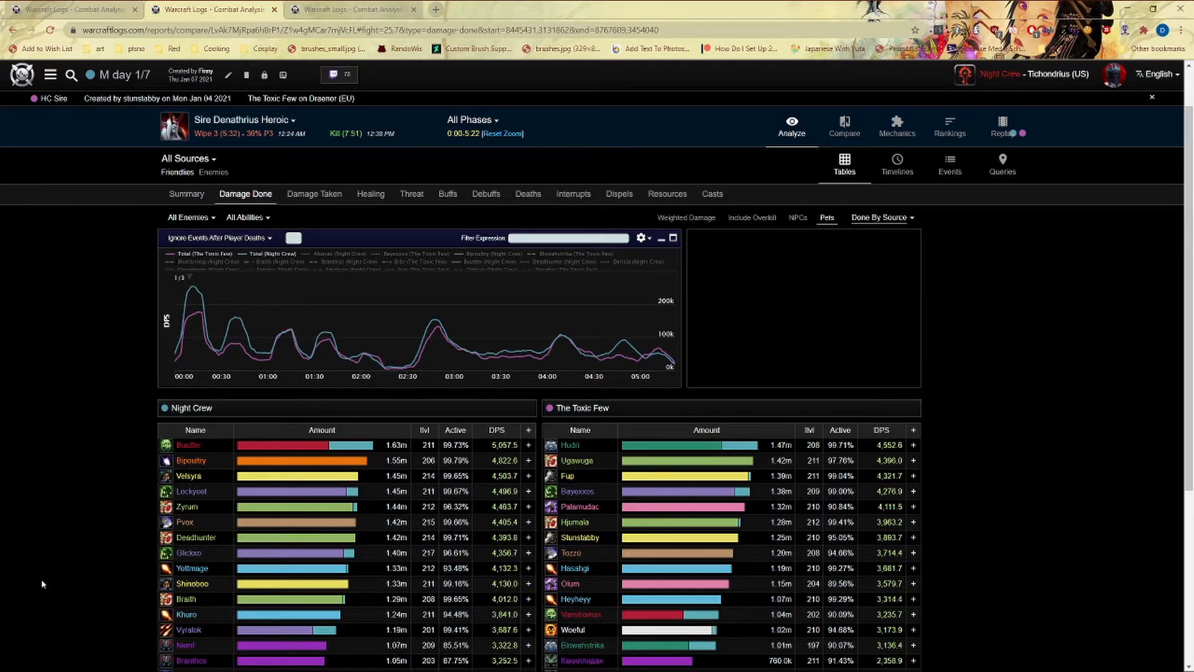
mouse_move(74, 420)
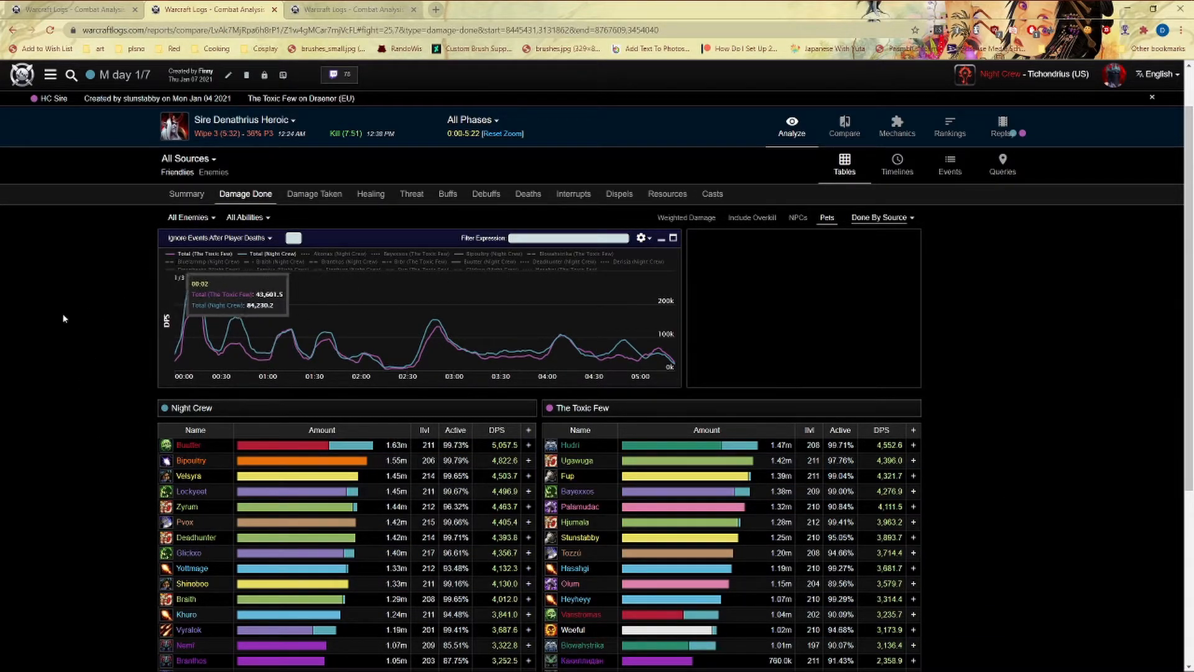
mouse_move(259, 276)
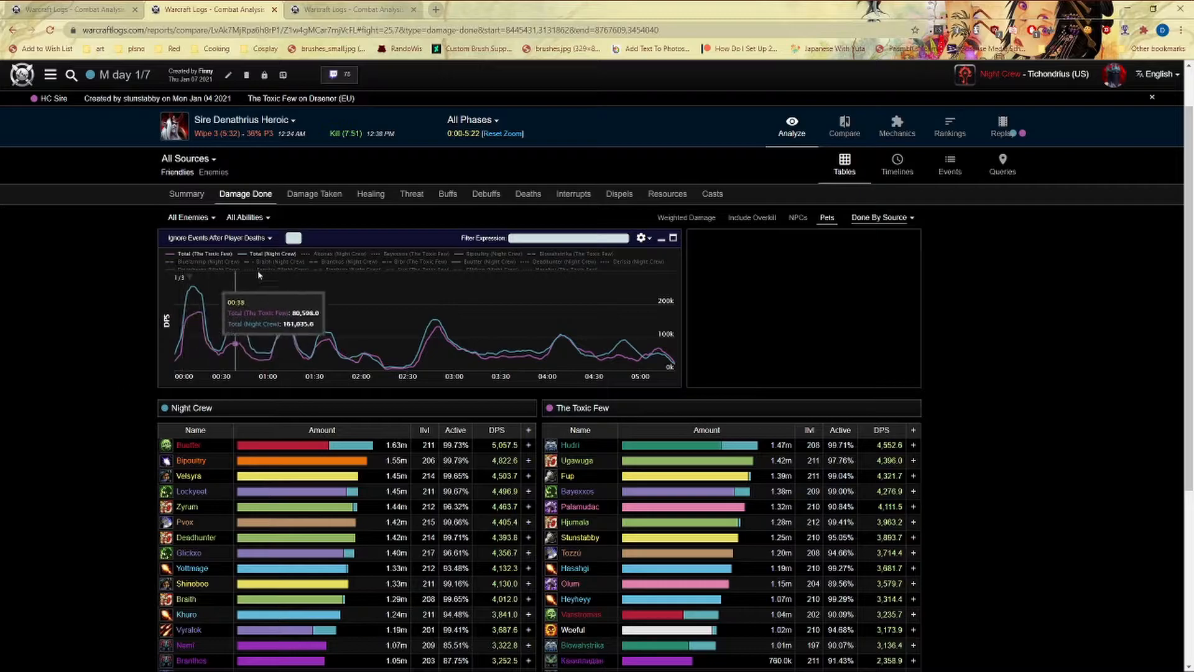
Show the Castle Nathria Heroic Sun King's Salvation DPS rankings near rank 200,000.
left_click(844, 126)
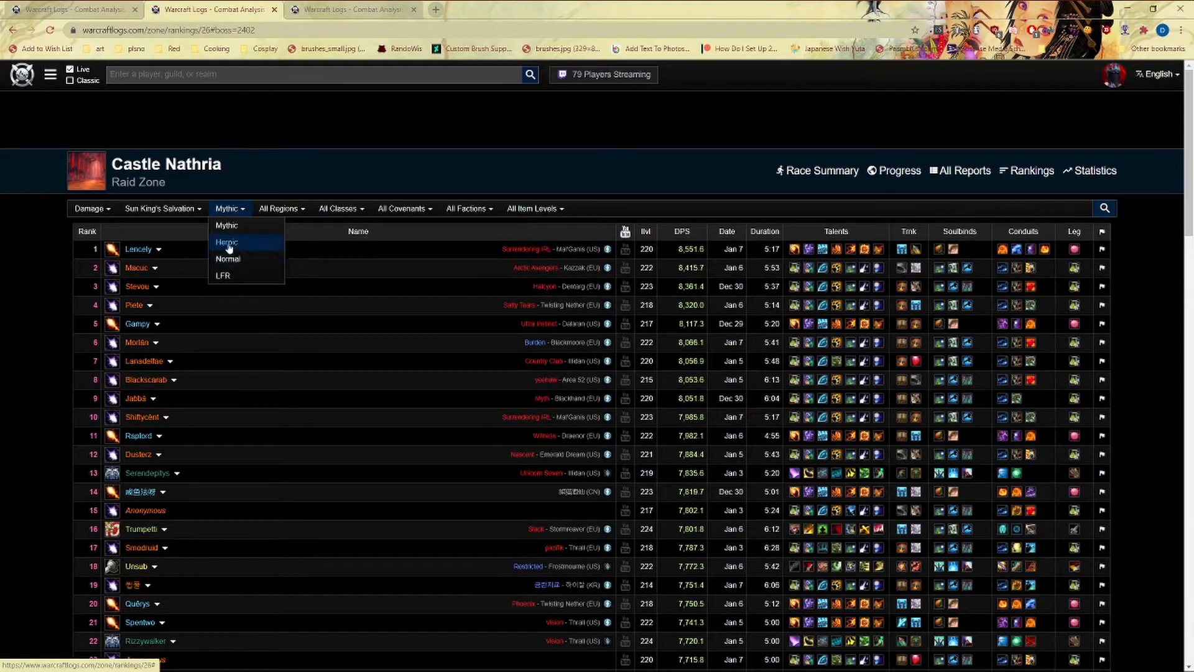
left_click(227, 242)
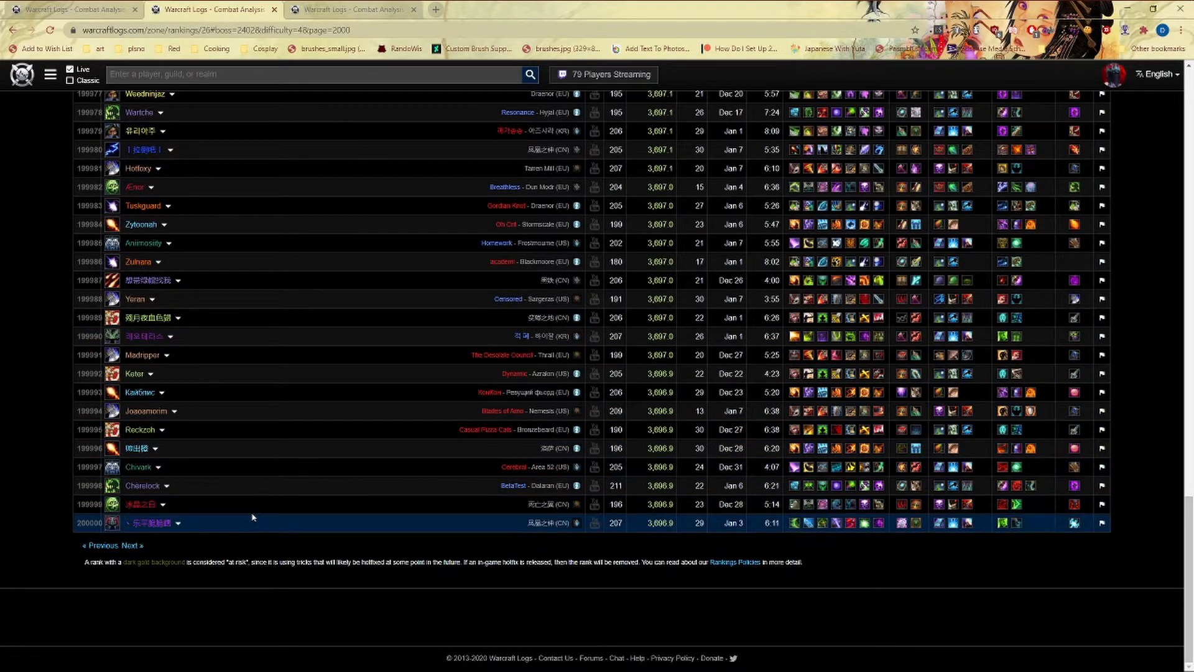
scroll("up", 3)
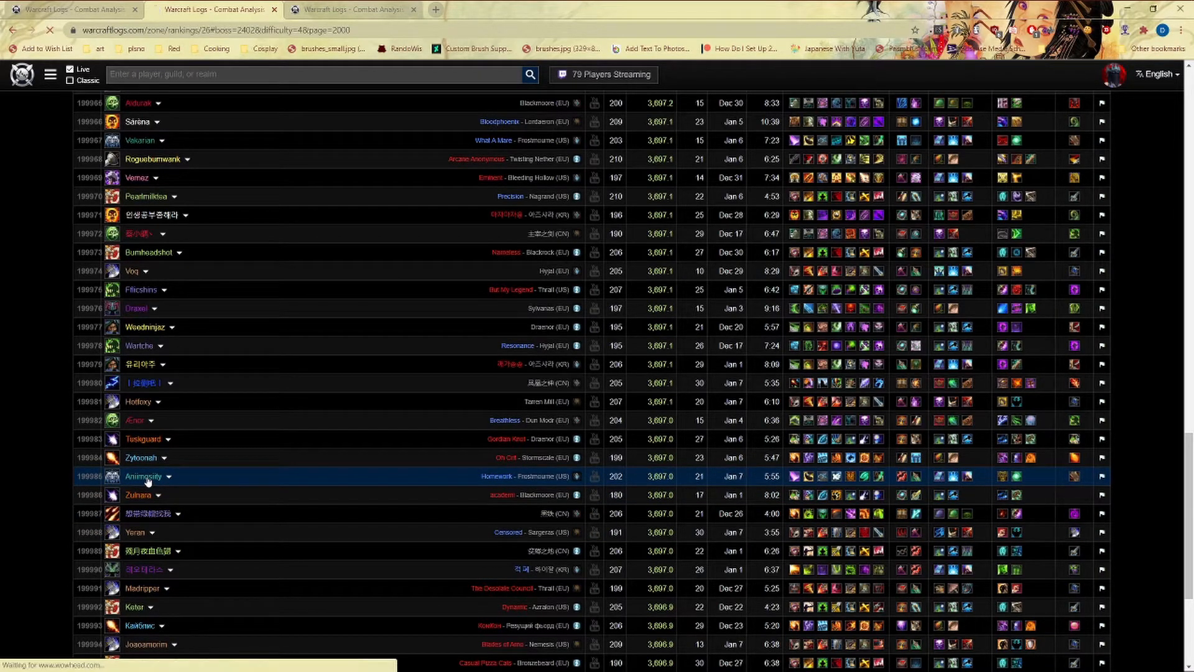
Open Animosity's Sun King's Salvation log and search Compare for parses similar to Animosity's.
left_click(143, 475)
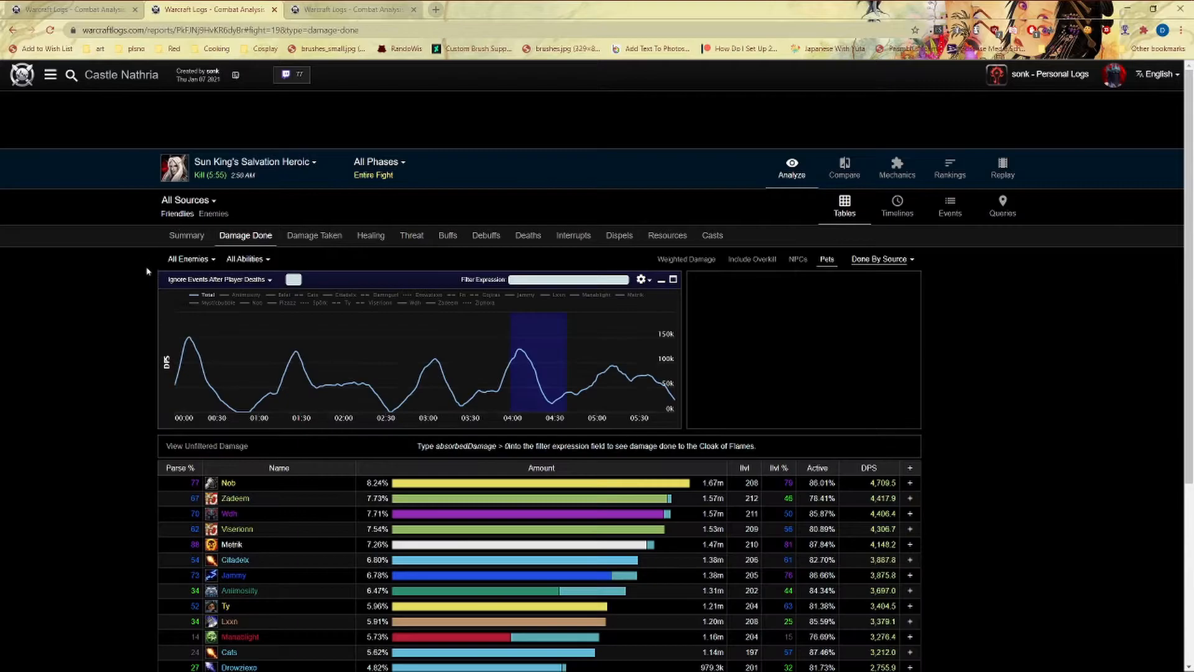
scroll("down", 3)
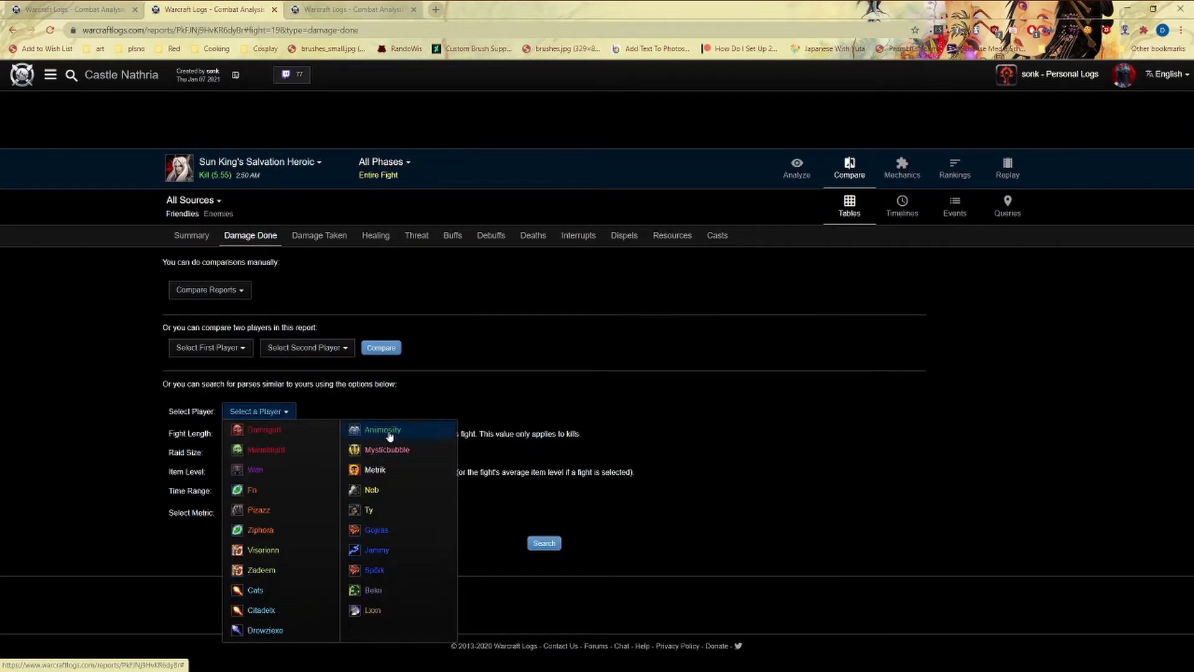
left_click(383, 430)
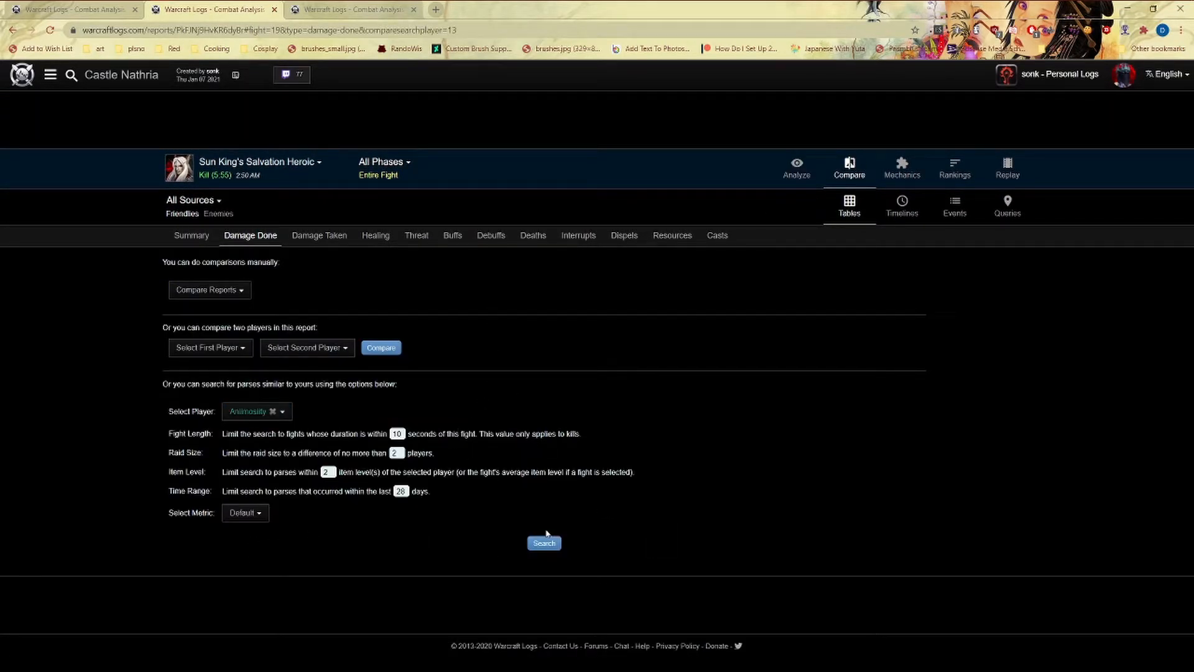
left_click(543, 543)
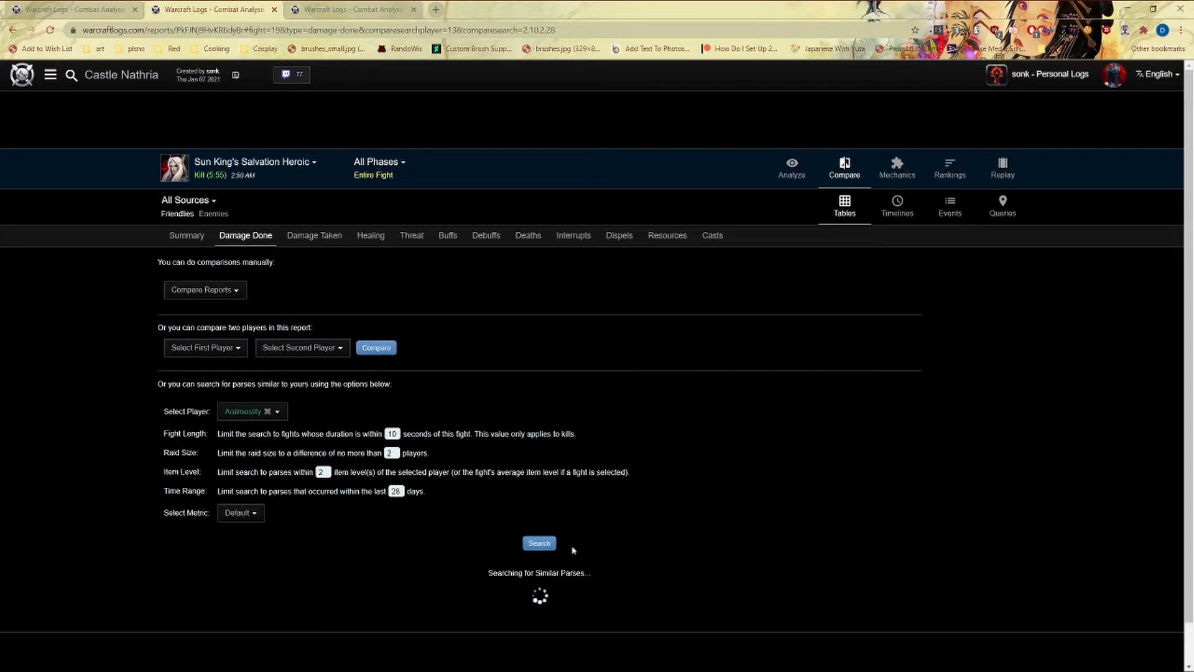
mouse_move(659, 422)
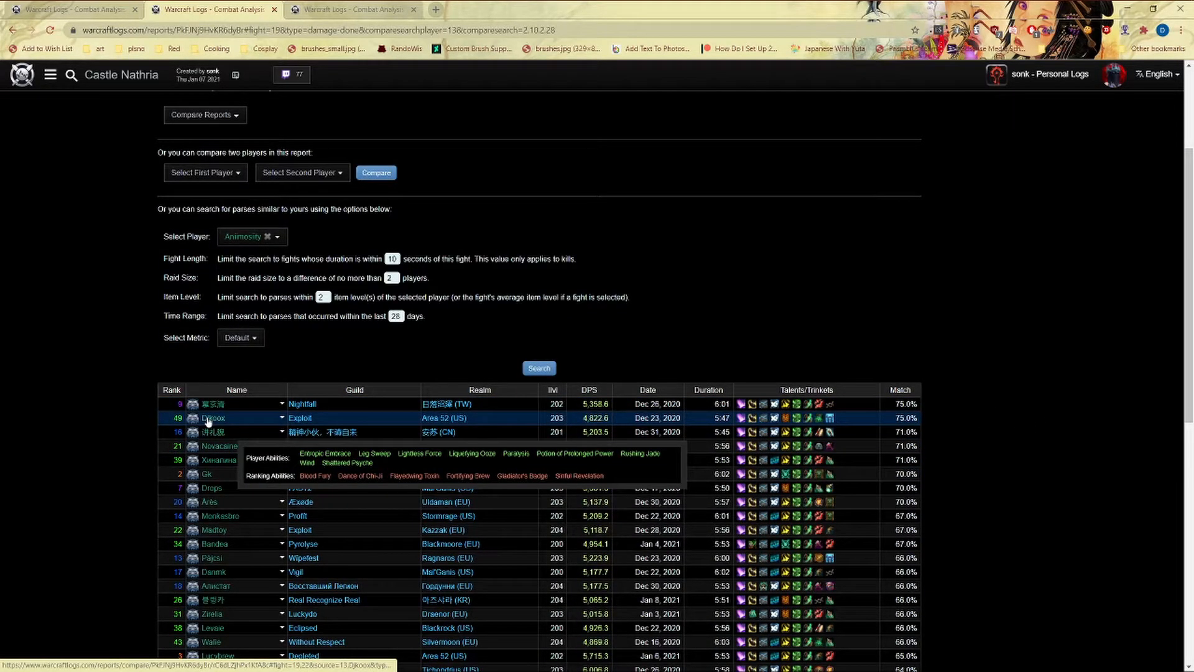
mouse_move(934, 477)
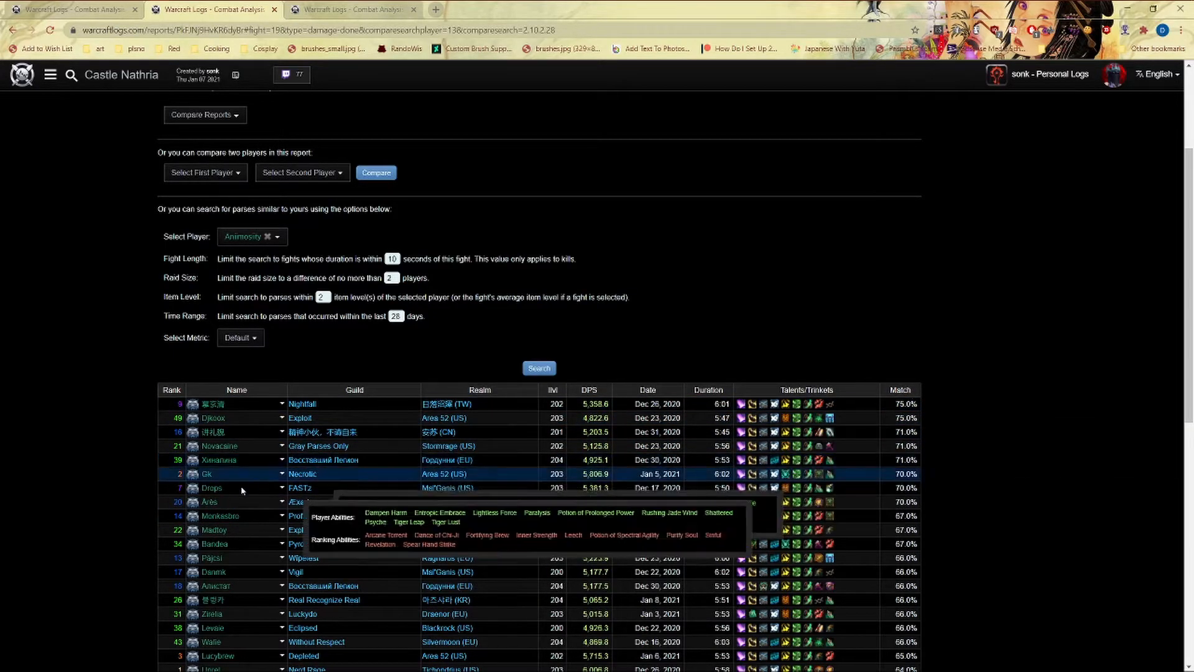
mouse_move(237, 418)
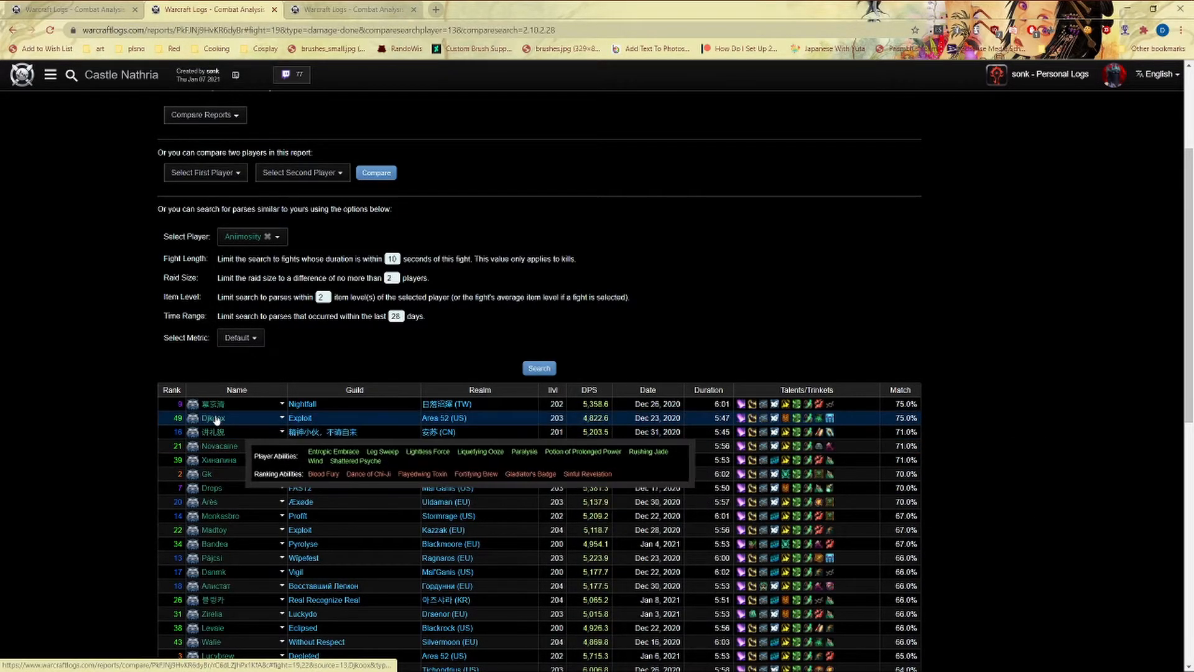
Compare Djkoox against Animosity and review the stats, talents, soulbinds and gear summary.
left_click(214, 418)
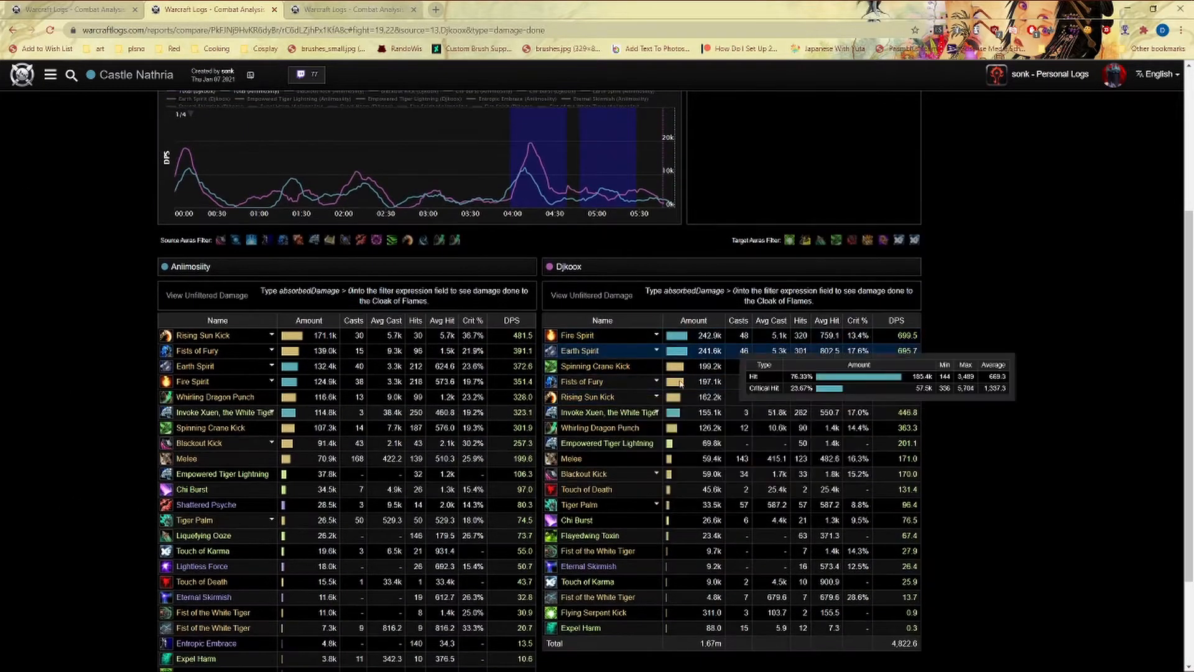
scroll("down", 3)
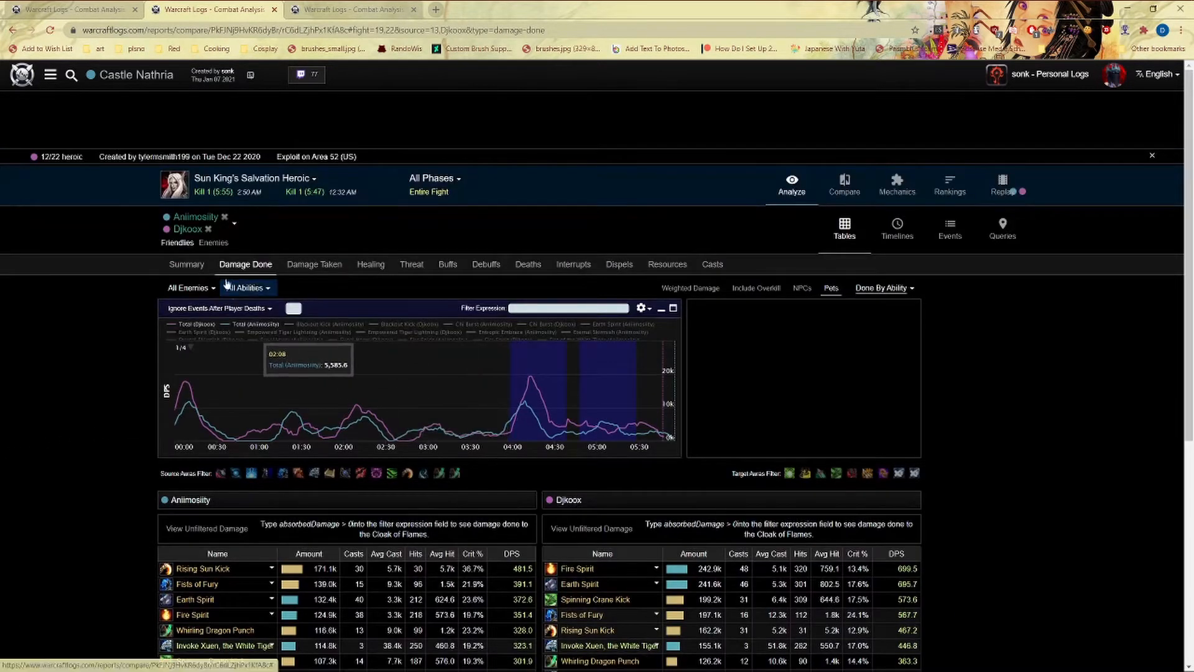
left_click(186, 264)
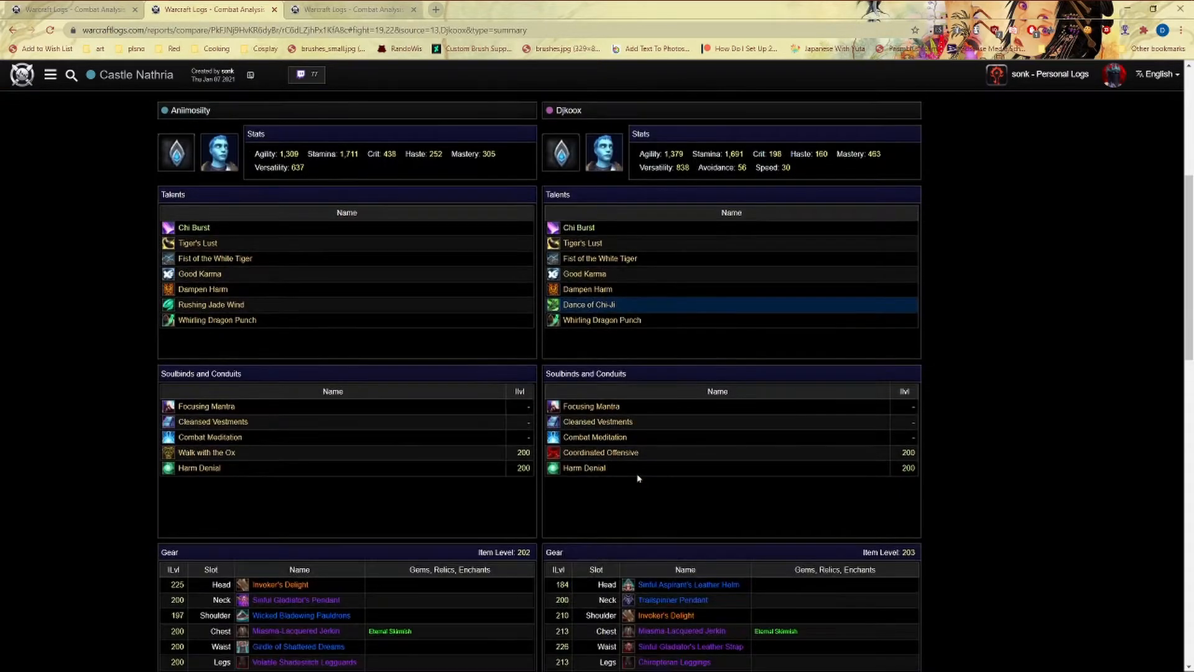
scroll("down", 3)
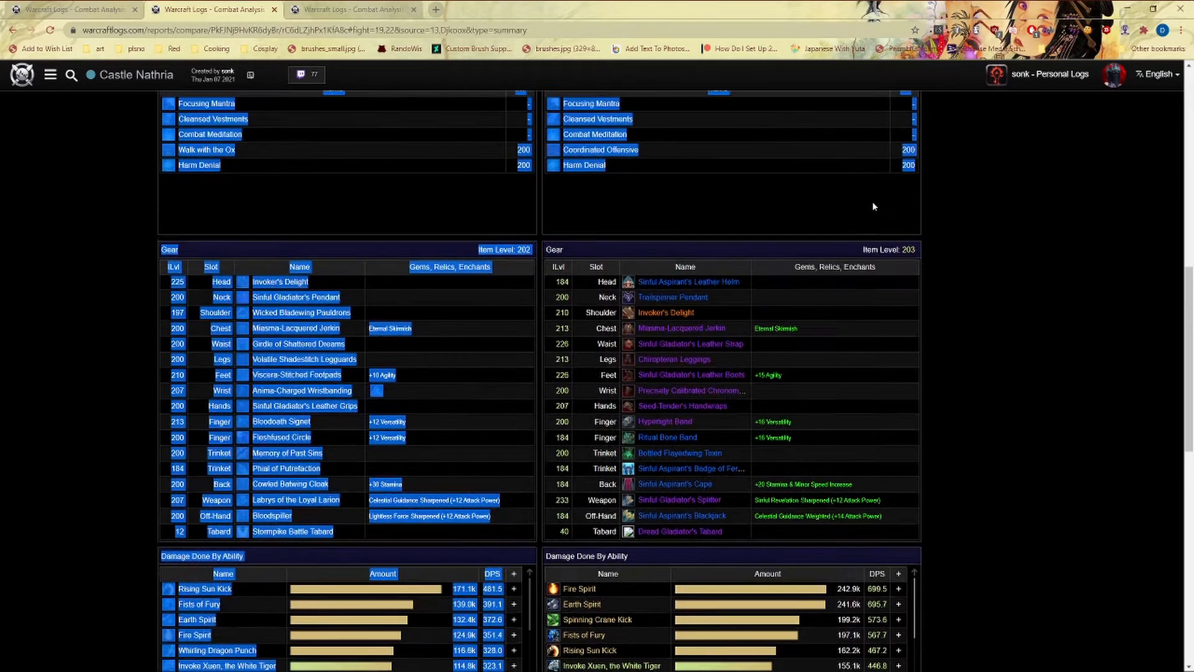
scroll("down", 3)
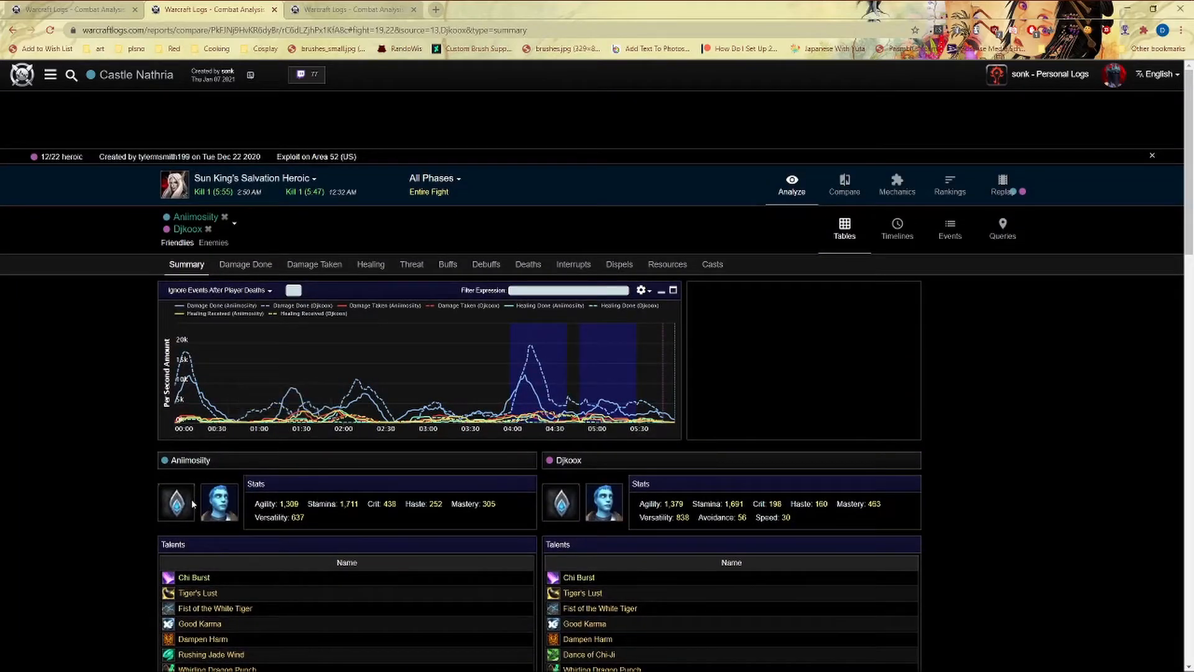
mouse_move(892, 517)
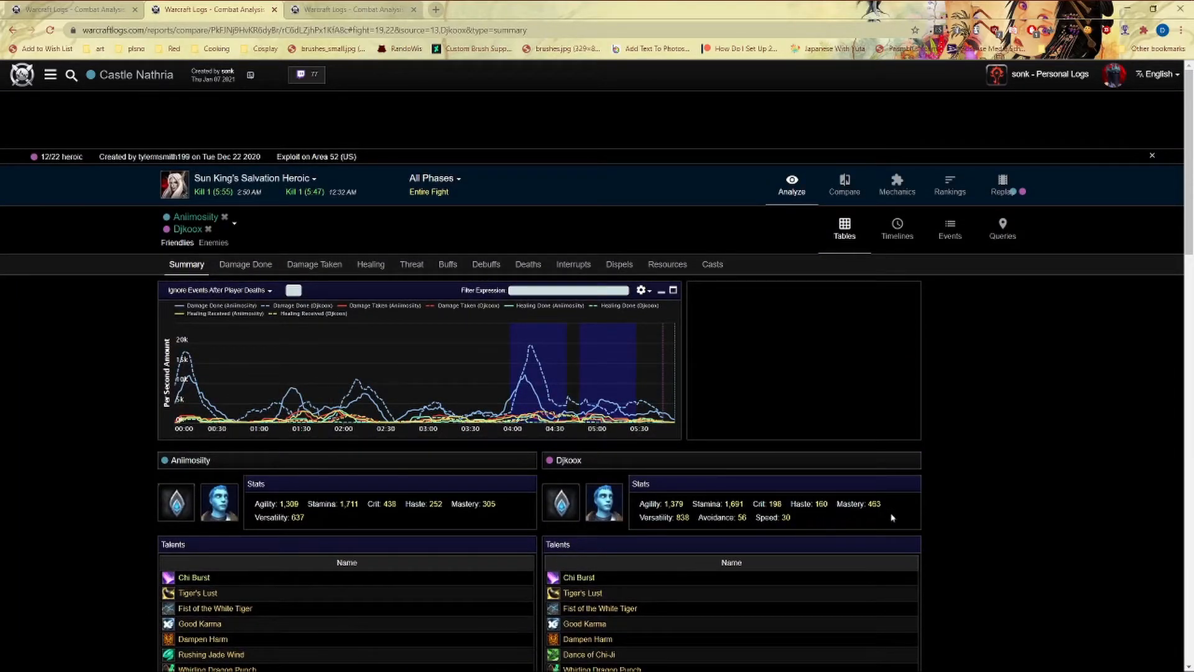
scroll("down", 3)
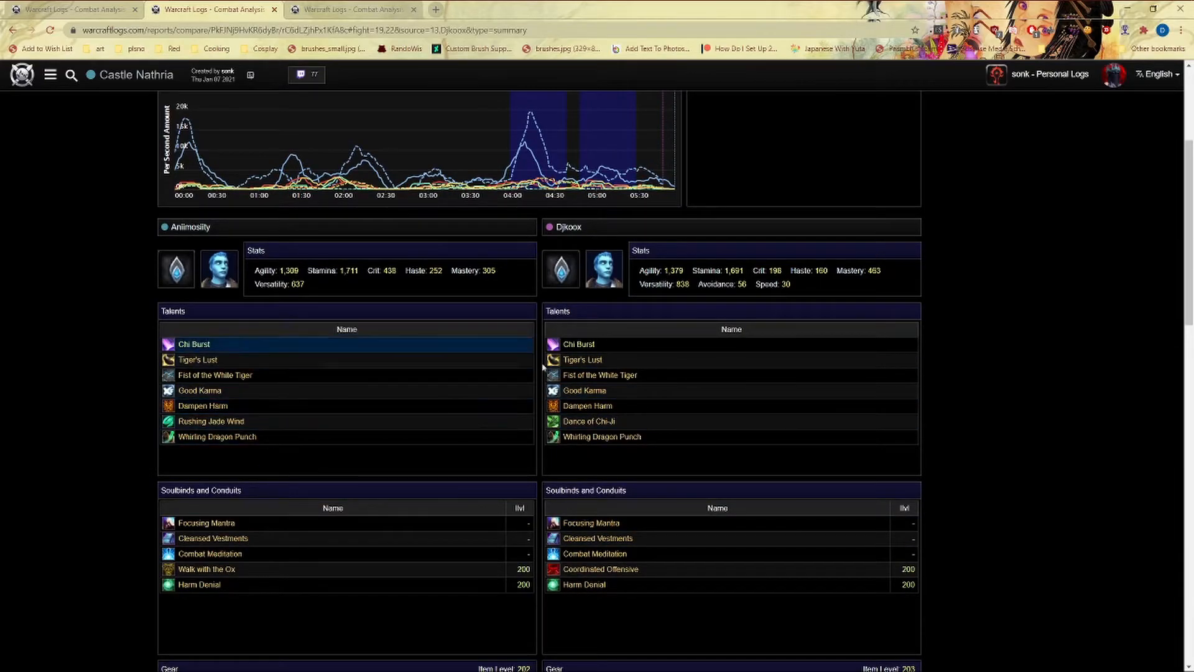
mouse_move(206, 421)
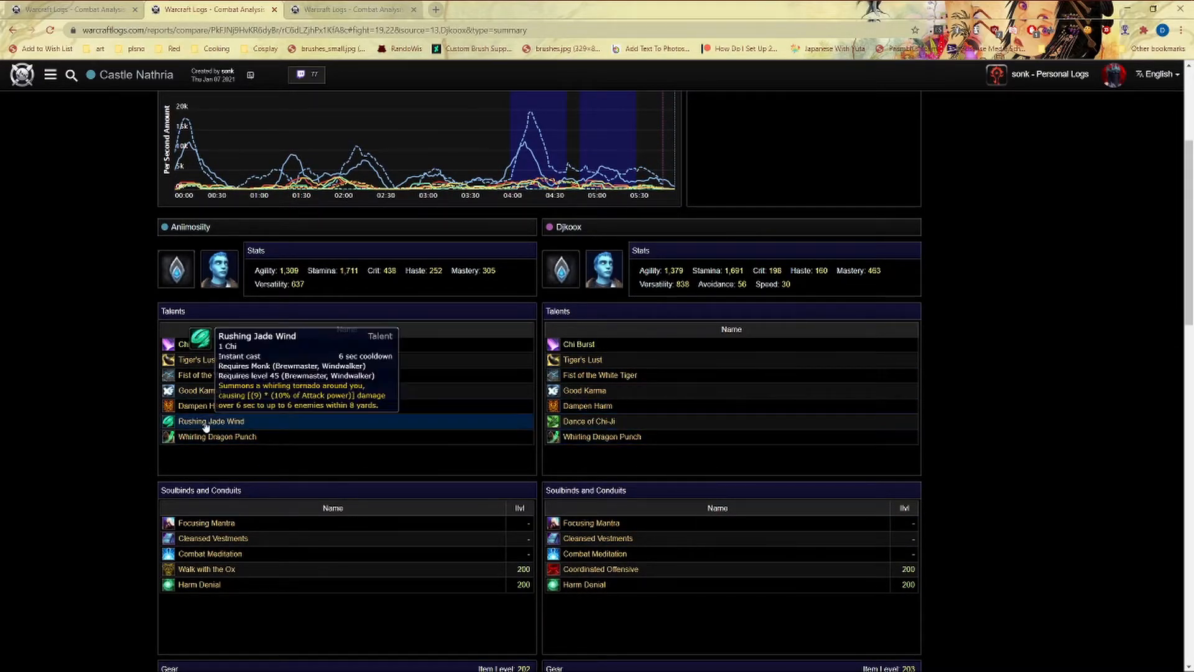
mouse_move(367, 436)
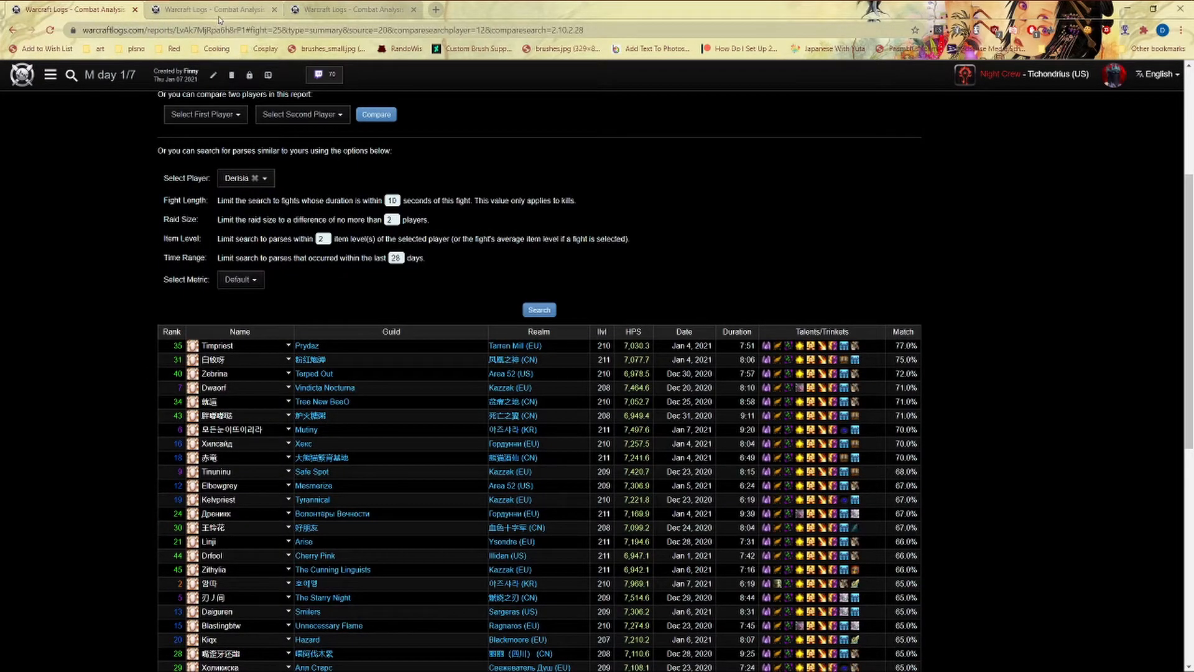
mouse_move(212, 10)
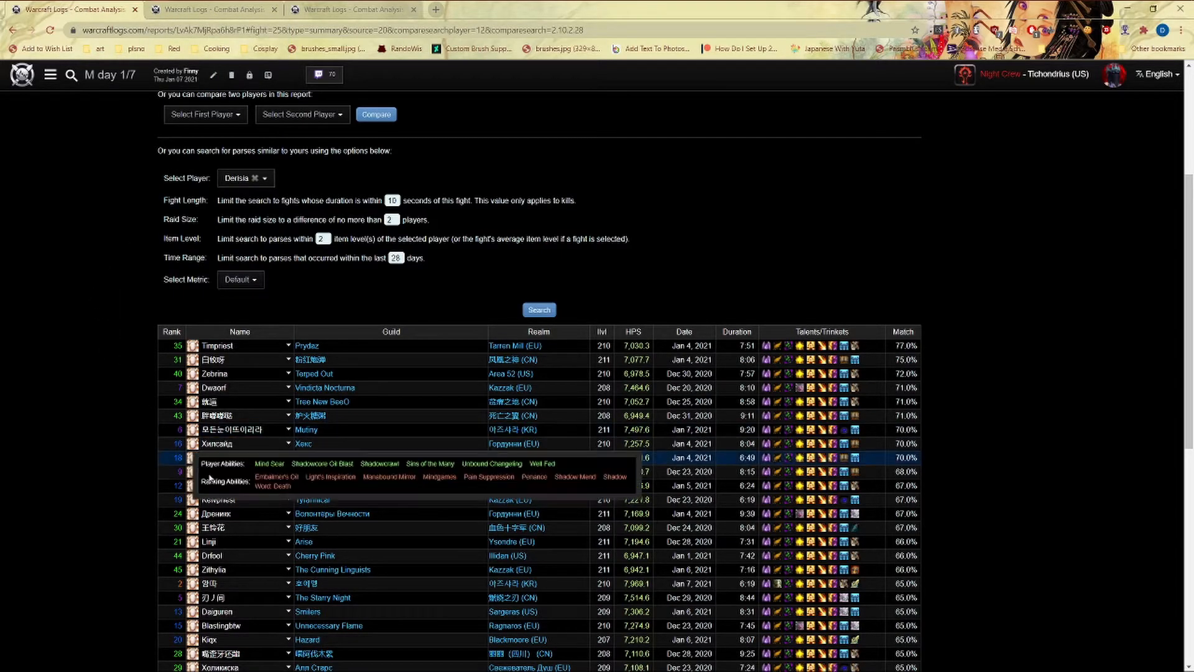
mouse_move(218, 248)
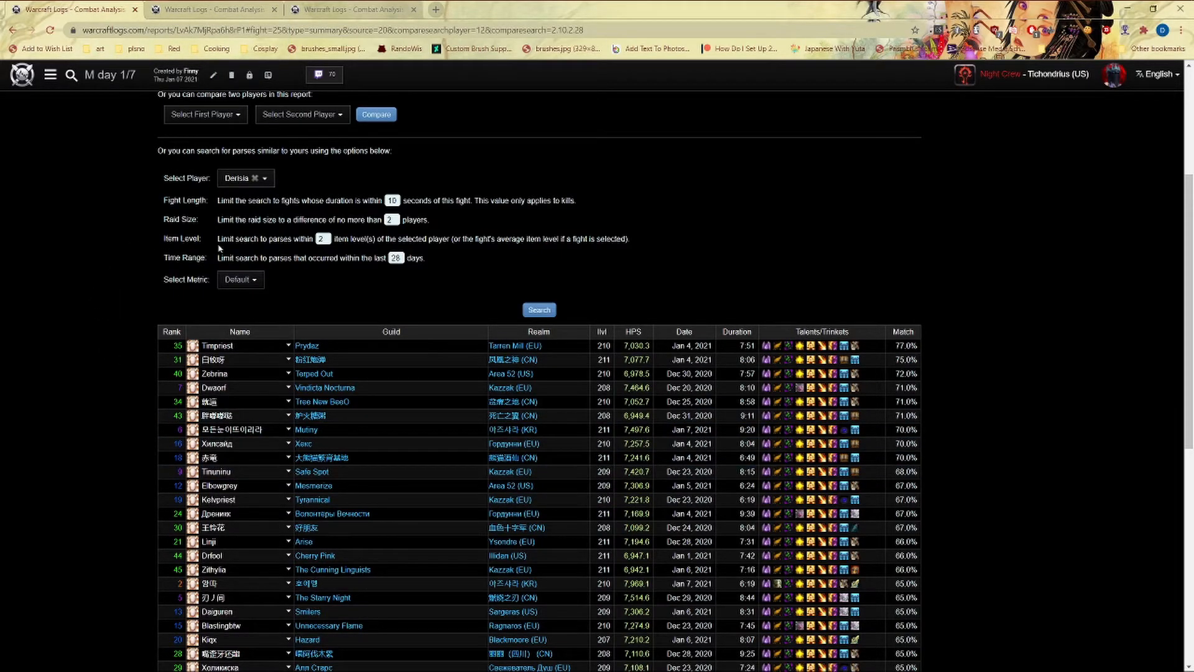
mouse_move(77, 344)
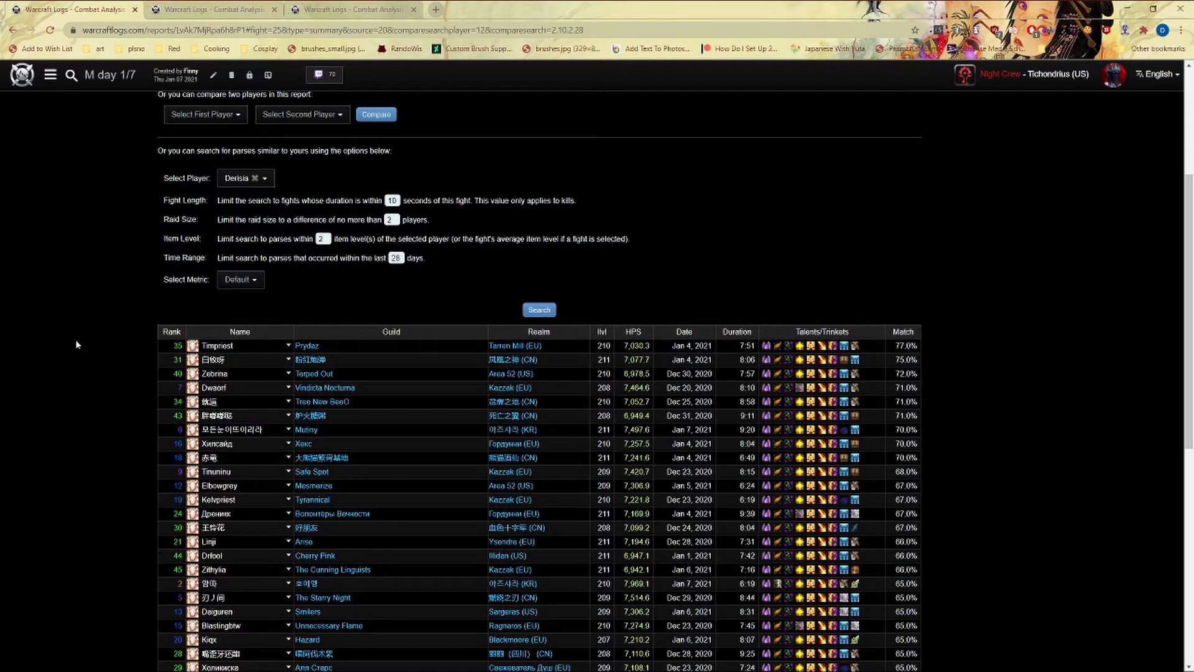
mouse_move(569, 281)
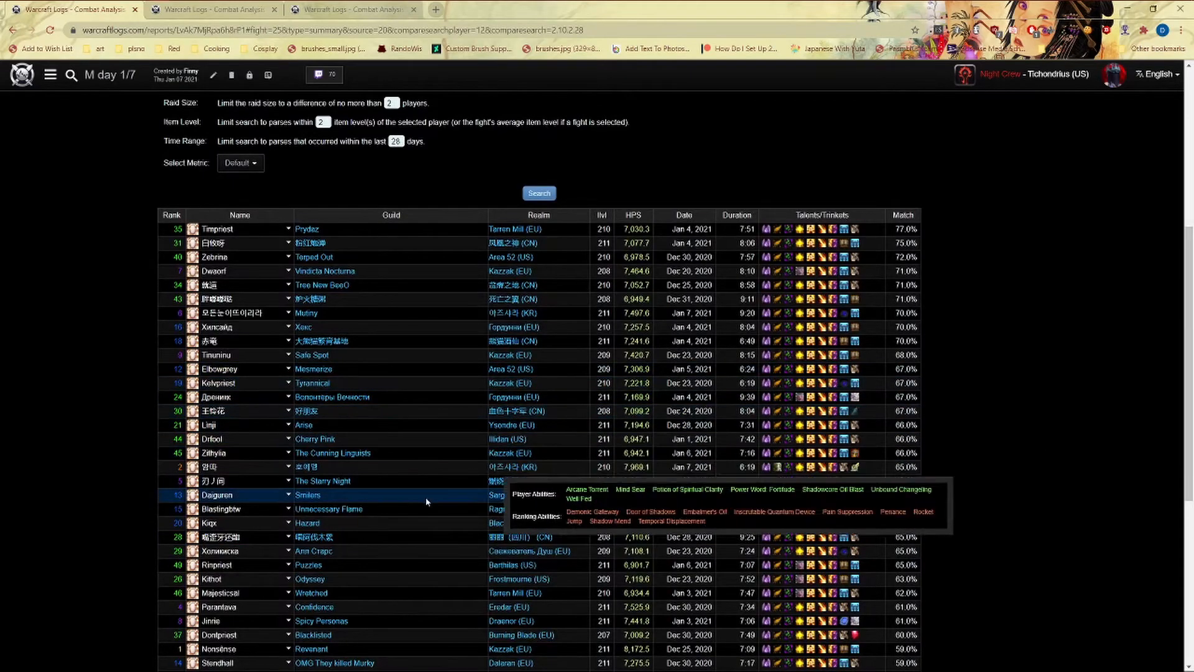
mouse_move(387, 237)
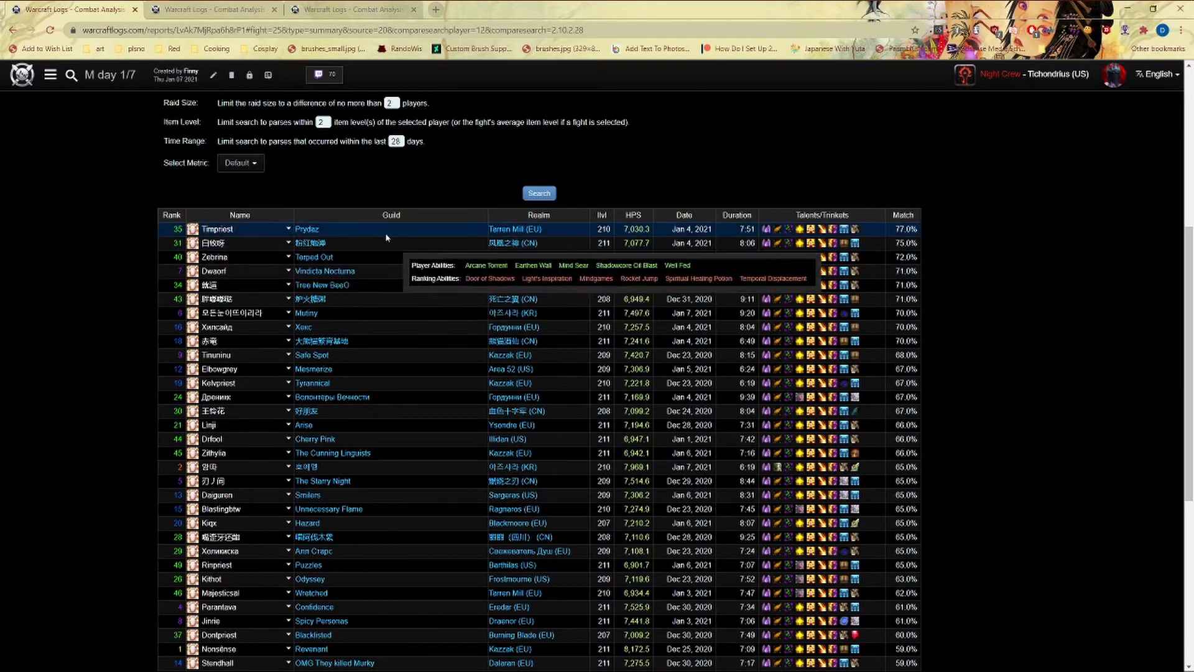
mouse_move(314, 257)
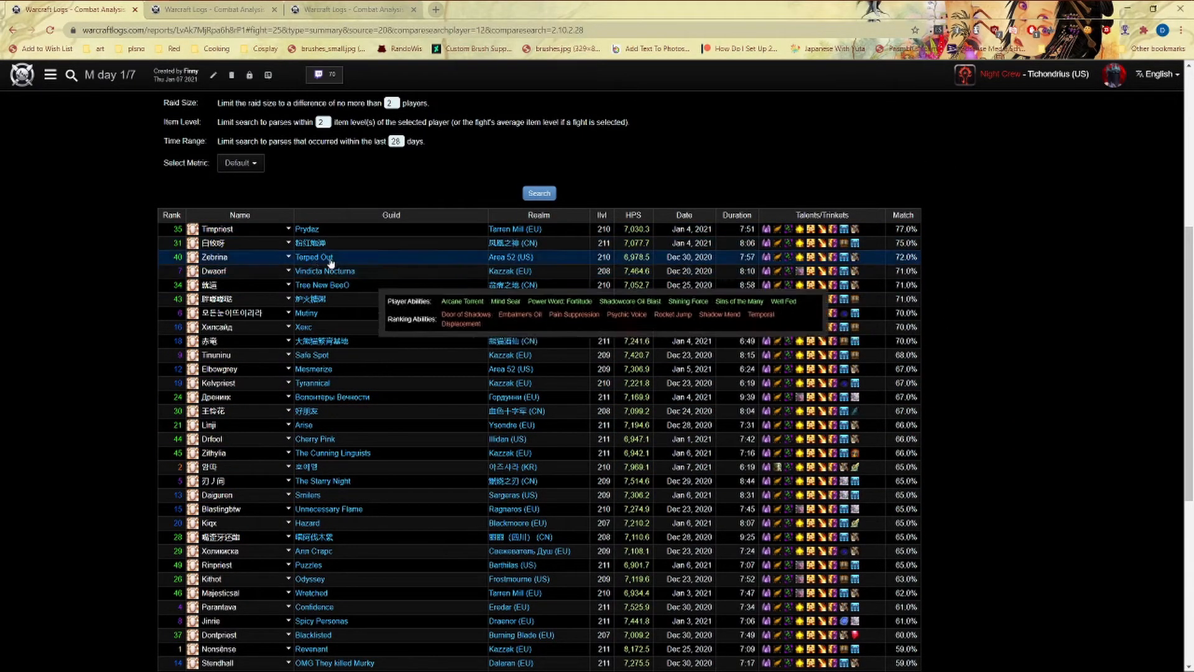
mouse_move(334, 202)
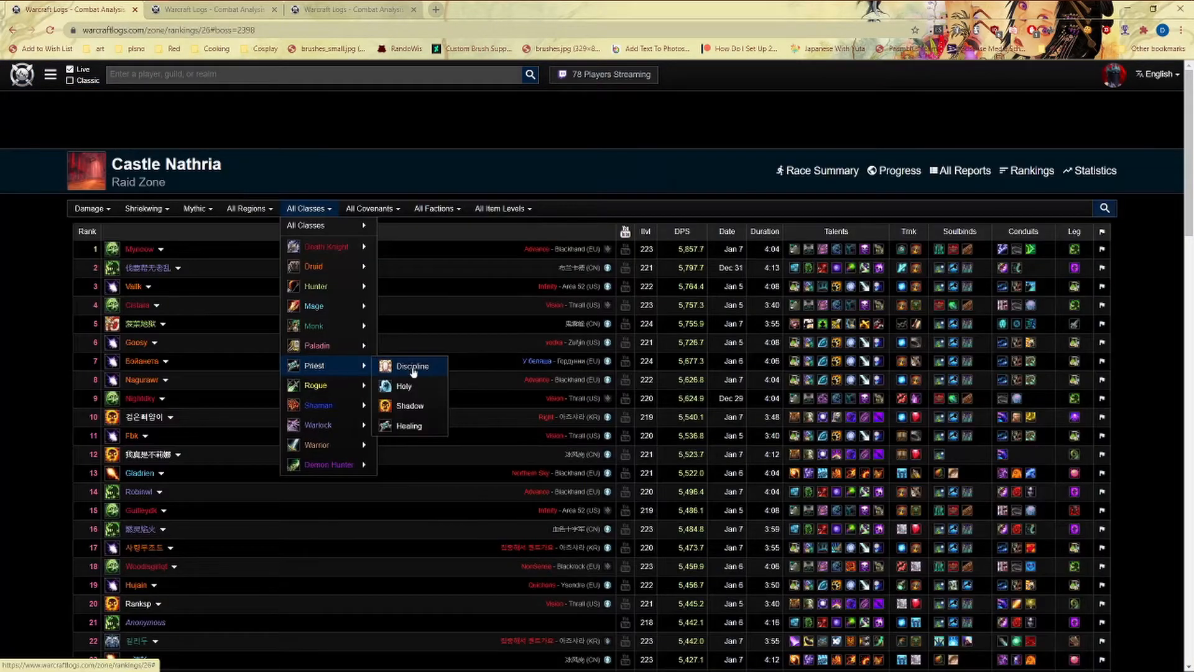
Filter the Castle Nathria rankings to Discipline Priests ranked by healing.
left_click(411, 365)
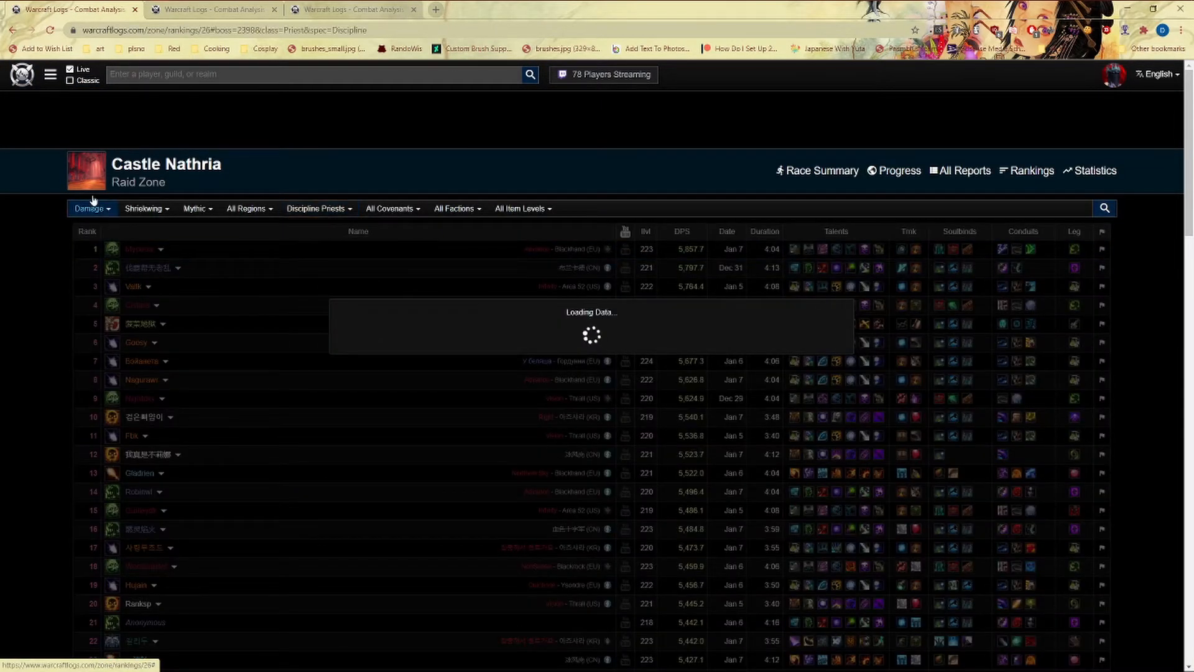
left_click(93, 208)
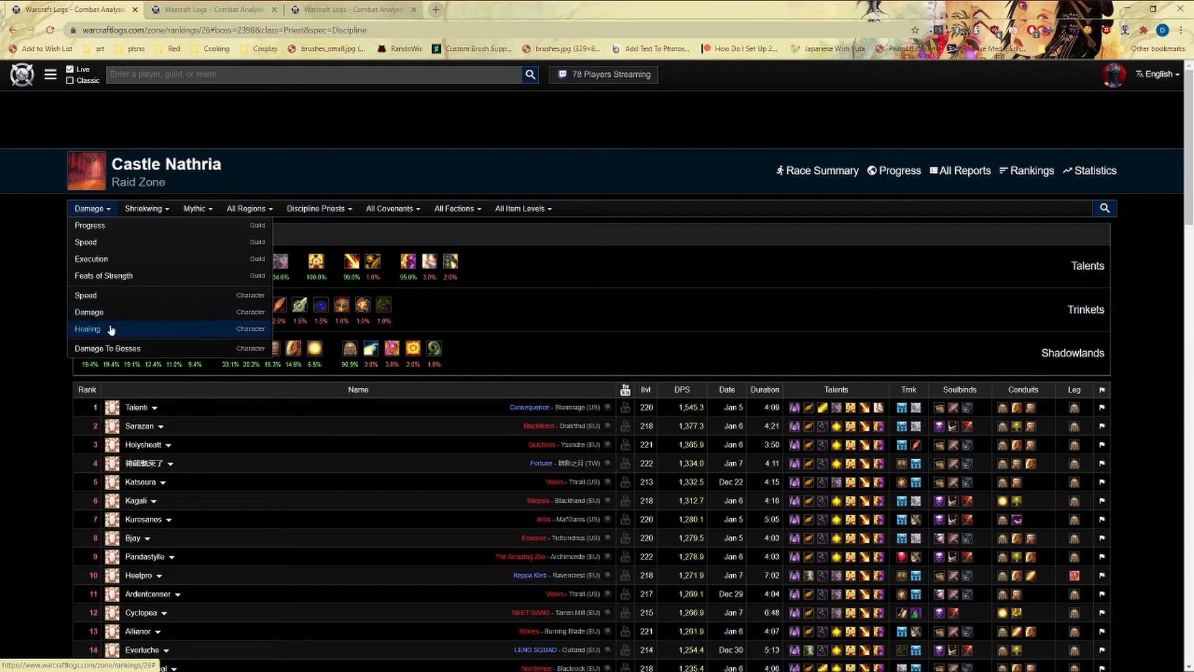
left_click(87, 328)
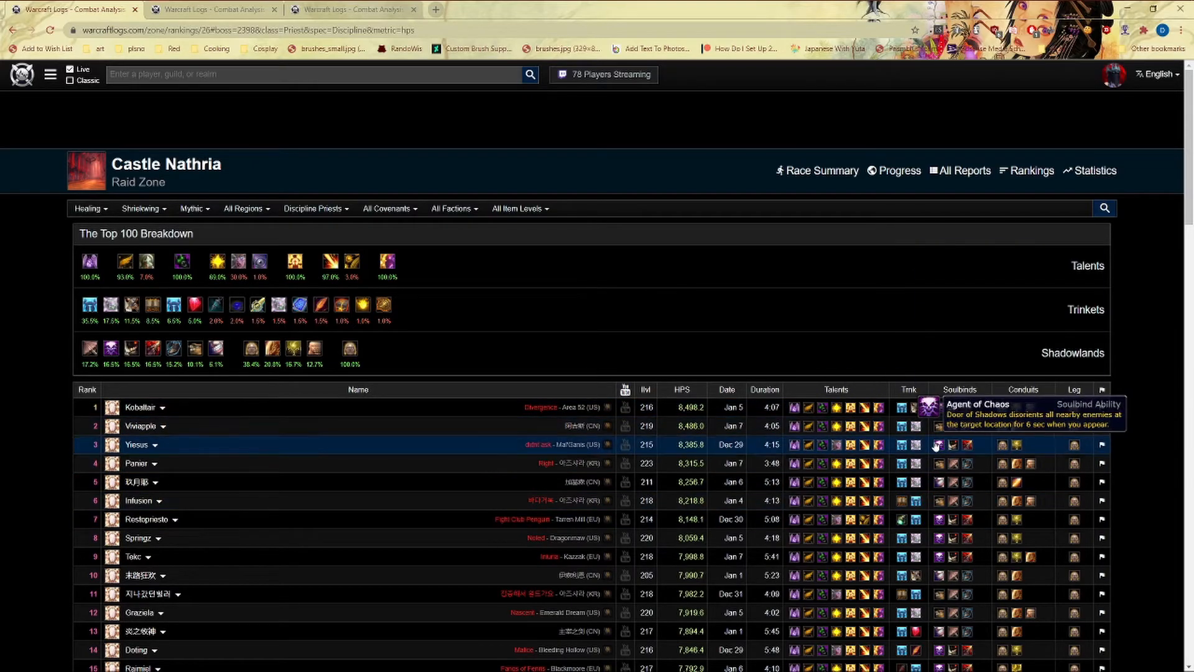
mouse_move(509, 505)
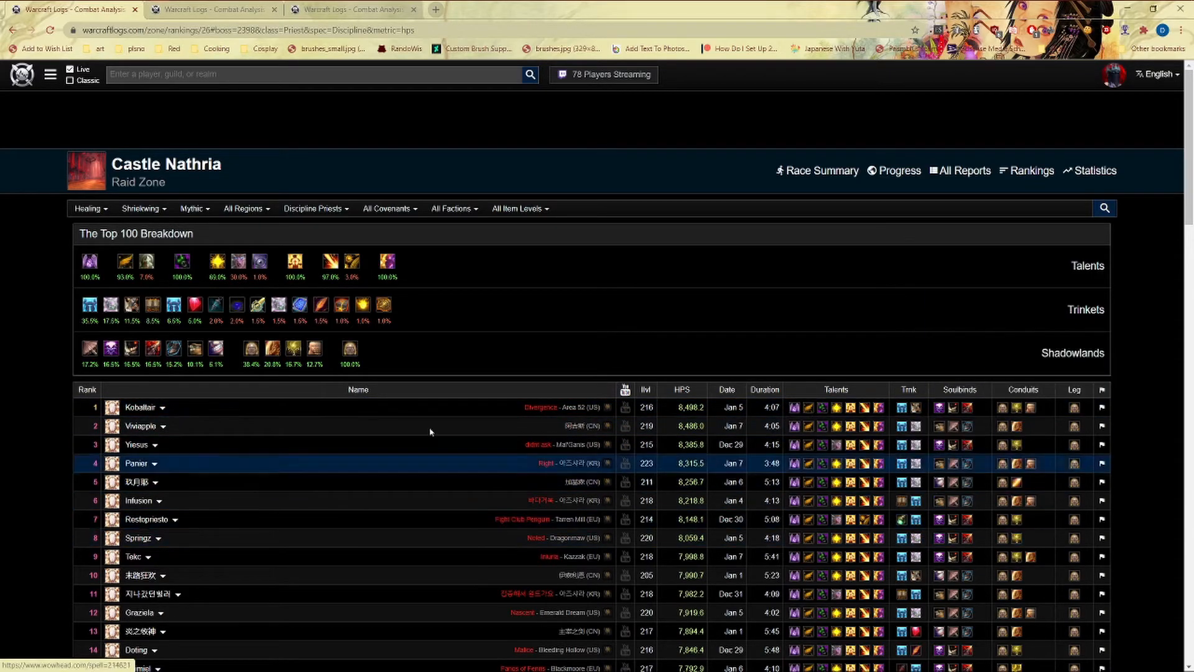
Browse the Discipline Priest healing rankings list.
scroll("down", 3)
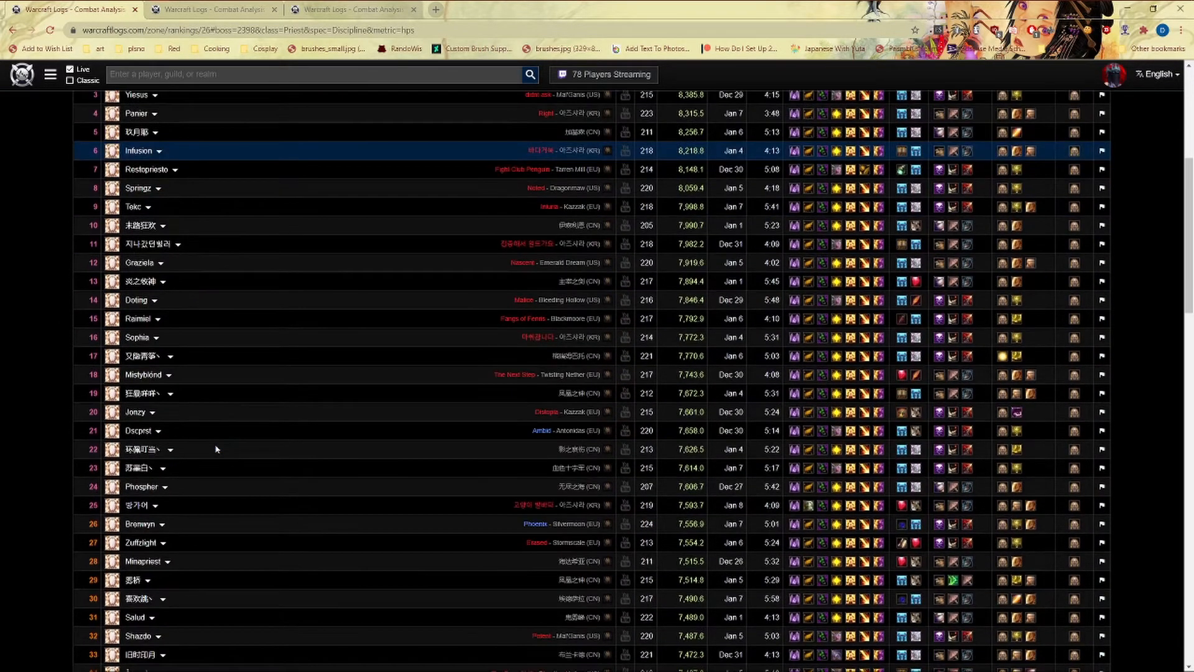
scroll("up", 3)
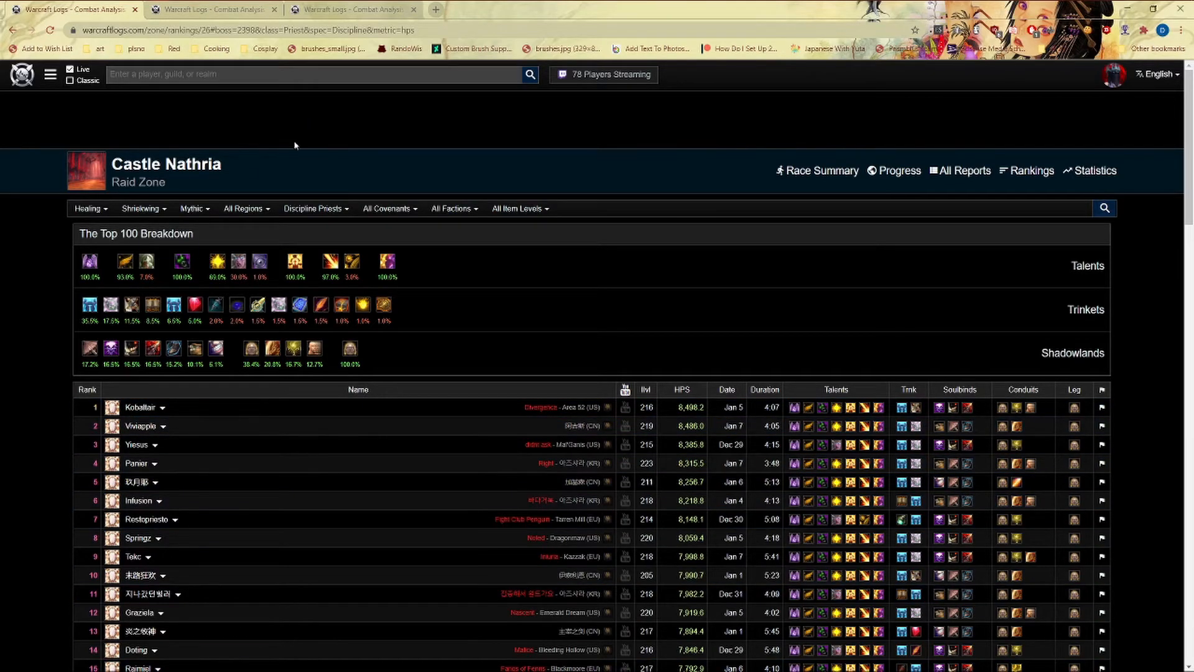
scroll("down", 3)
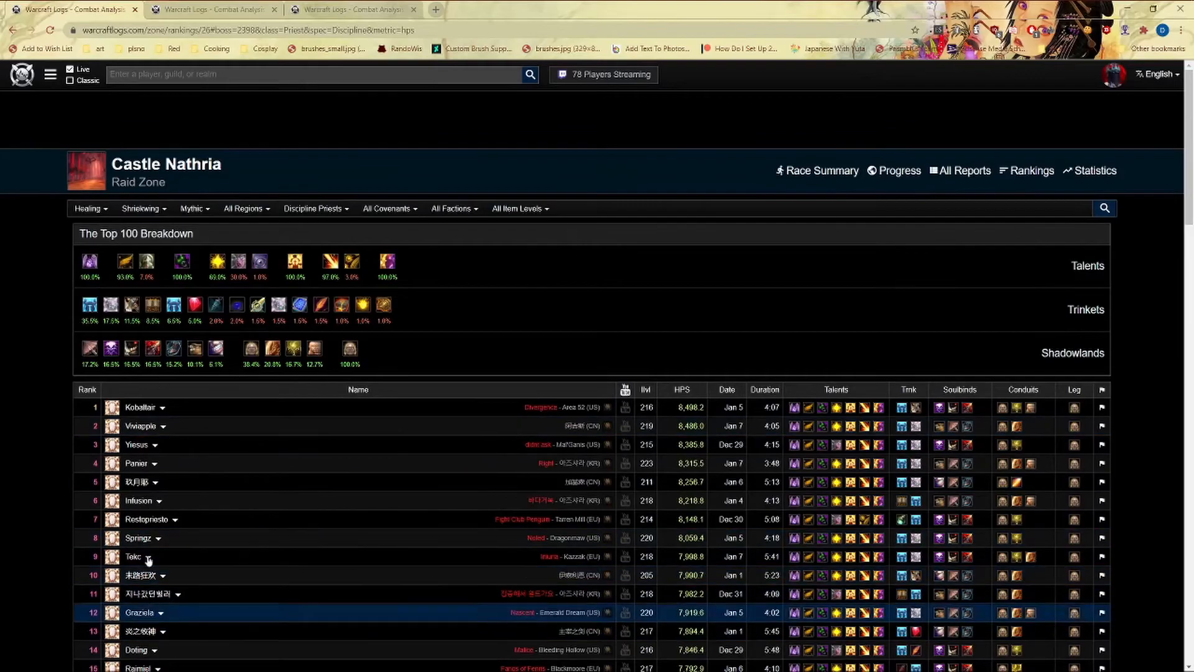
scroll("down", 3)
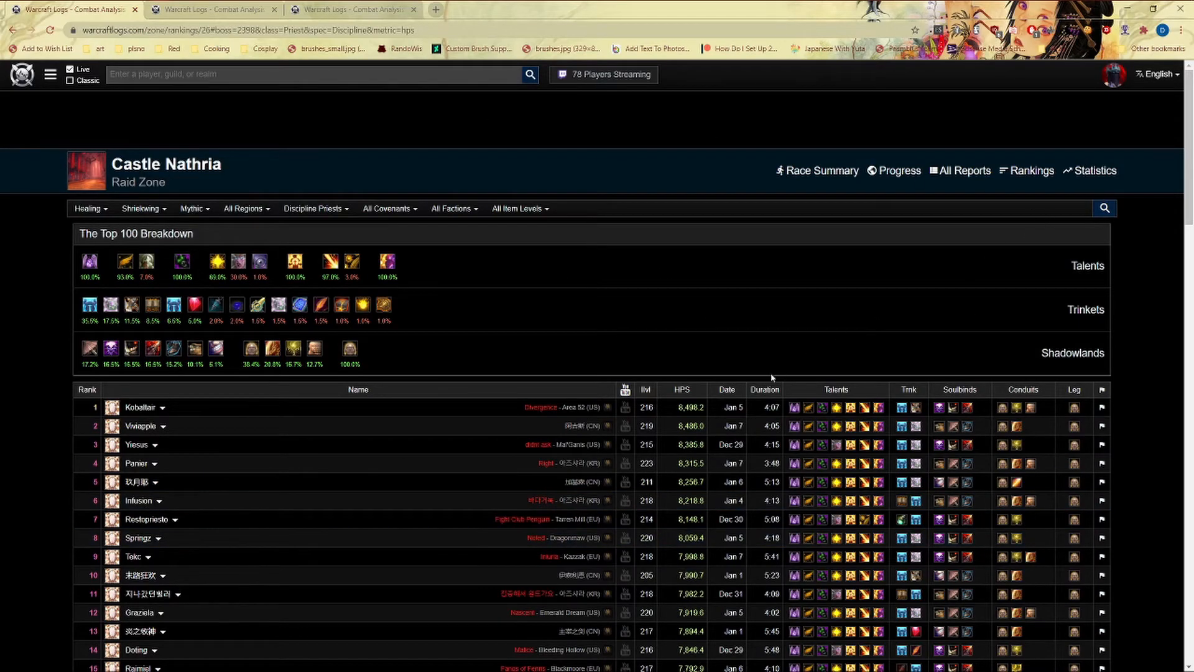
mouse_move(398, 115)
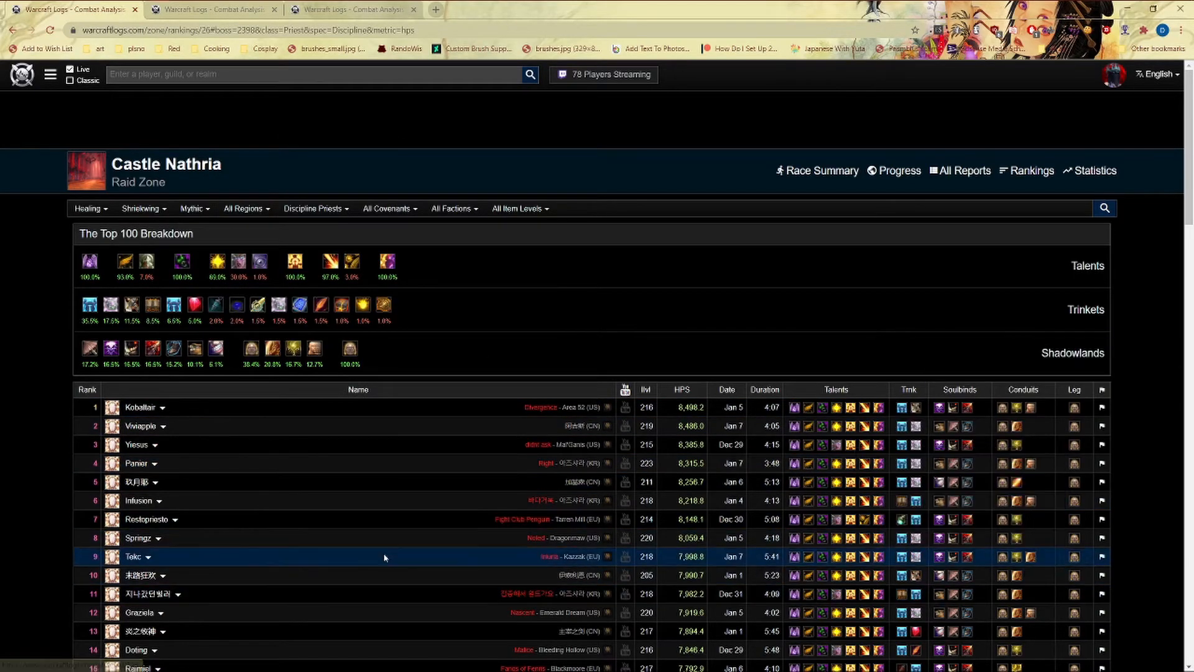
mouse_move(310, 451)
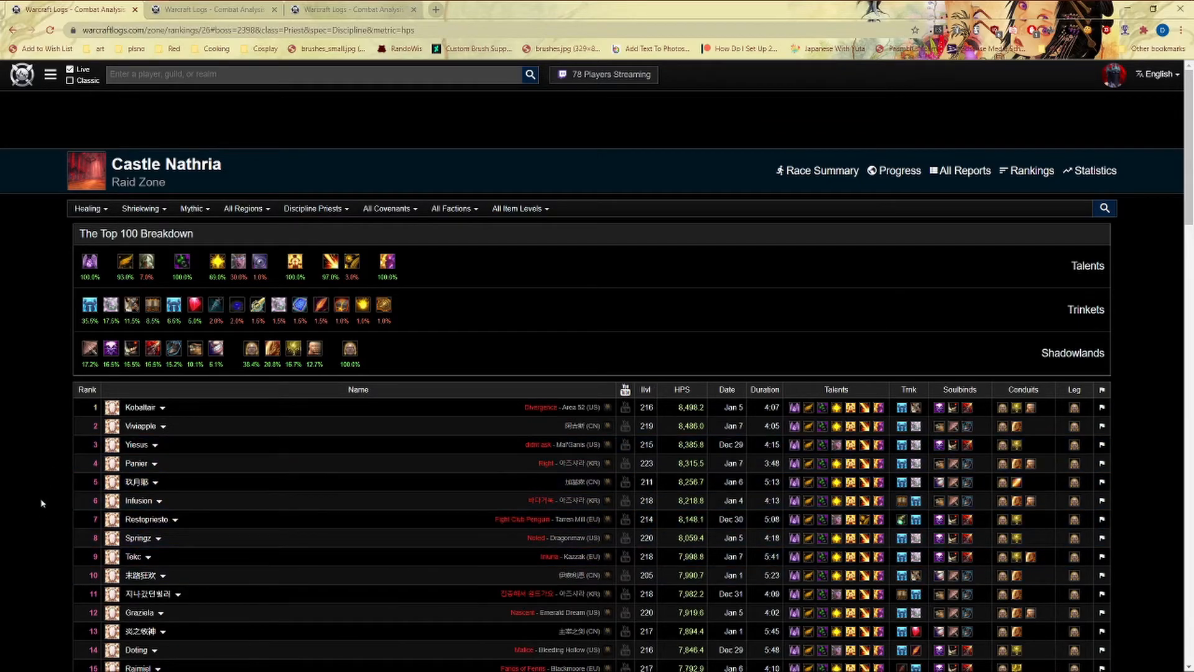
mouse_move(125, 637)
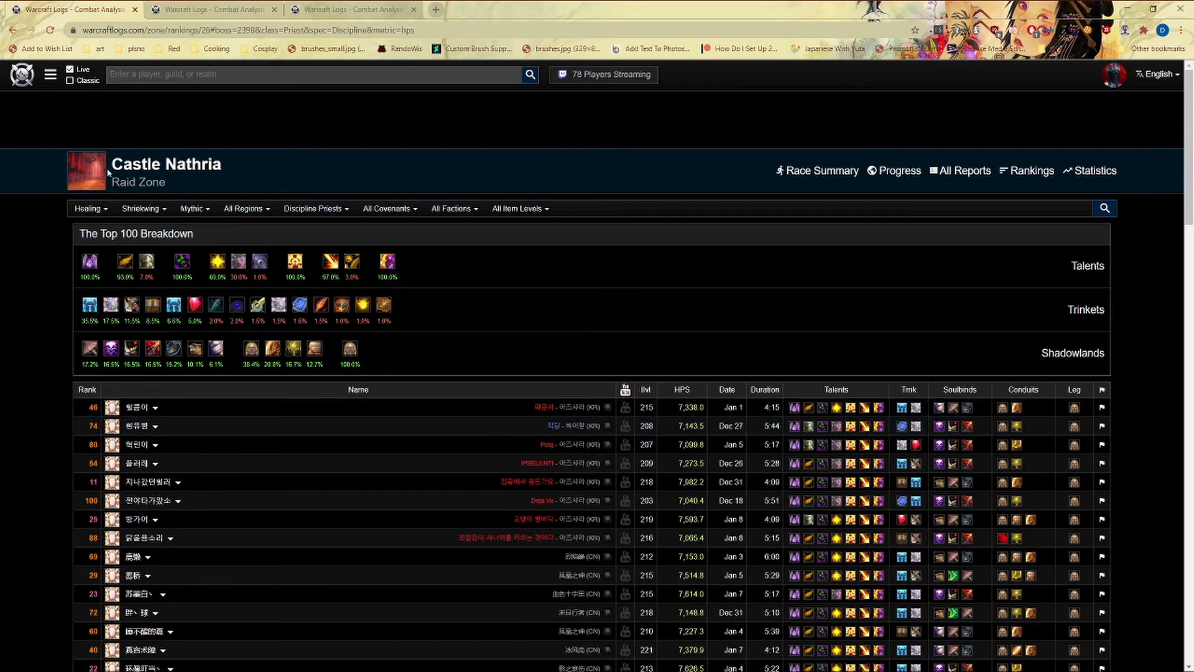
mouse_move(152, 348)
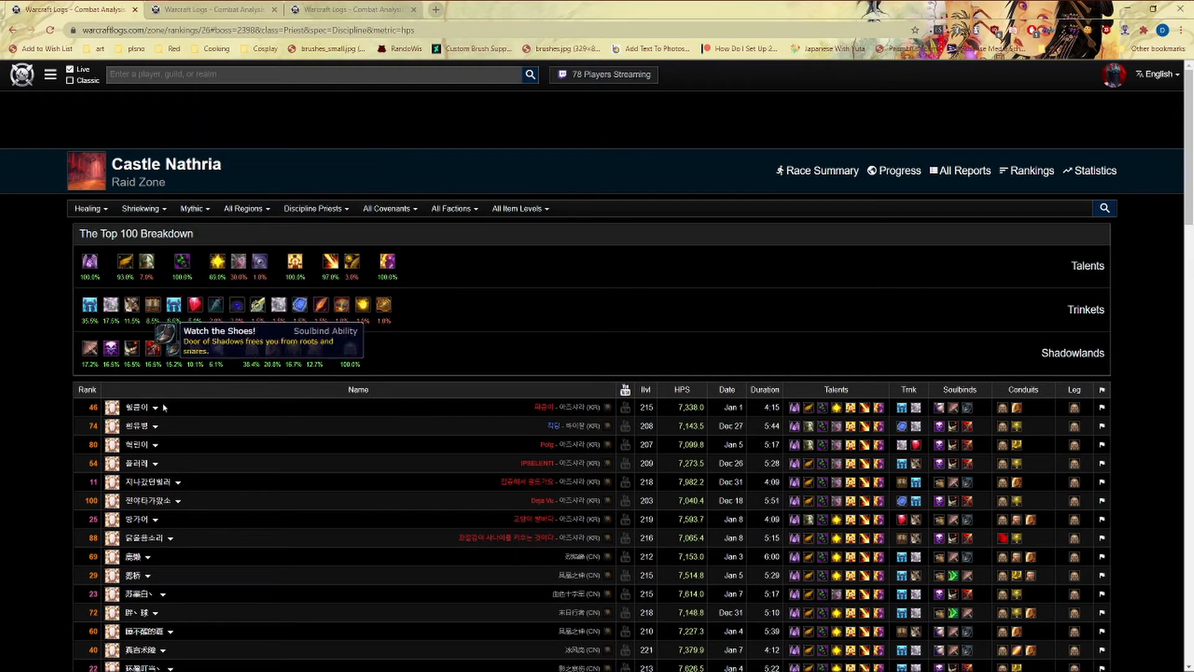
left_click(248, 29)
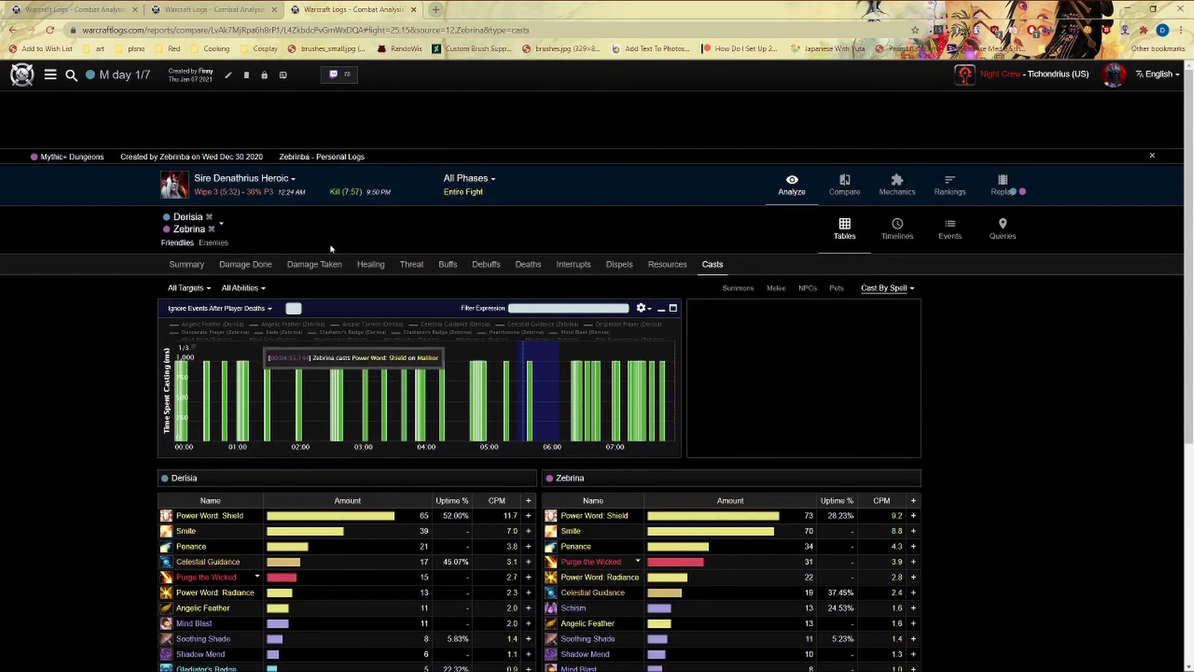
mouse_move(393, 434)
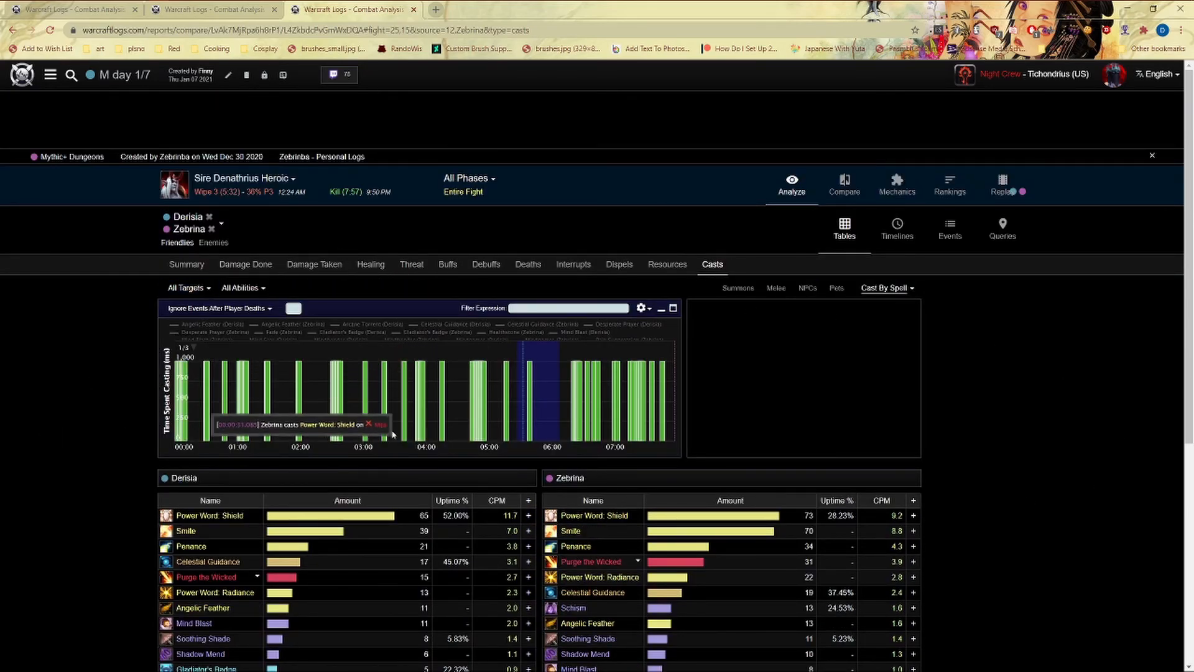
scroll("down", 3)
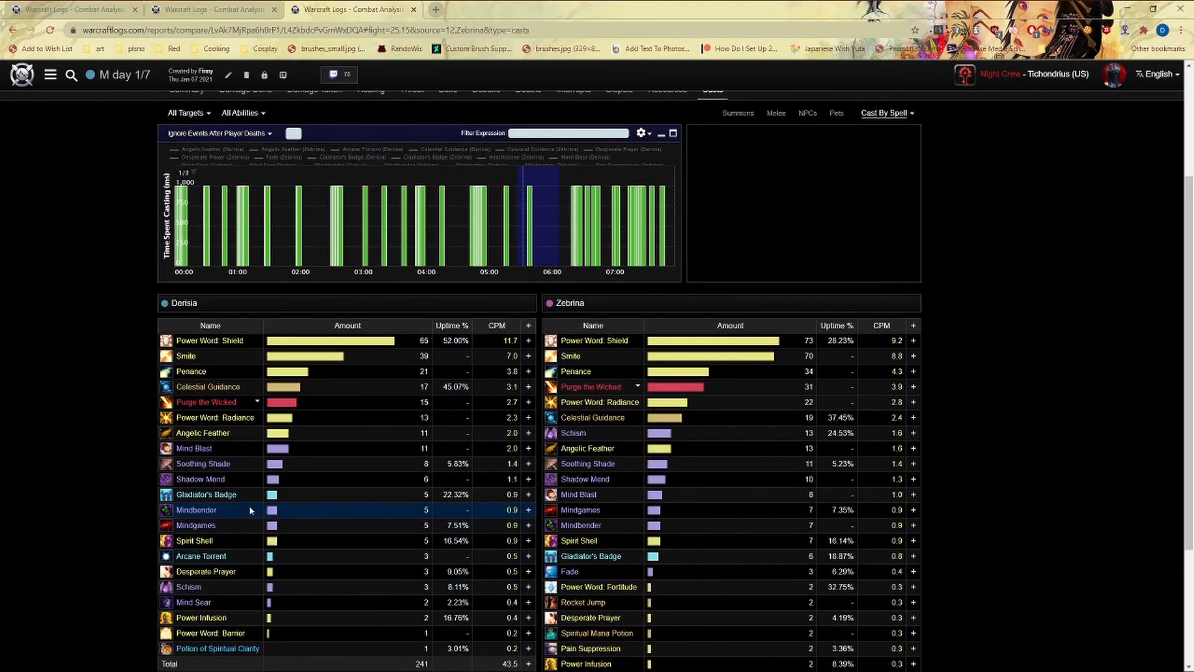
scroll("down", 3)
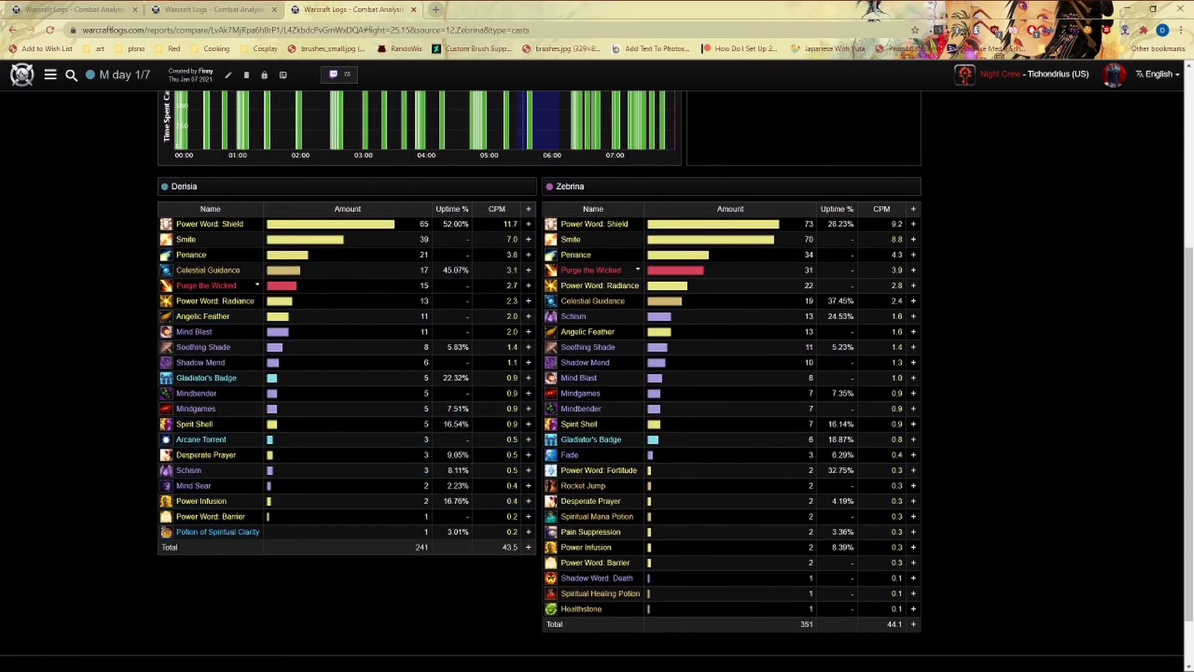
mouse_move(203, 316)
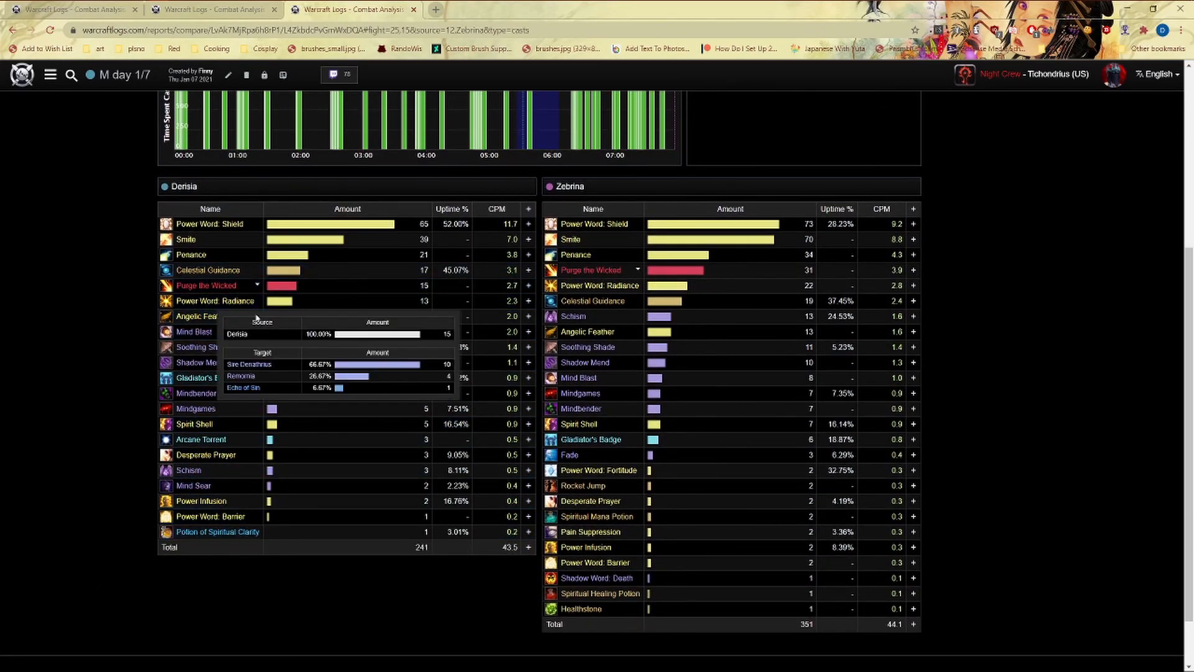
mouse_move(102, 315)
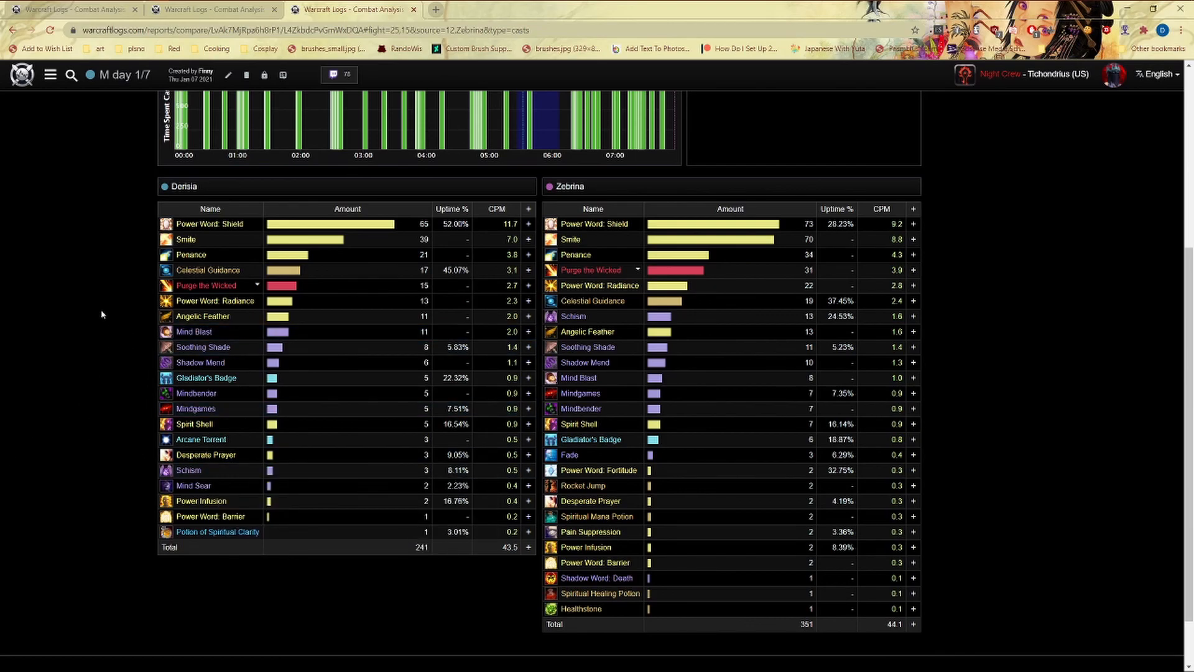